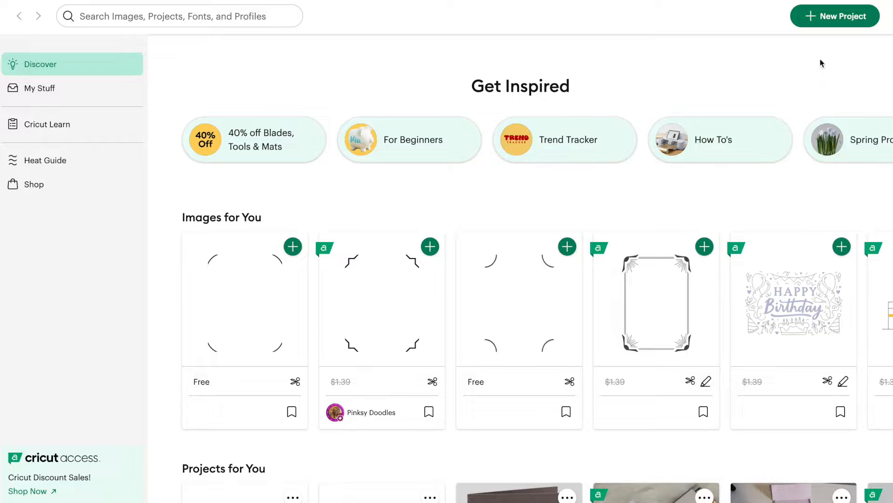
- Create a new blank project and go to the Upload page
left_click(835, 15)
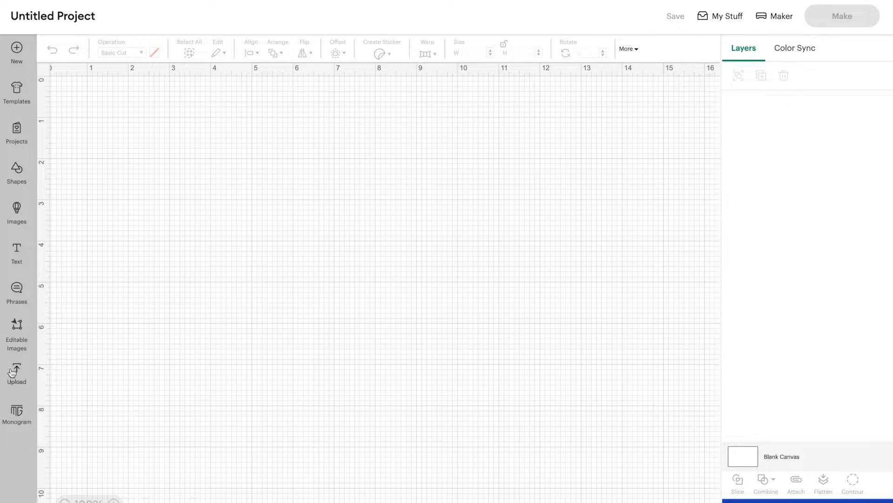
left_click(17, 373)
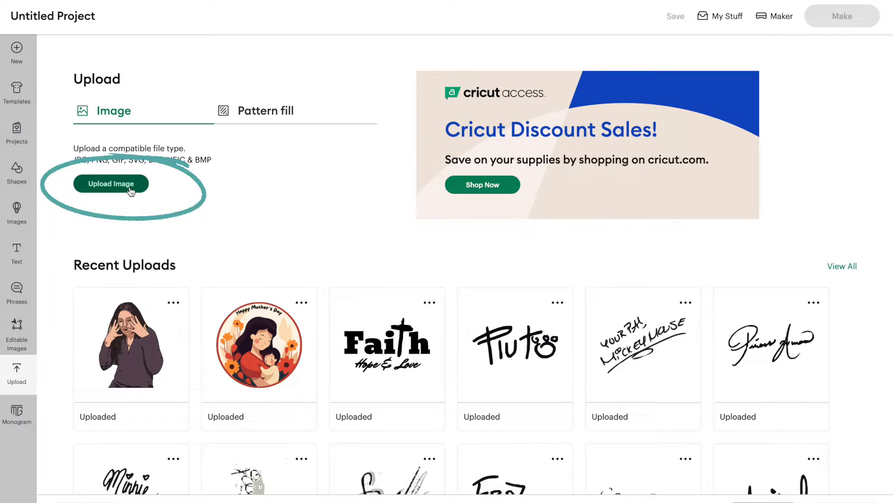
- Choose the cartoon bee picture file for upload
left_click(111, 183)
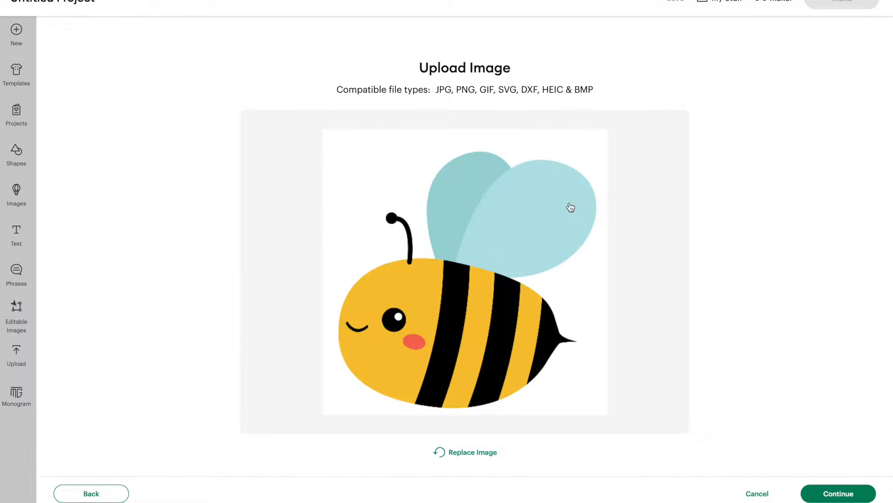
mouse_move(583, 205)
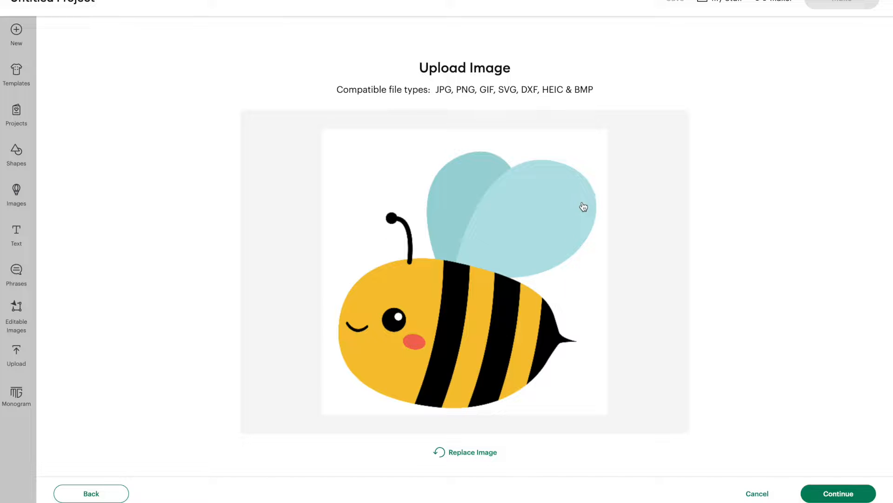
mouse_move(612, 210)
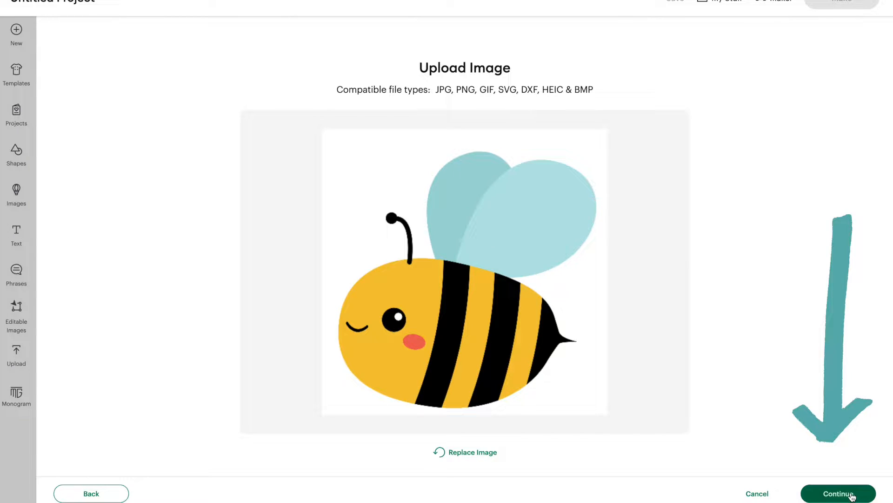
- Continue to Background Remover and automatically strip the bee's white background
left_click(838, 493)
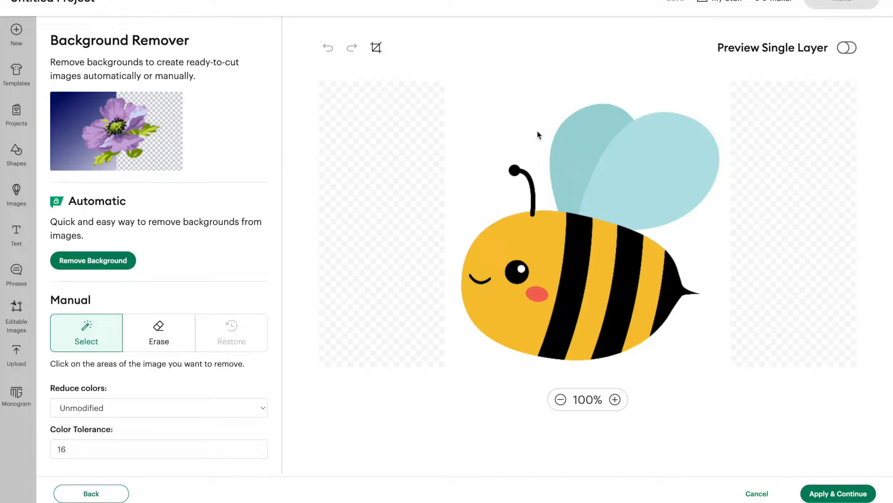
mouse_move(467, 102)
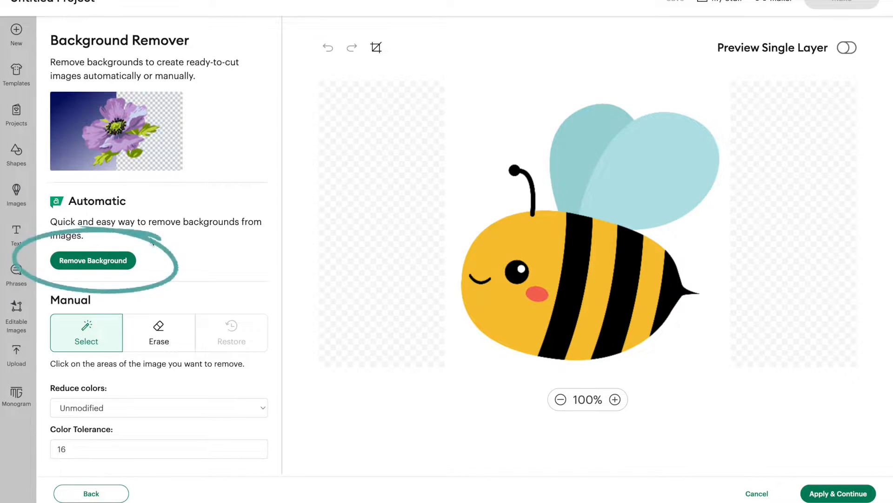
mouse_move(112, 264)
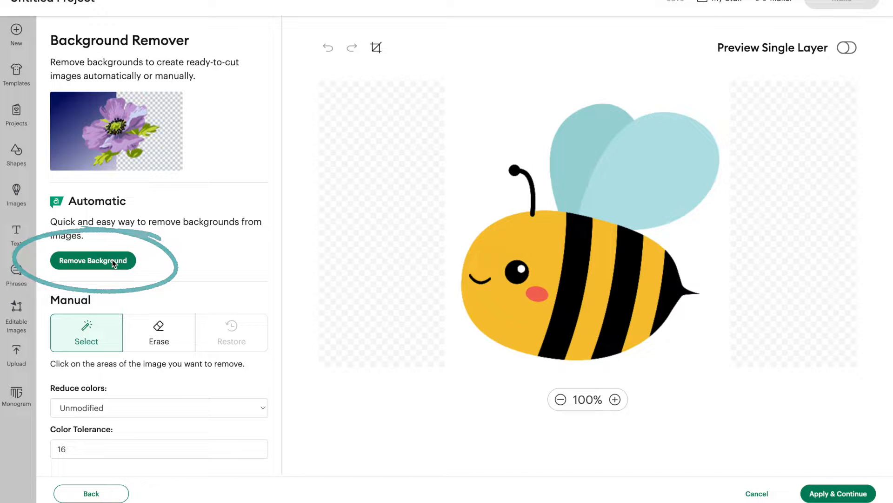
left_click(93, 261)
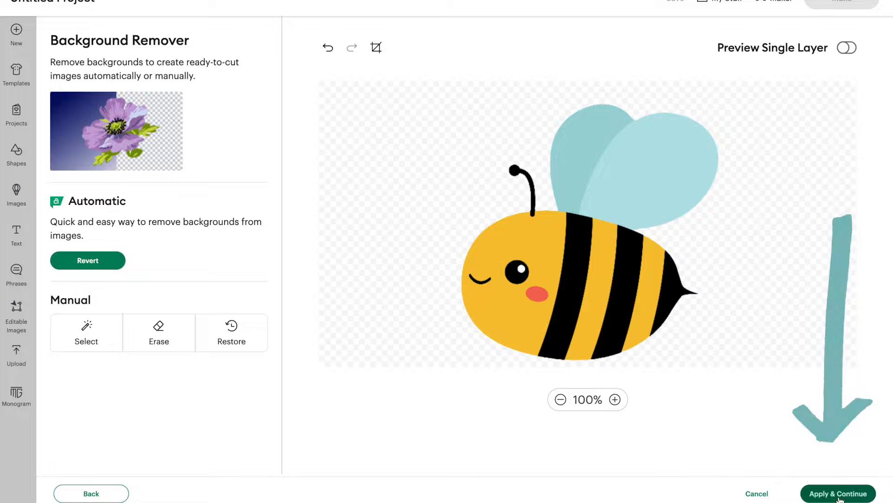
- Apply the cleaned bee to reach the Multiple Layers, Single Layer and Flat Graphic options
left_click(837, 494)
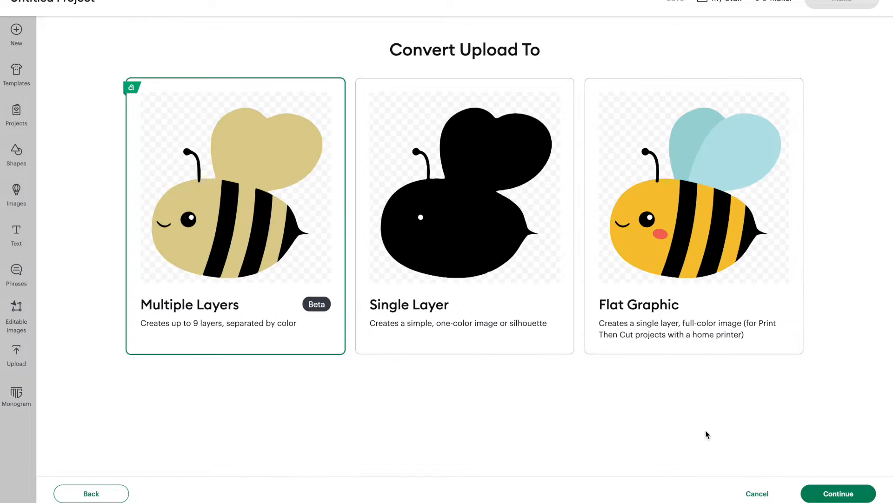
mouse_move(425, 322)
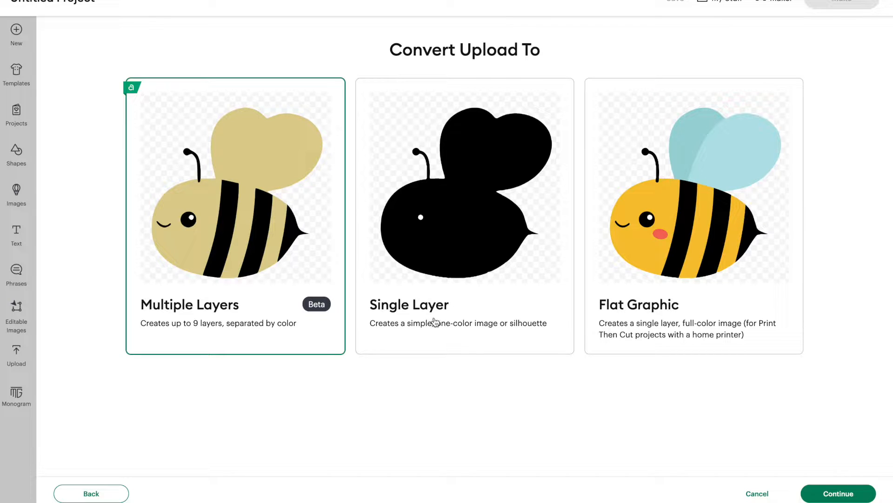
mouse_move(467, 246)
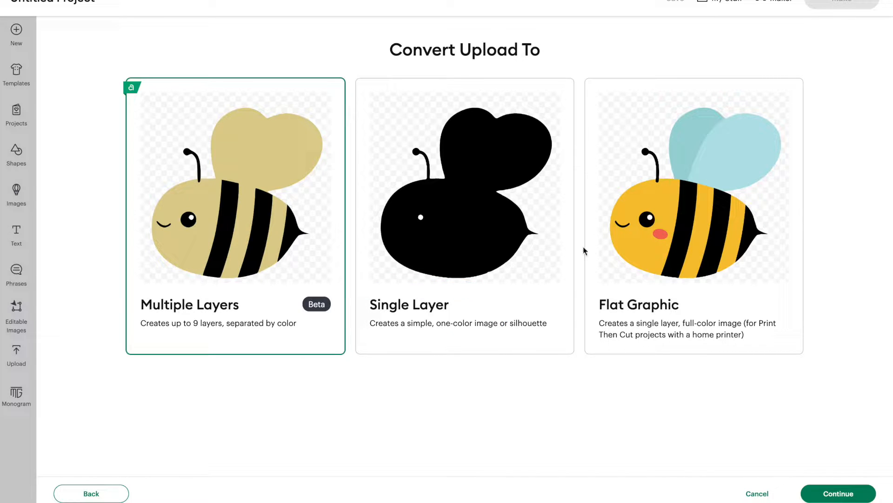
mouse_move(755, 308)
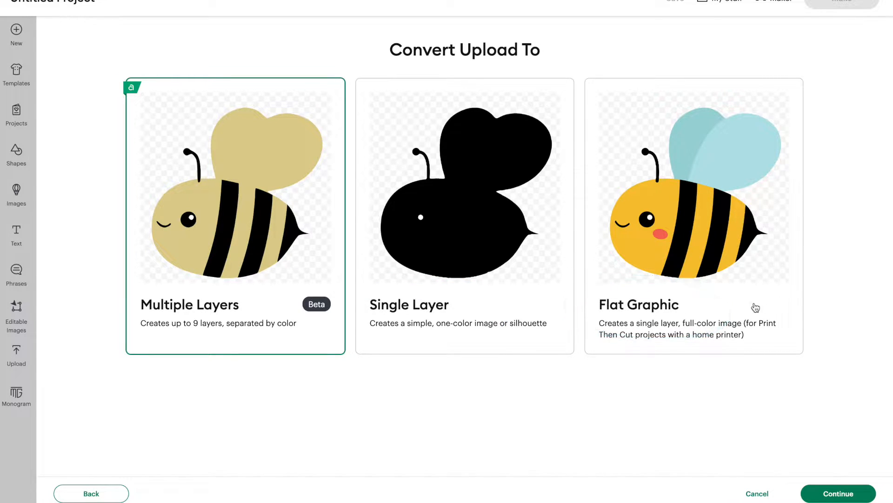
mouse_move(698, 221)
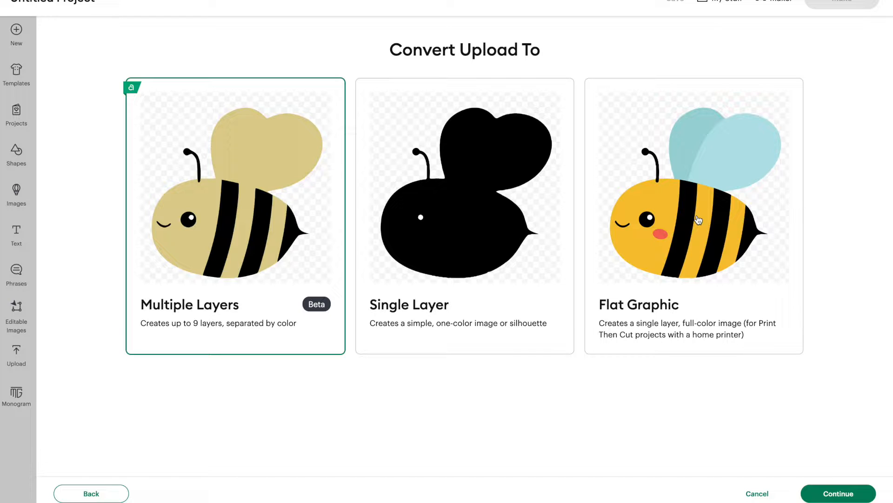
mouse_move(721, 271)
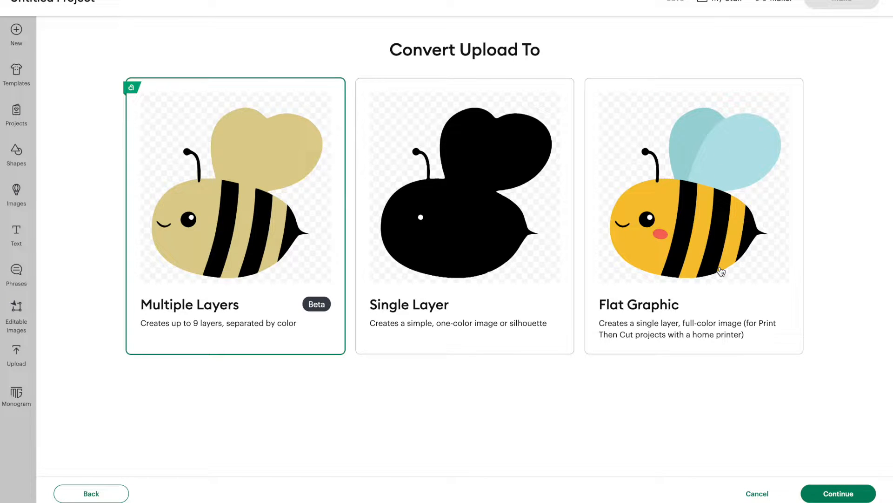
mouse_move(148, 220)
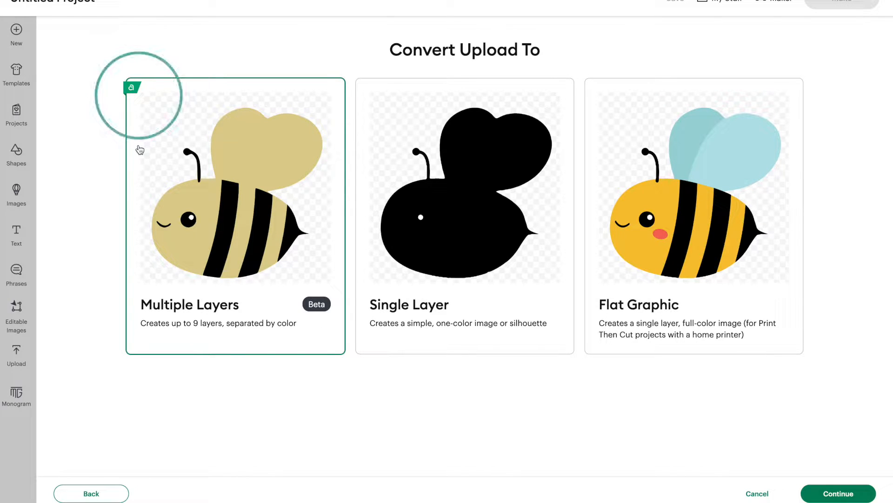
mouse_move(156, 268)
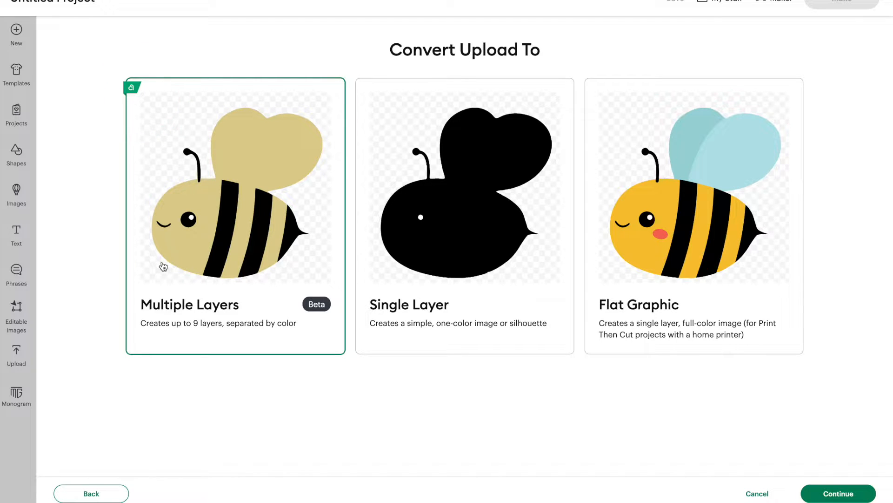
mouse_move(219, 313)
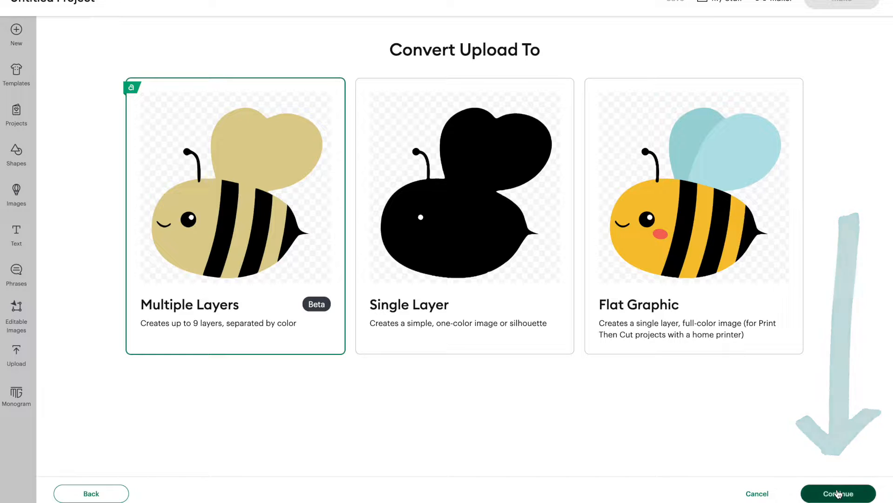
- Proceed with Multiple Layers, dismiss the Convert to Layers popup, and close bee.png's Preview window
left_click(837, 493)
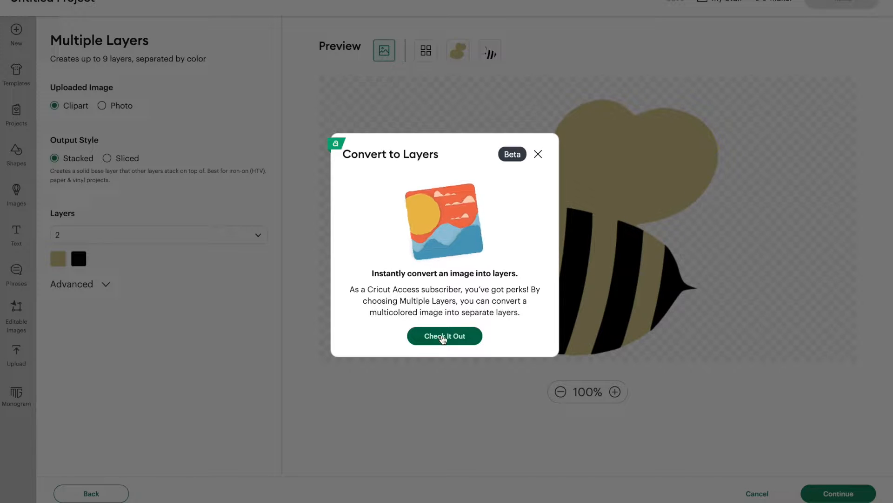
left_click(444, 336)
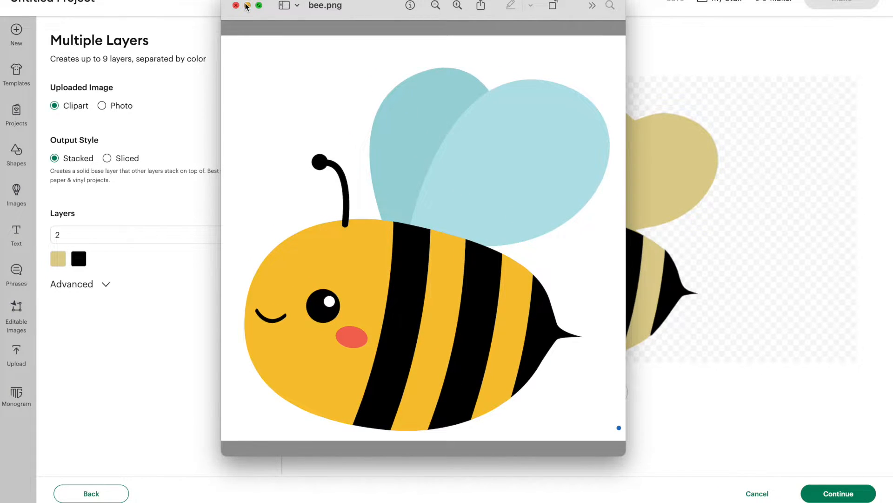
left_click(236, 5)
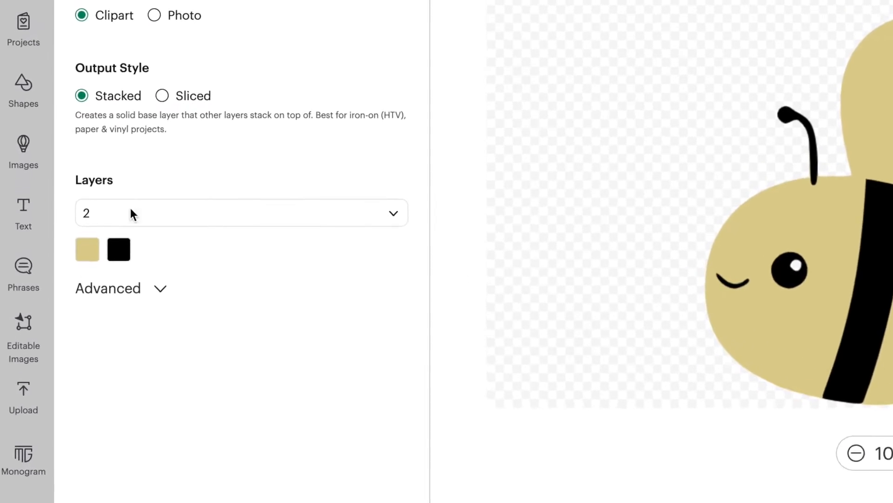
- Set the bee's layer count to nine colour layers
scroll("down", 3)
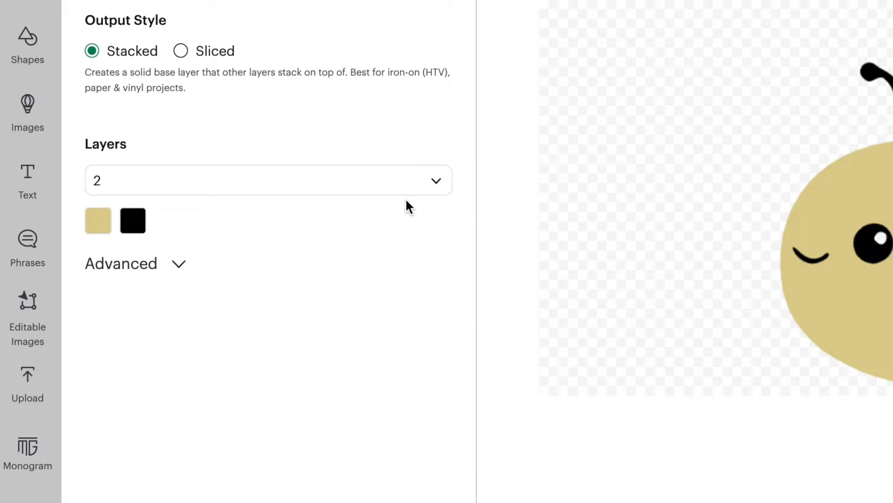
left_click(436, 180)
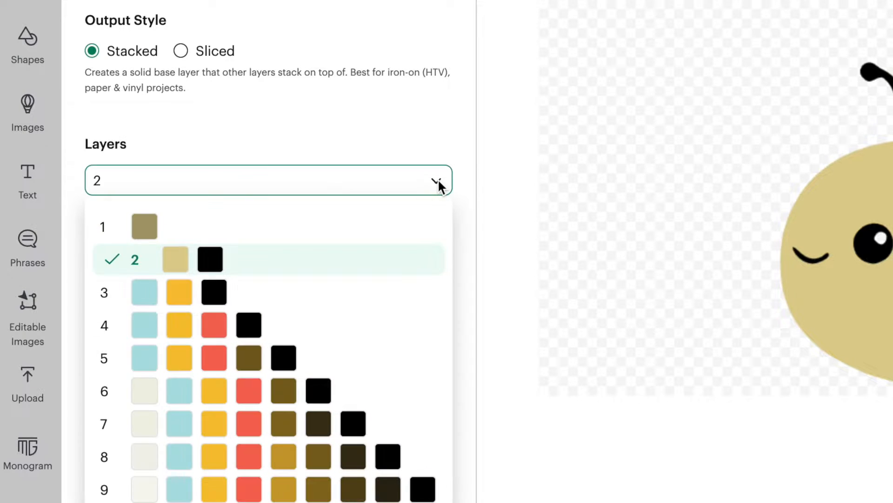
mouse_move(348, 363)
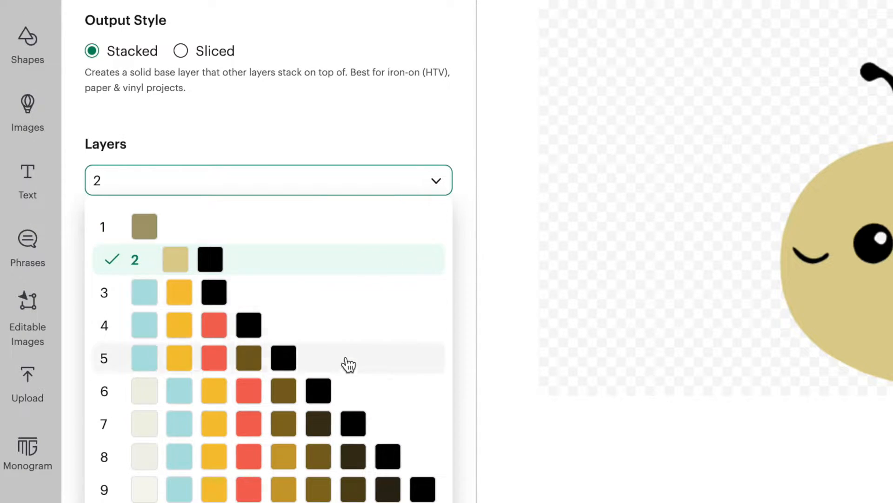
mouse_move(257, 473)
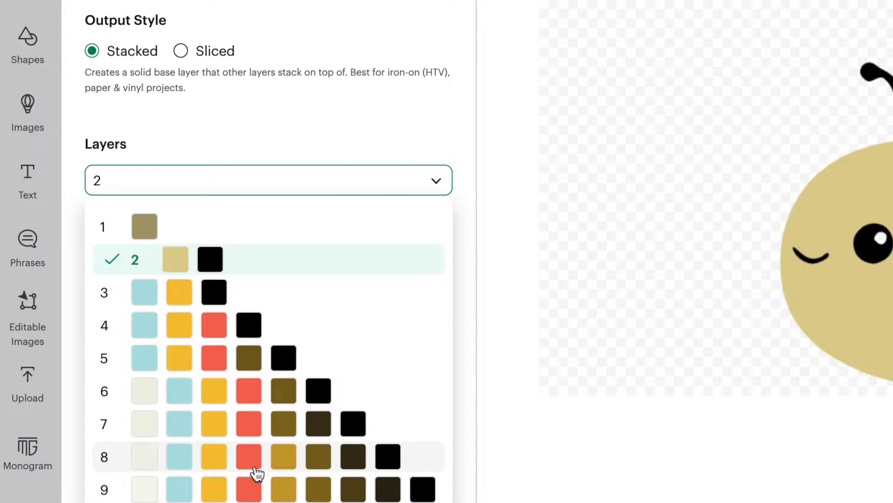
left_click(145, 489)
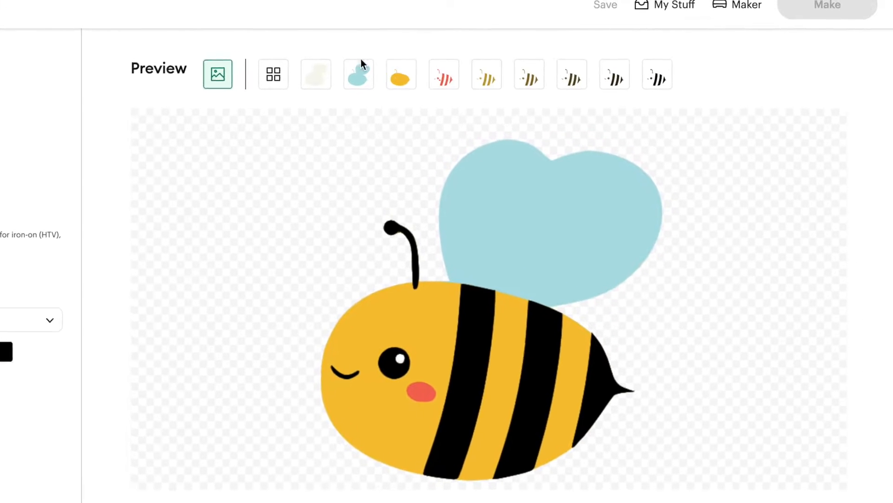
- Preview the light blue, golden striped and cream layers individually, then all nine together
left_click(273, 74)
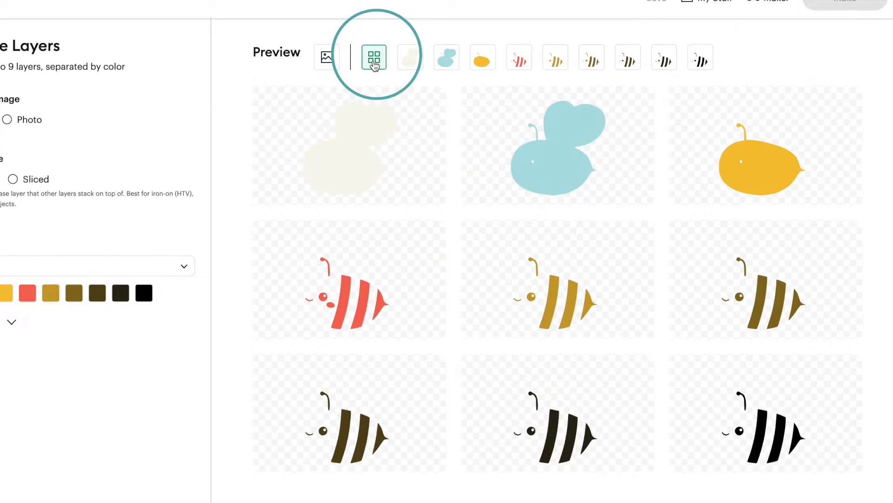
mouse_move(374, 157)
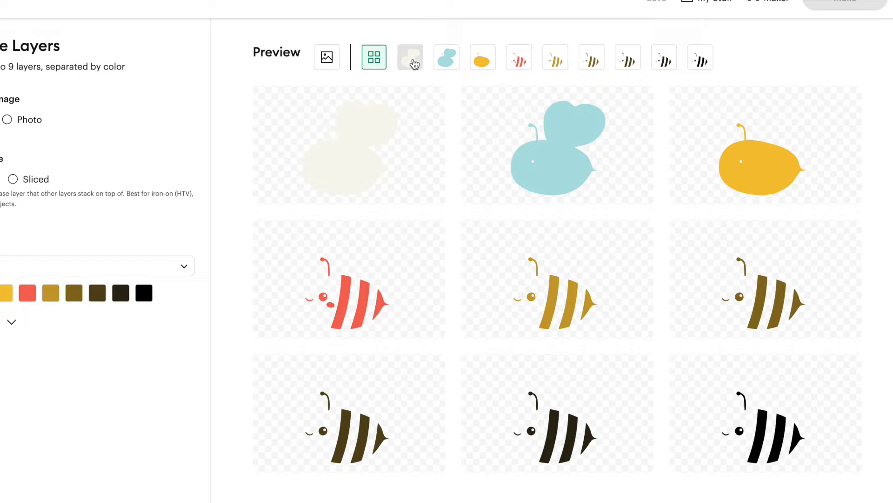
left_click(446, 57)
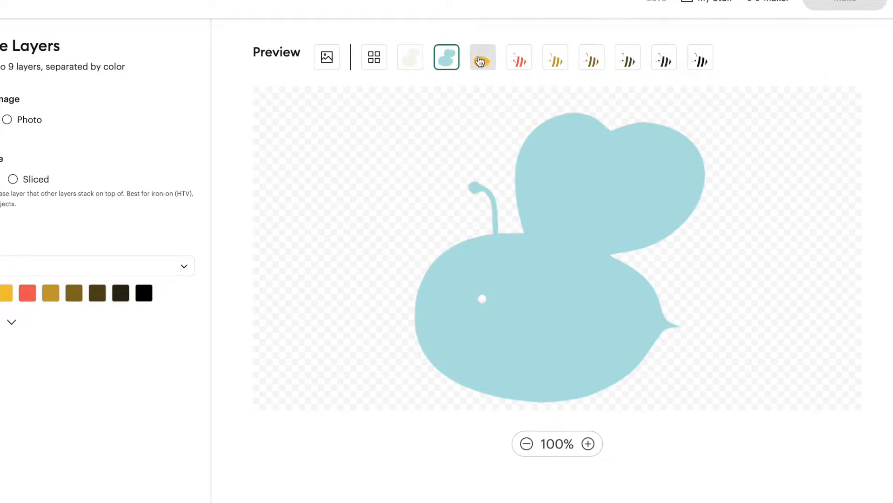
left_click(554, 57)
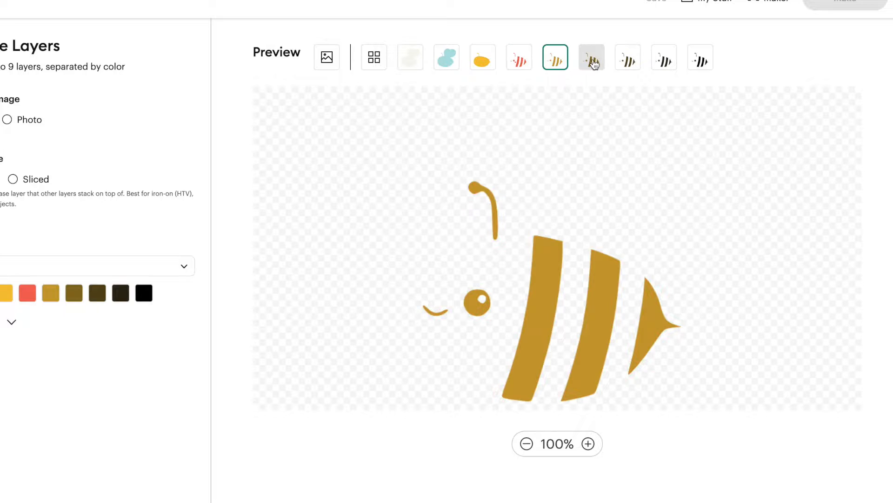
left_click(700, 57)
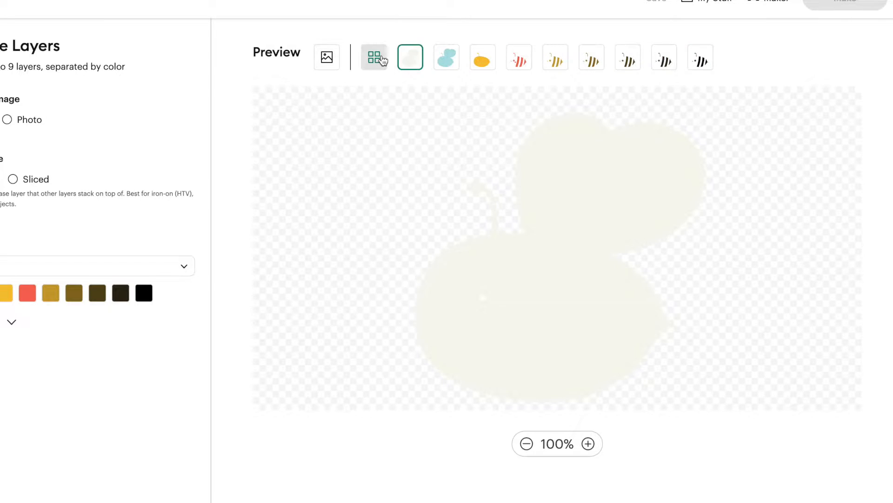
left_click(373, 57)
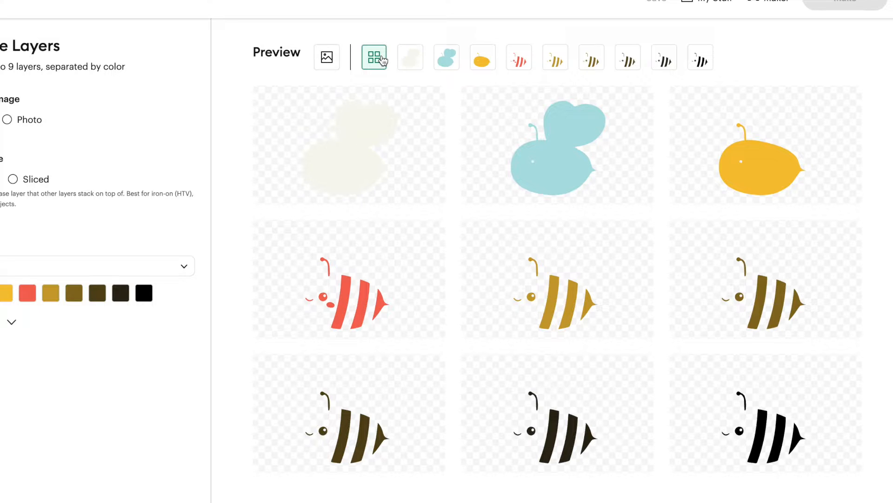
left_click(158, 234)
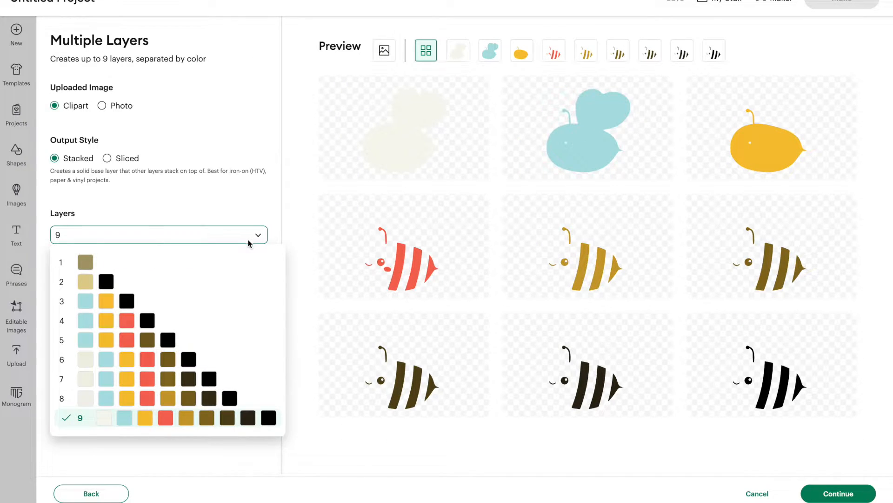
- Set the bee to four layers and compare its combined preview with the original bee.png
left_click(85, 320)
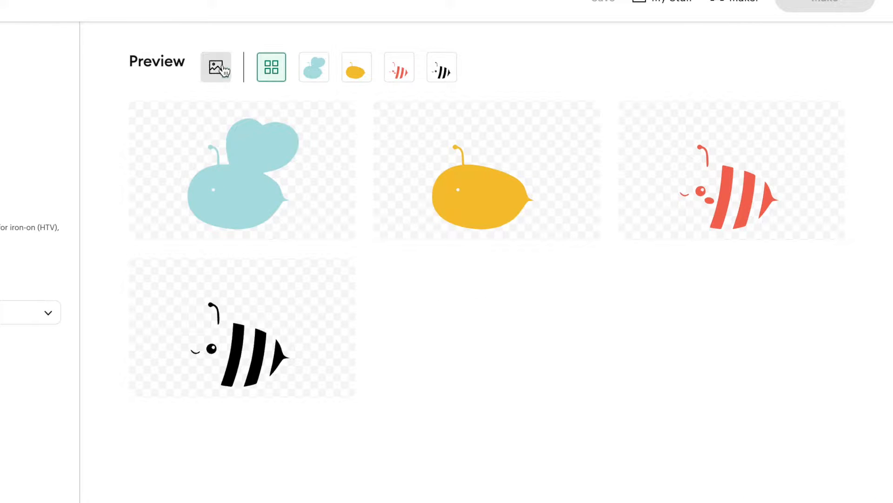
left_click(215, 66)
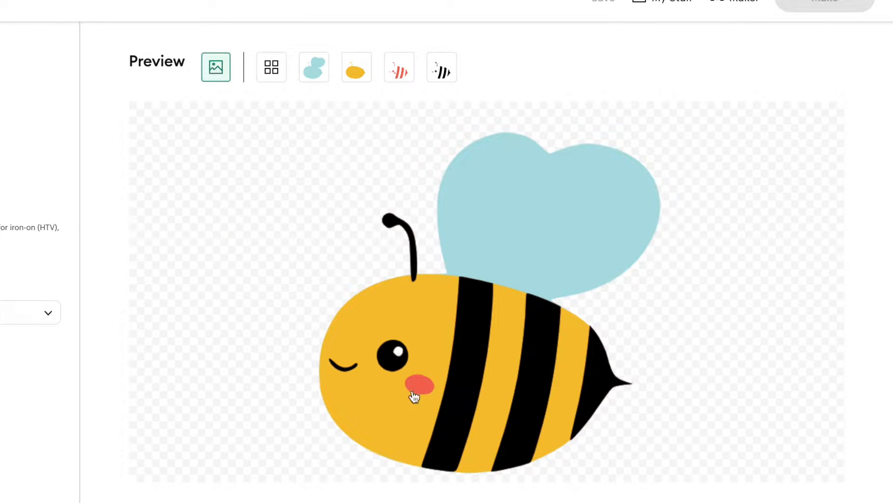
mouse_move(486, 358)
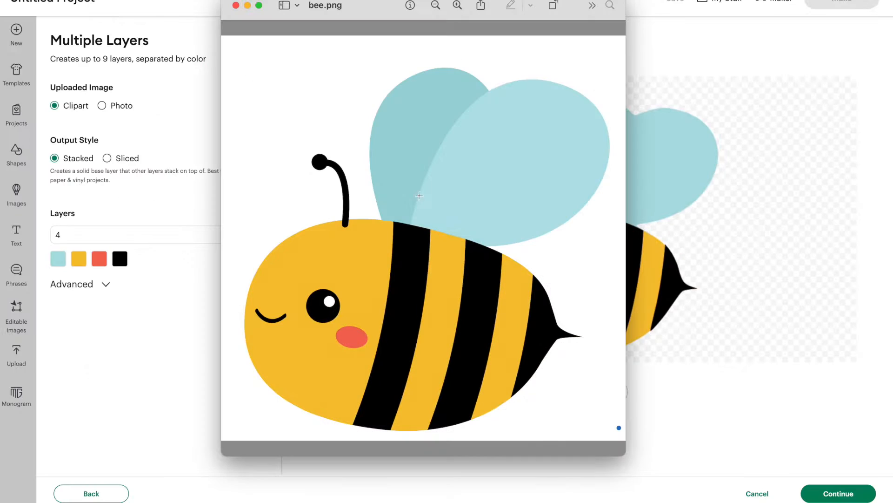
mouse_move(398, 152)
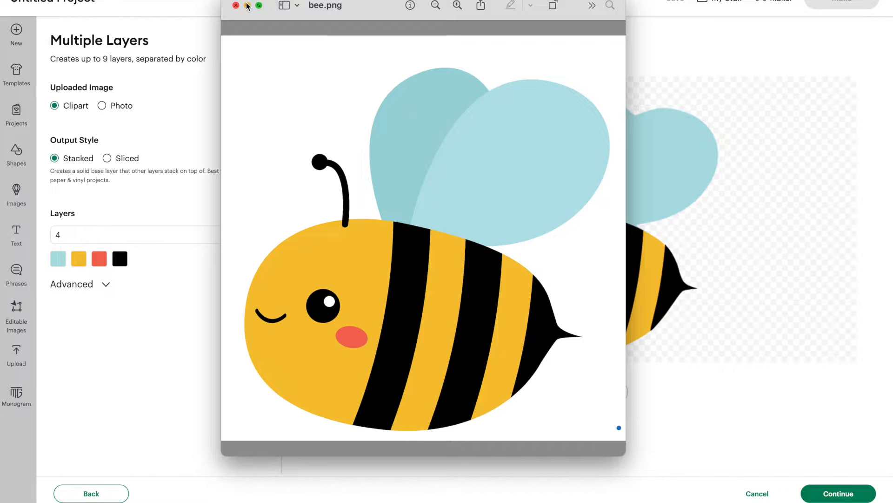
left_click(236, 6)
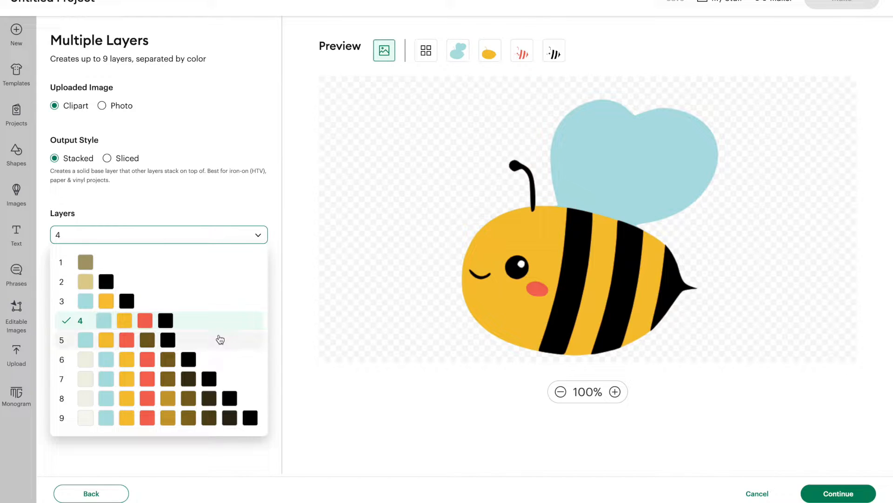
mouse_move(188, 368)
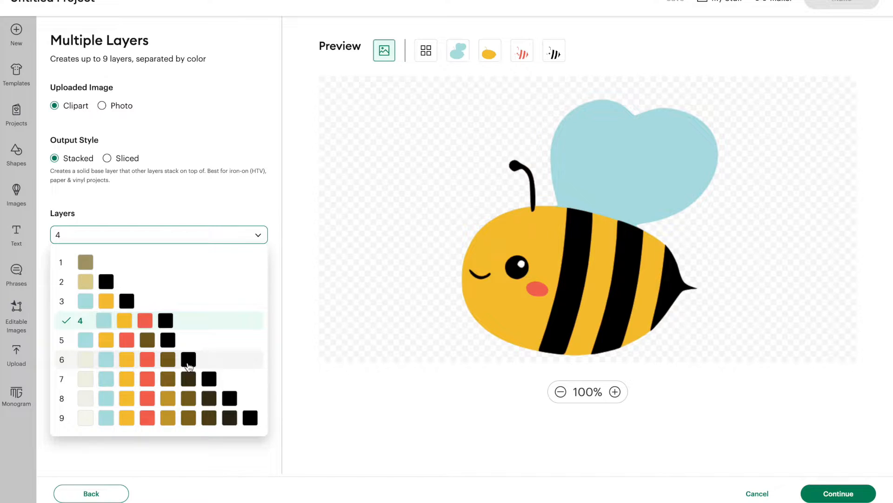
mouse_move(201, 363)
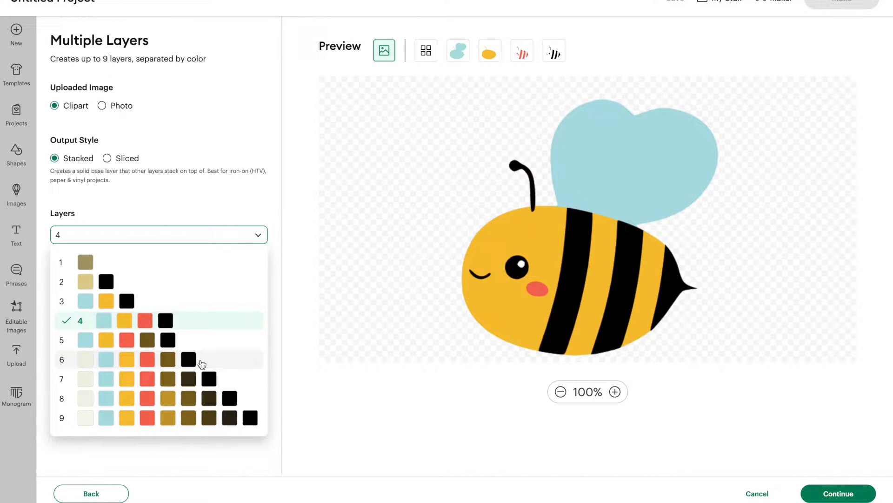
- Preview the light blue wing, black details and yellow body layers singly, then all four together
left_click(80, 321)
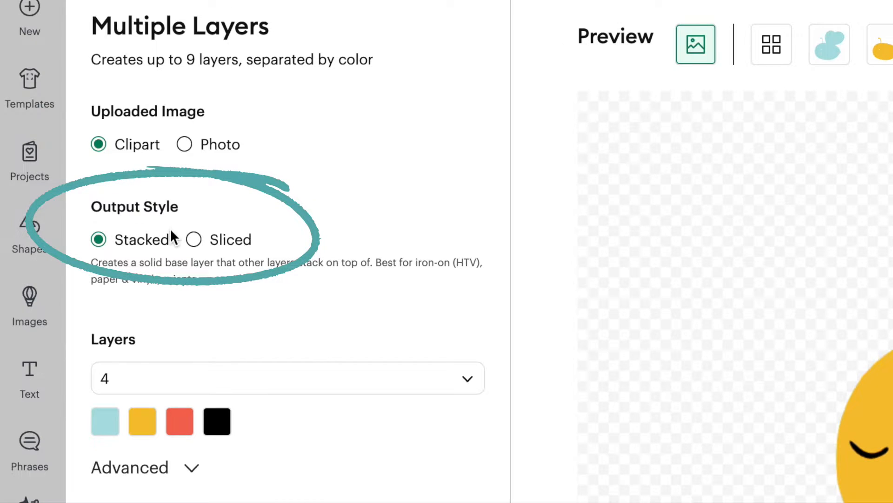
mouse_move(211, 254)
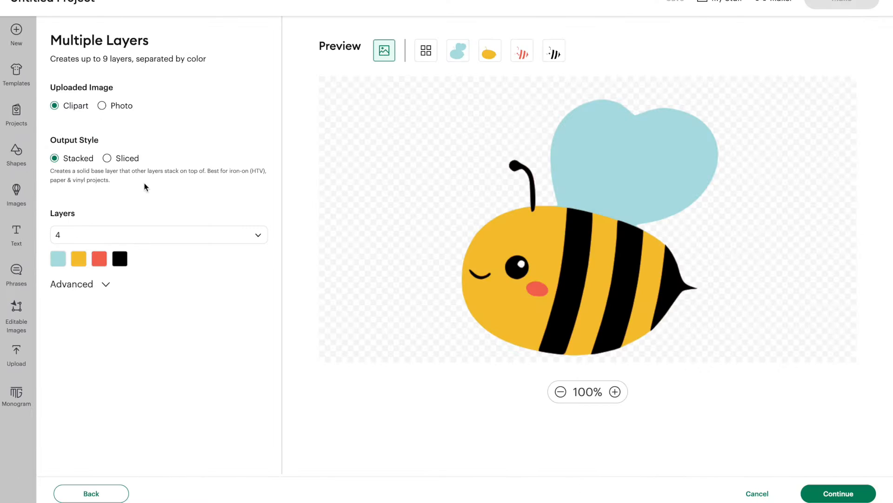
left_click(458, 50)
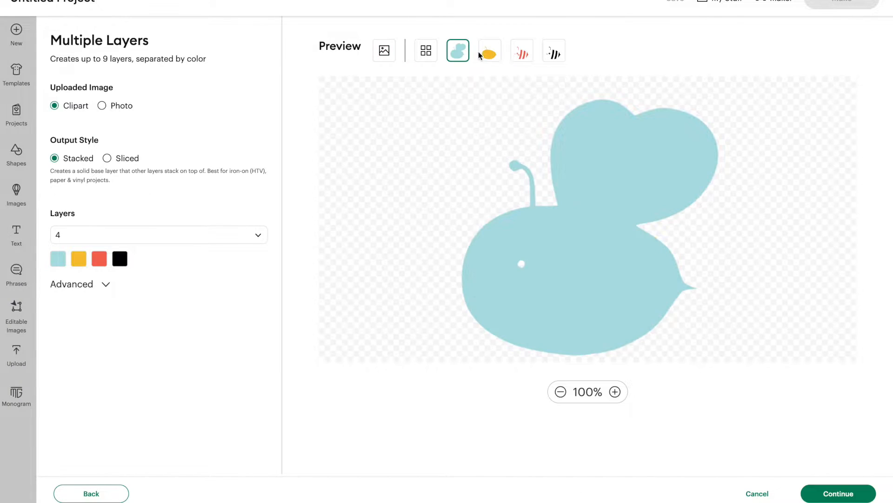
left_click(553, 50)
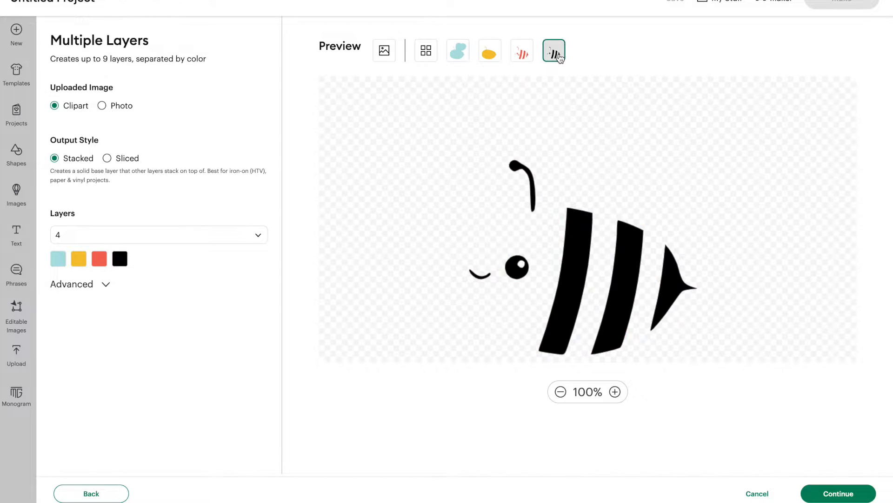
left_click(489, 51)
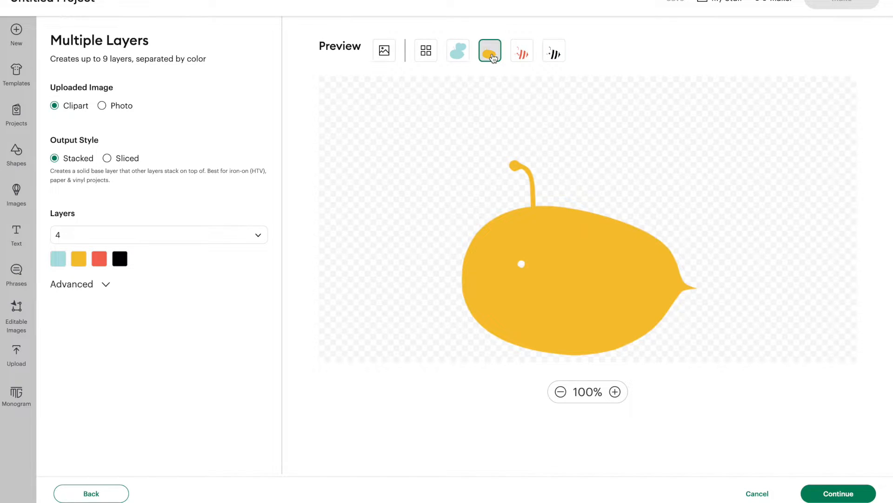
left_click(425, 50)
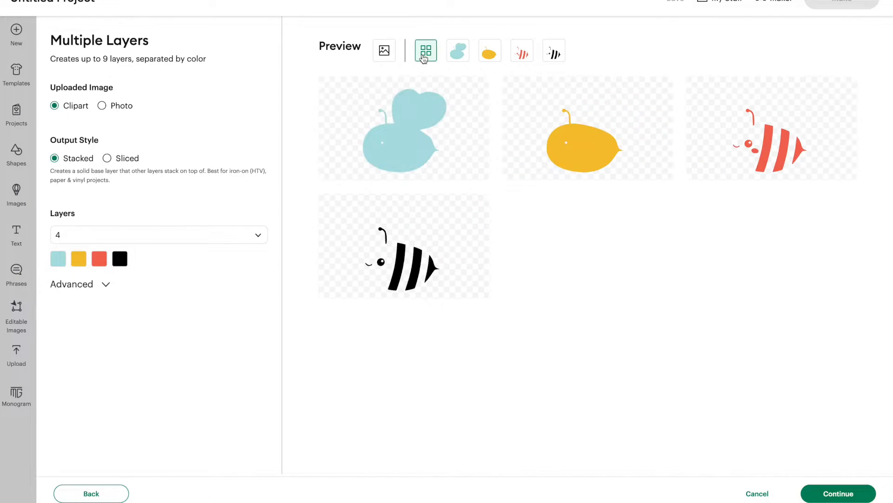
mouse_move(548, 236)
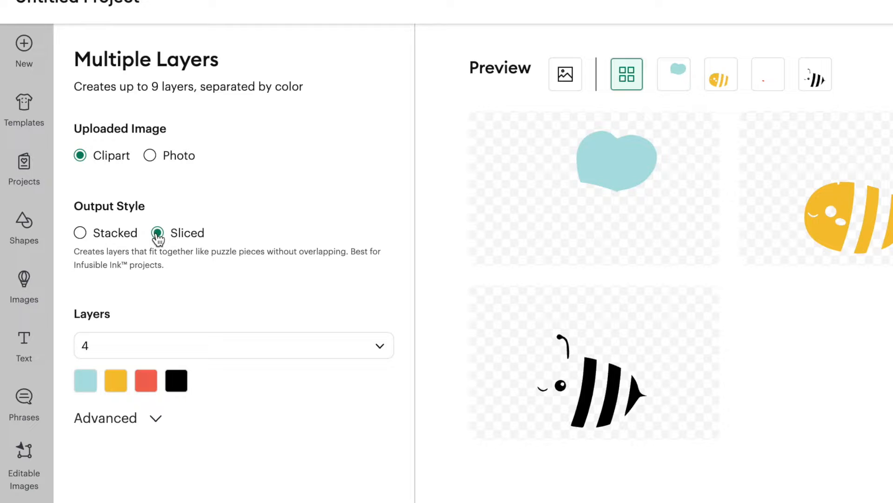
- Switch the four-layer bee's Output Style back to Stacked
scroll("down", 3)
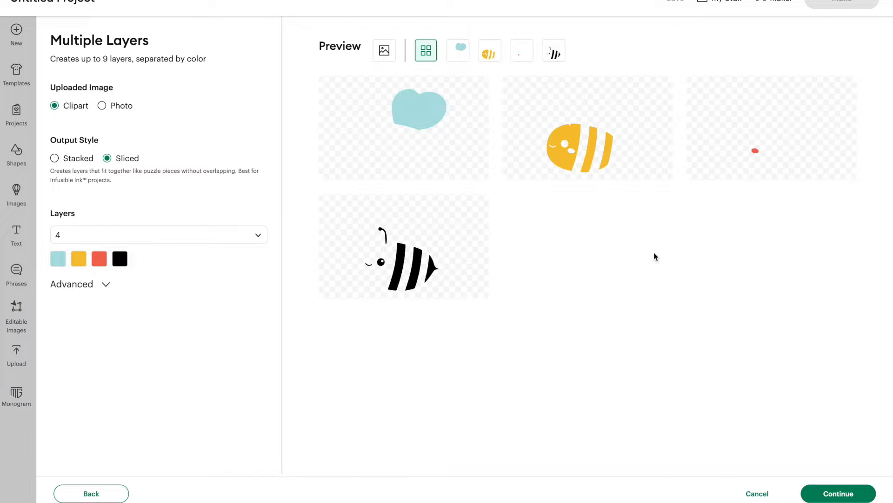
mouse_move(642, 168)
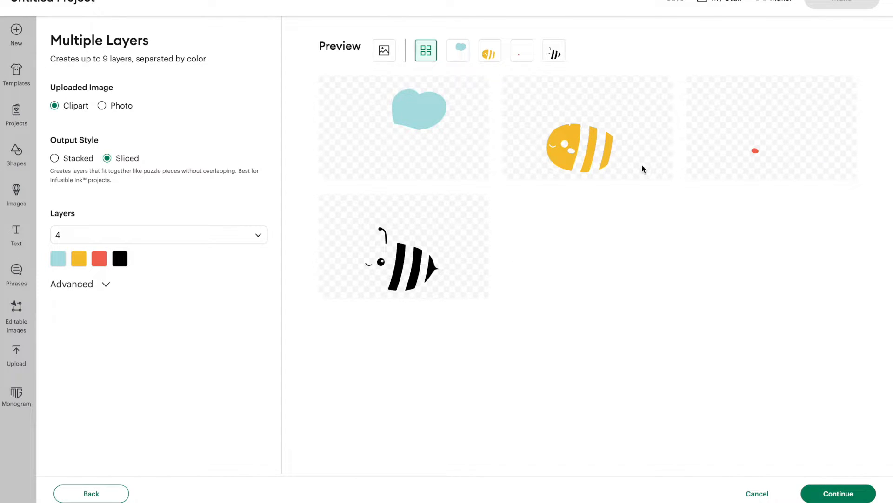
mouse_move(558, 244)
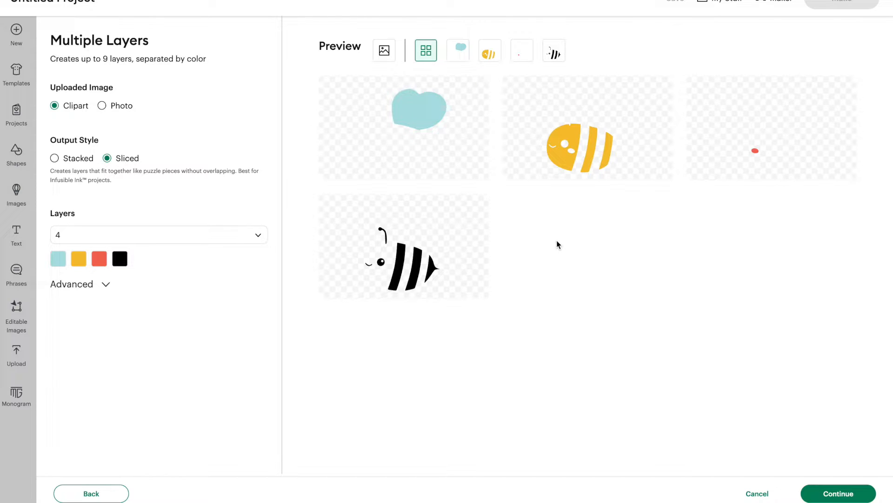
mouse_move(571, 222)
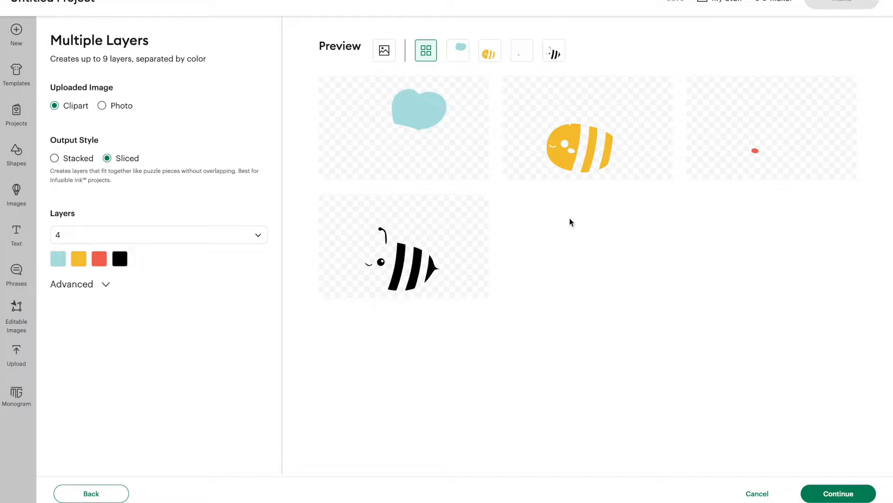
mouse_move(414, 210)
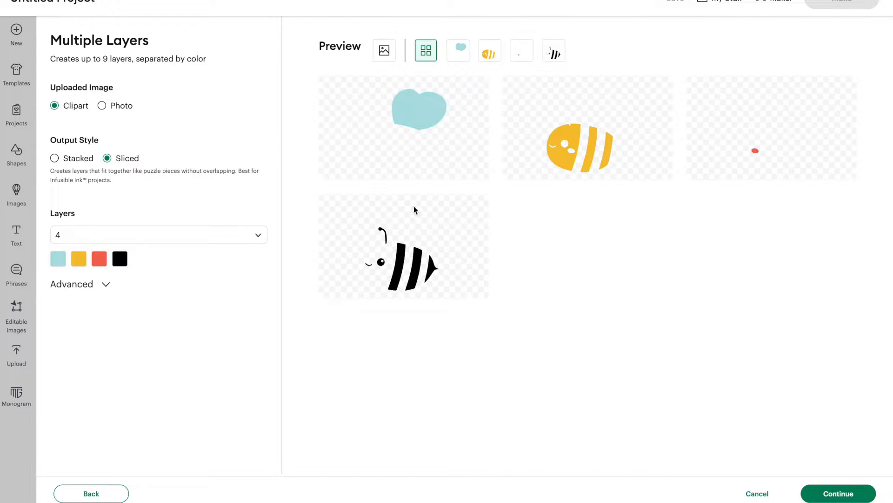
mouse_move(467, 208)
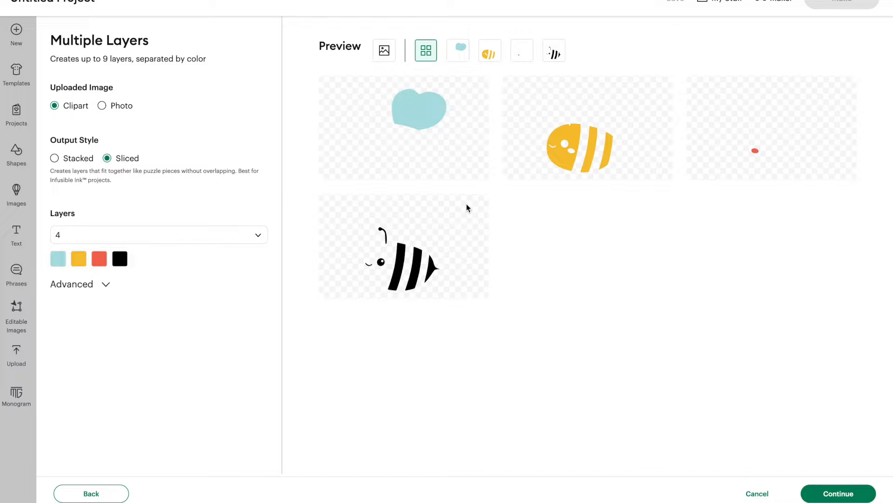
mouse_move(803, 248)
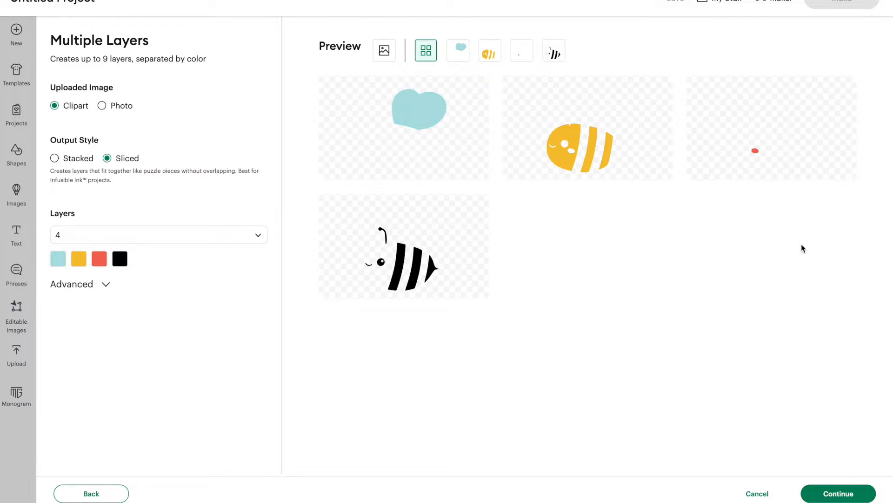
left_click(55, 158)
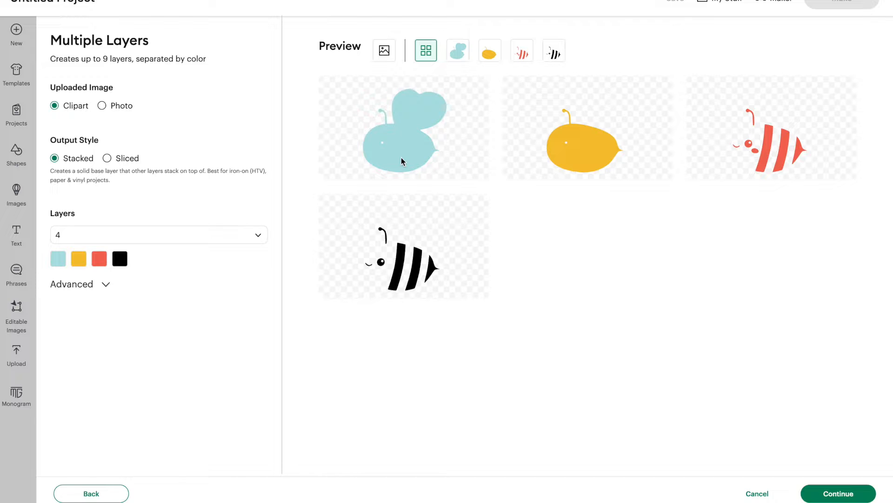
mouse_move(456, 149)
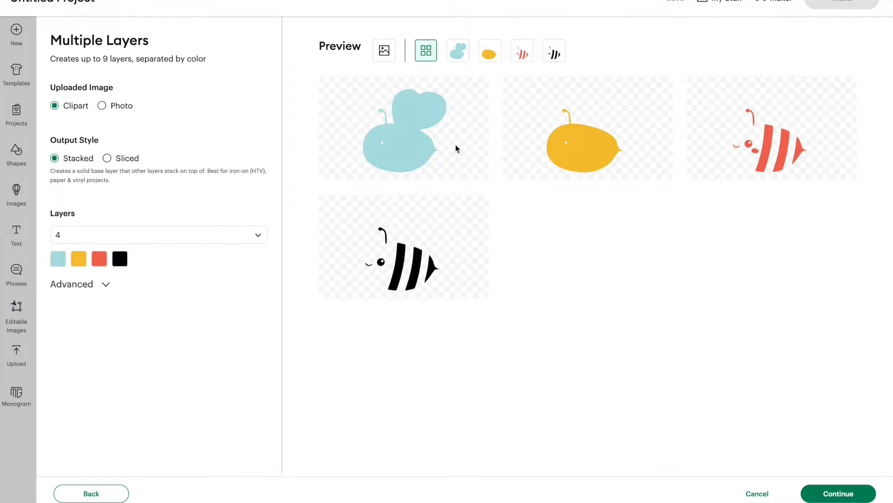
mouse_move(485, 299)
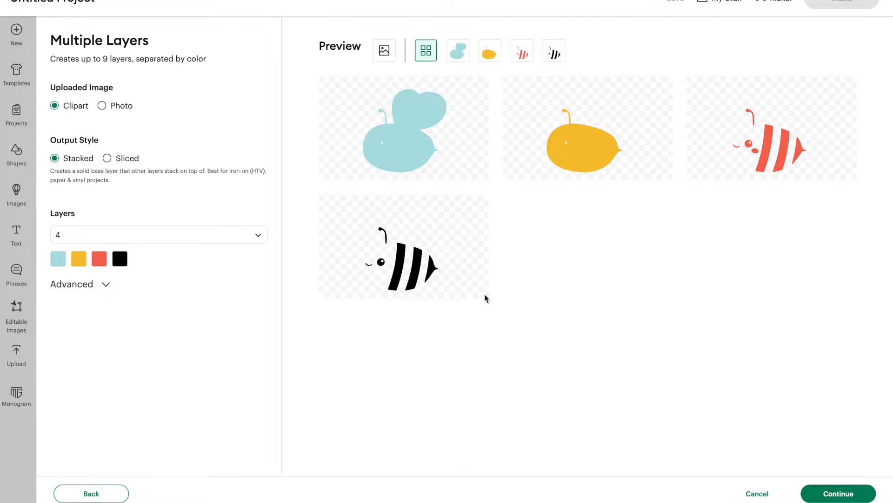
mouse_move(360, 239)
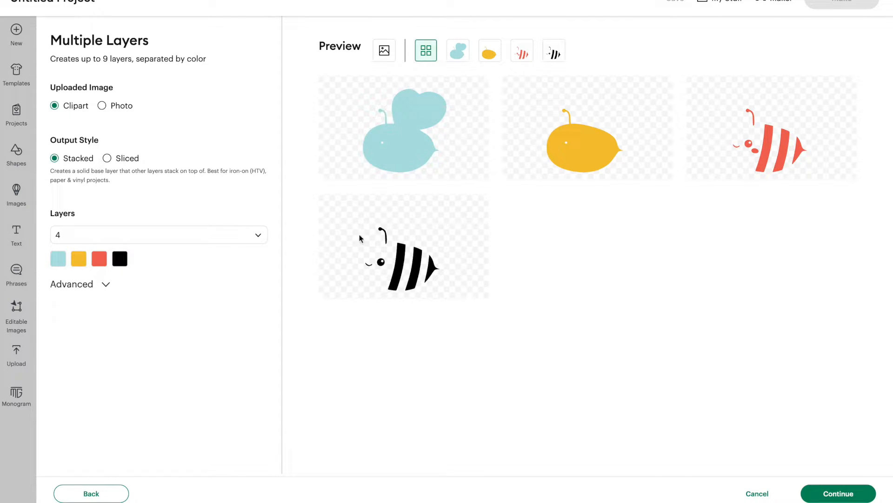
- Set the Layers dropdown to 1, producing a solid olive bee silhouette
left_click(158, 234)
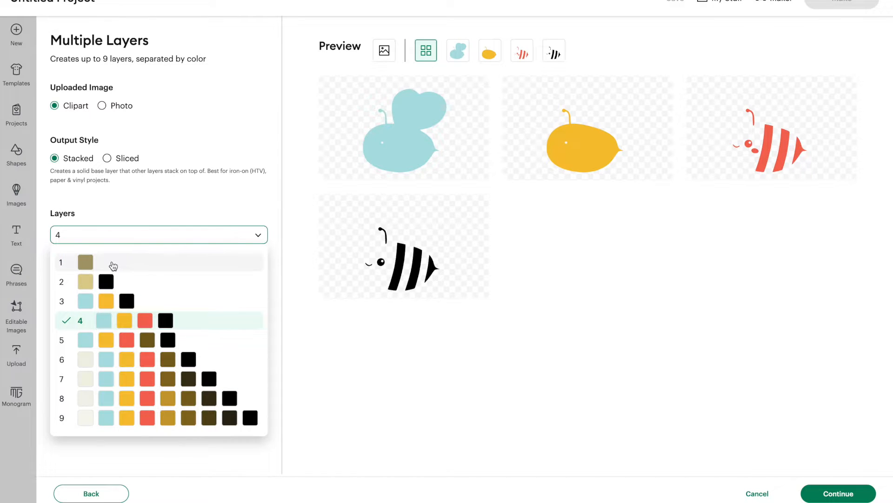
left_click(61, 262)
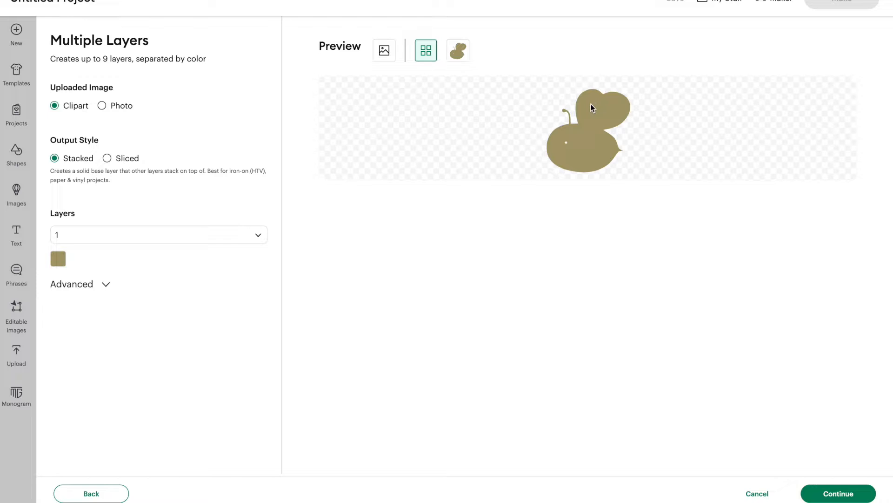
mouse_move(621, 114)
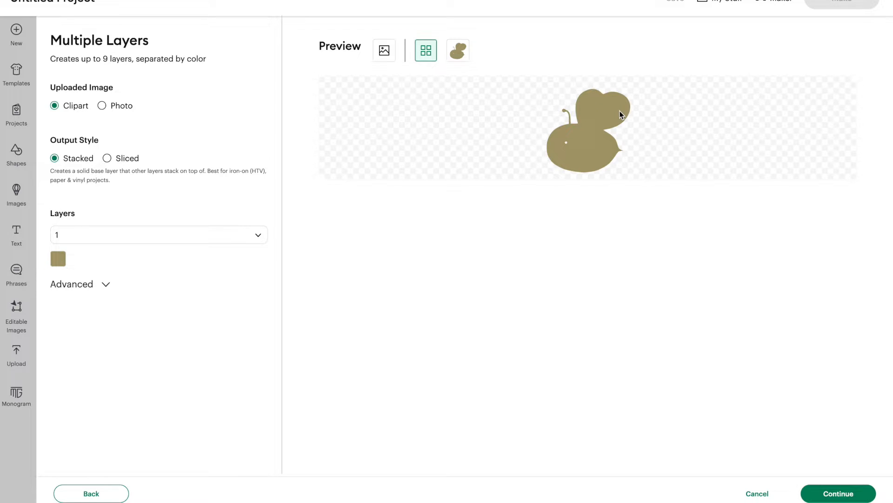
mouse_move(602, 149)
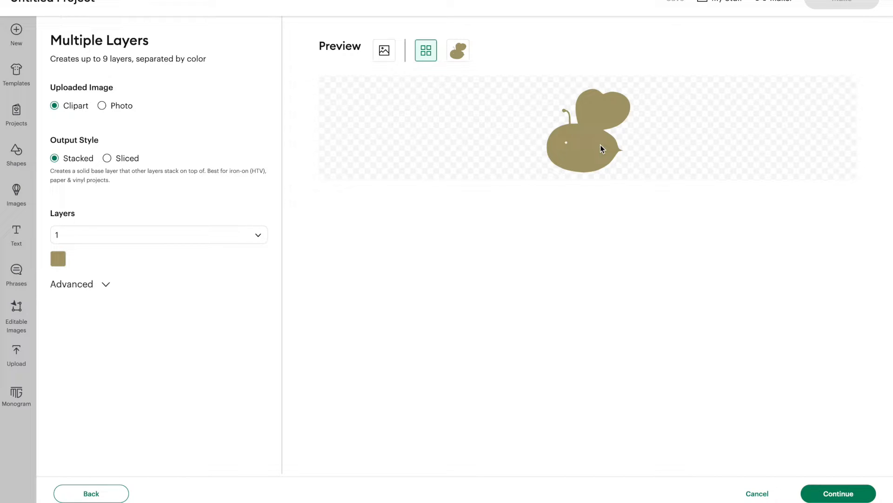
mouse_move(583, 152)
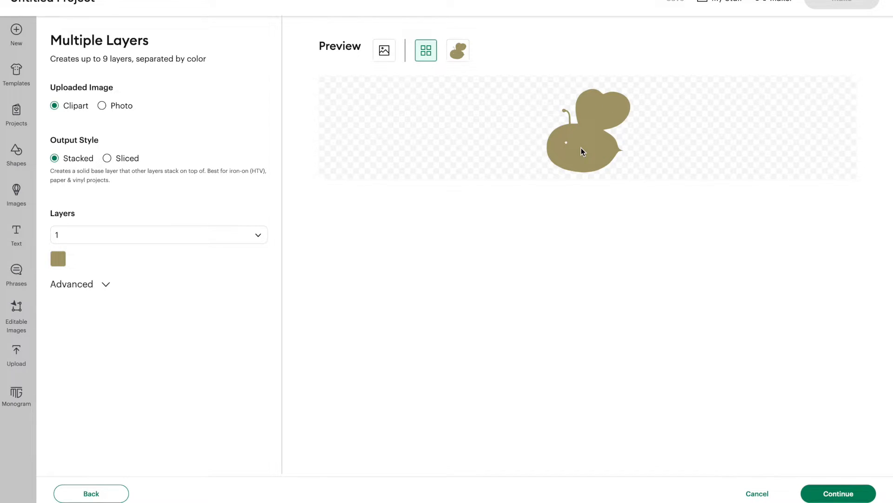
mouse_move(135, 88)
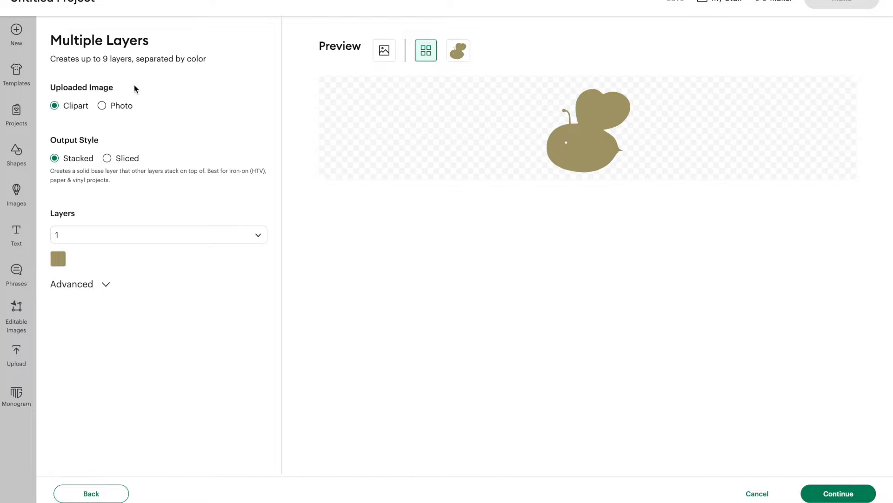
mouse_move(82, 258)
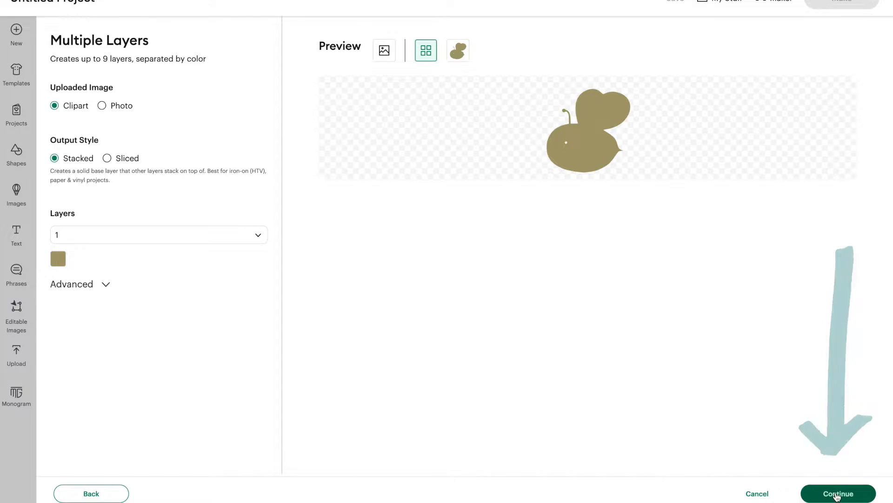
- Upload the bee image named 'bee' and add it to the canvas as one cut layer
left_click(837, 493)
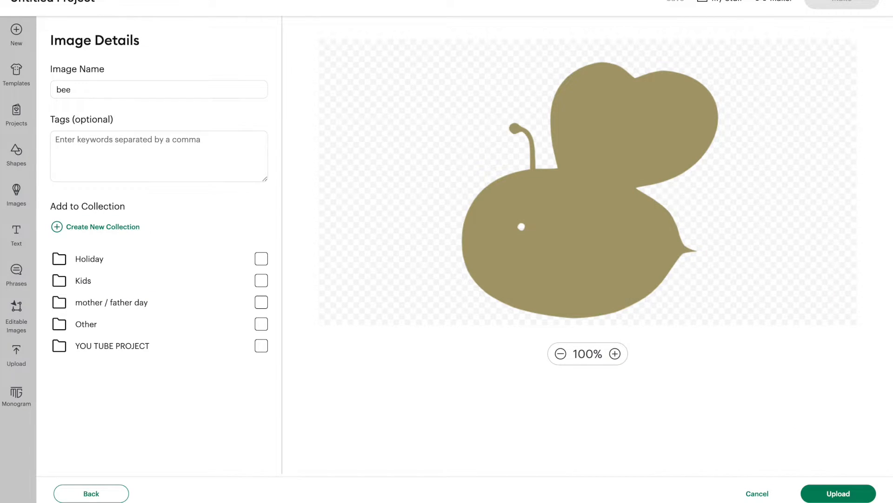
left_click(837, 494)
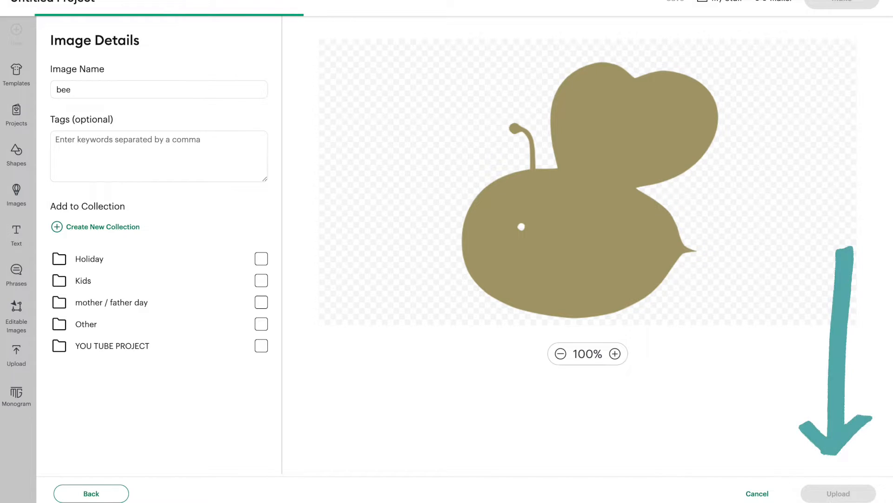
left_click(838, 492)
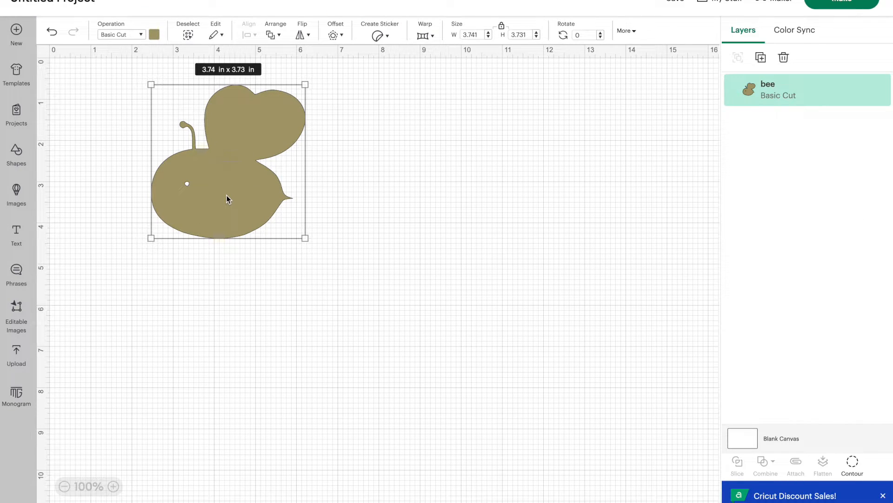
mouse_move(38, 366)
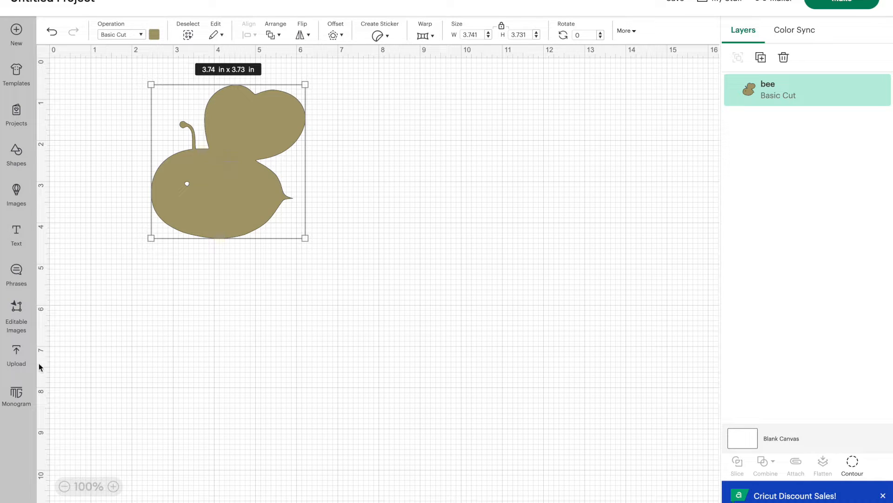
- Select the colour bee image file for a new upload
left_click(16, 355)
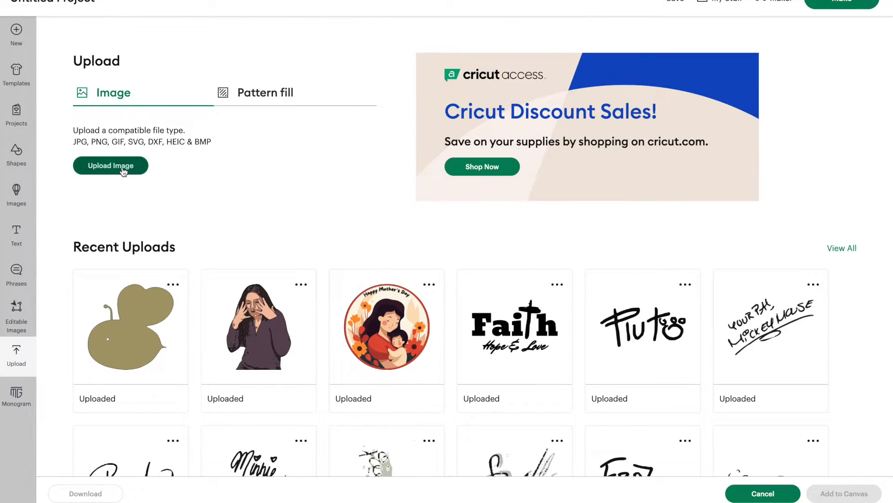
left_click(110, 165)
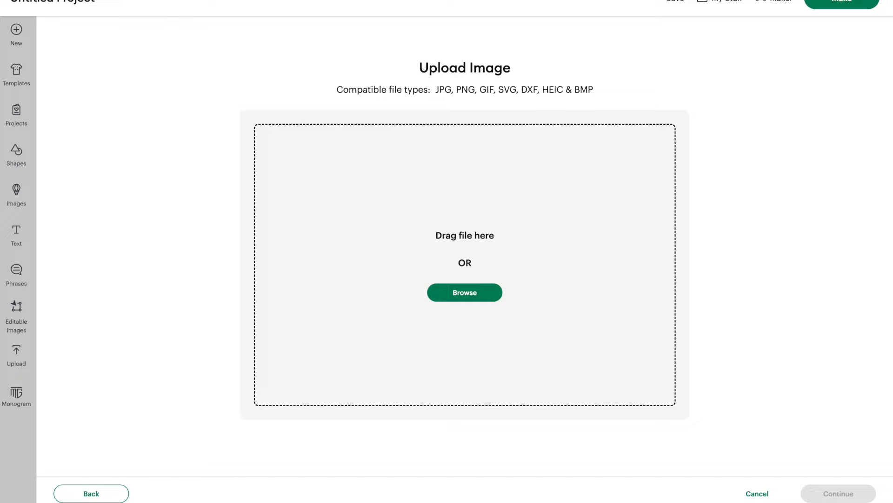
left_click(464, 293)
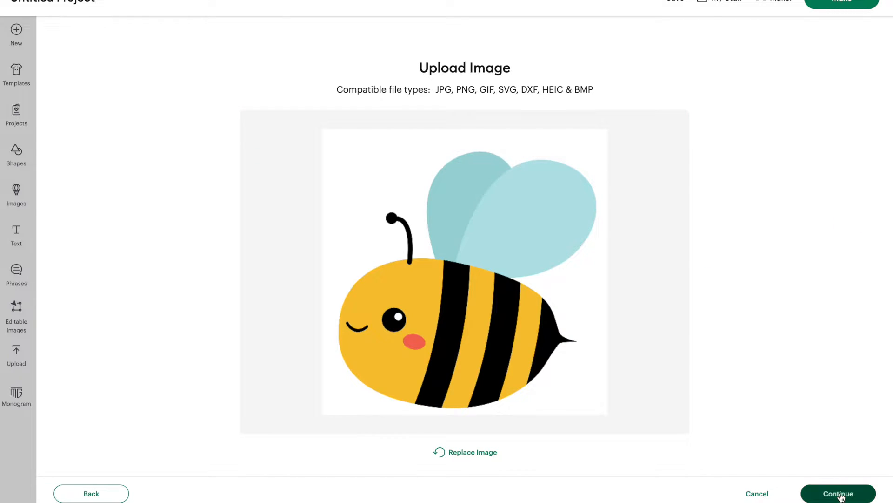
- Continue past background removal and choose the Multiple Layers conversion
left_click(838, 493)
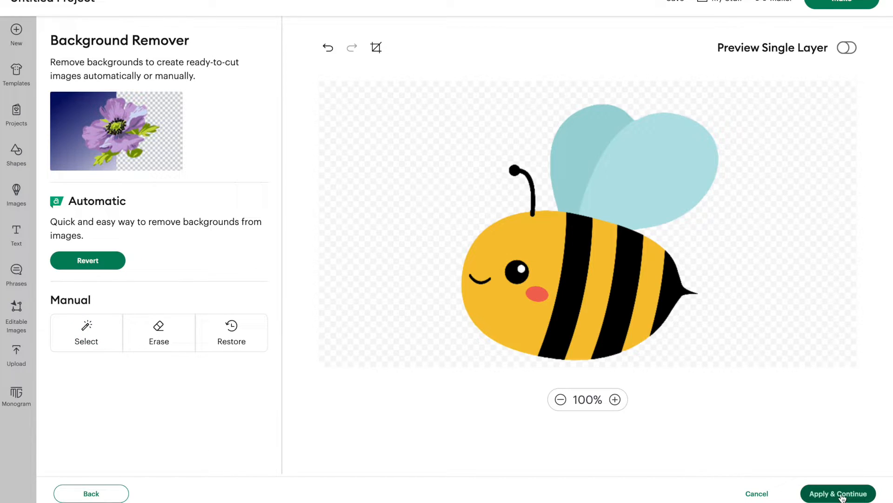
left_click(838, 493)
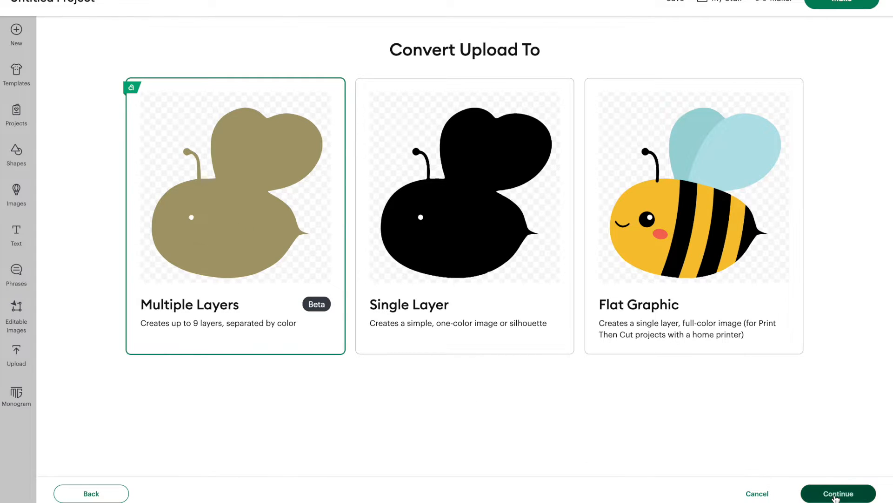
left_click(838, 492)
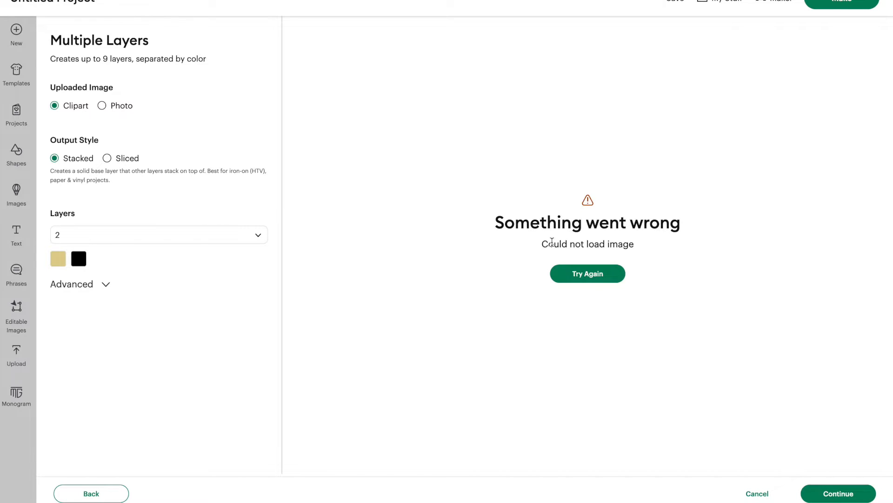
mouse_move(757, 493)
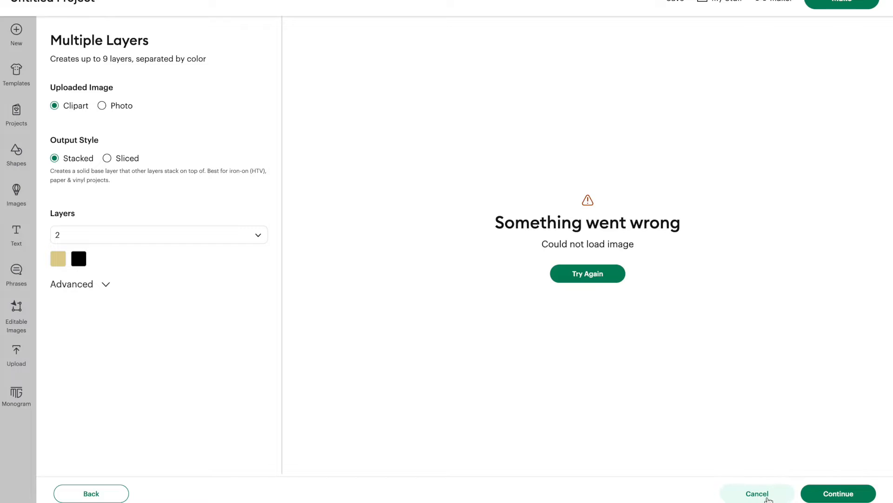
- Cancel the failed conversion, start a new project, and reload the bee with background removed
left_click(837, 493)
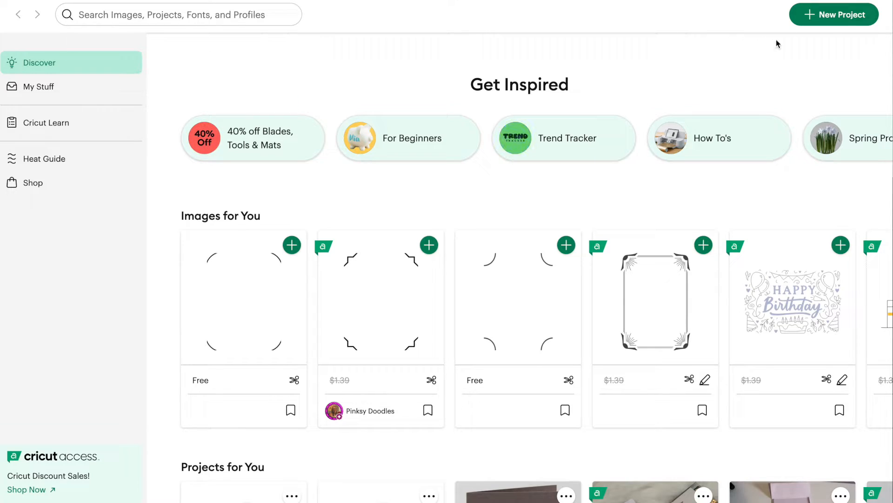
left_click(834, 14)
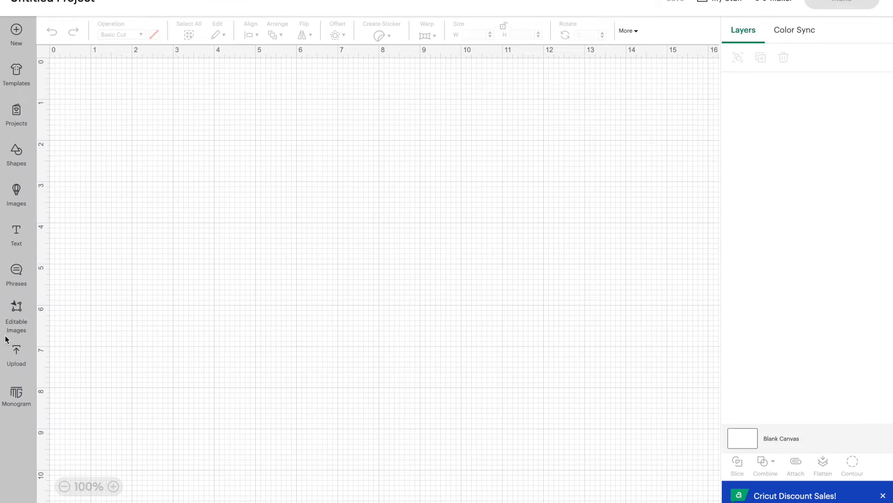
left_click(16, 353)
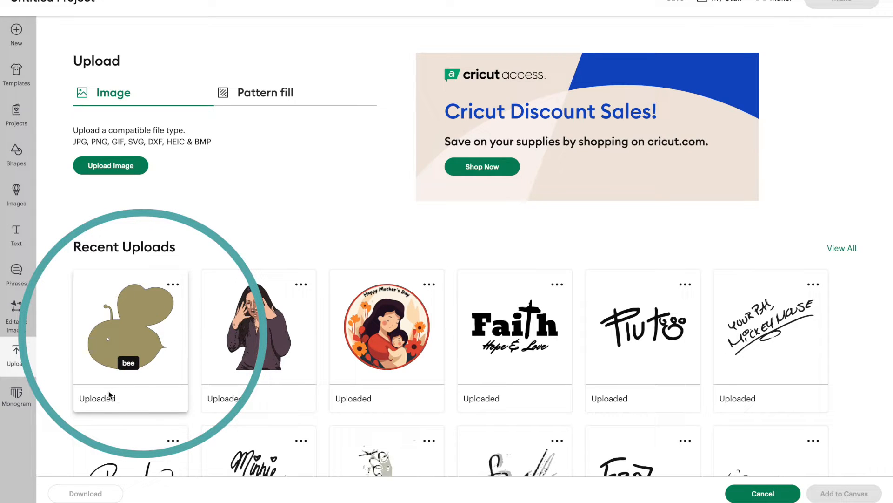
mouse_move(124, 356)
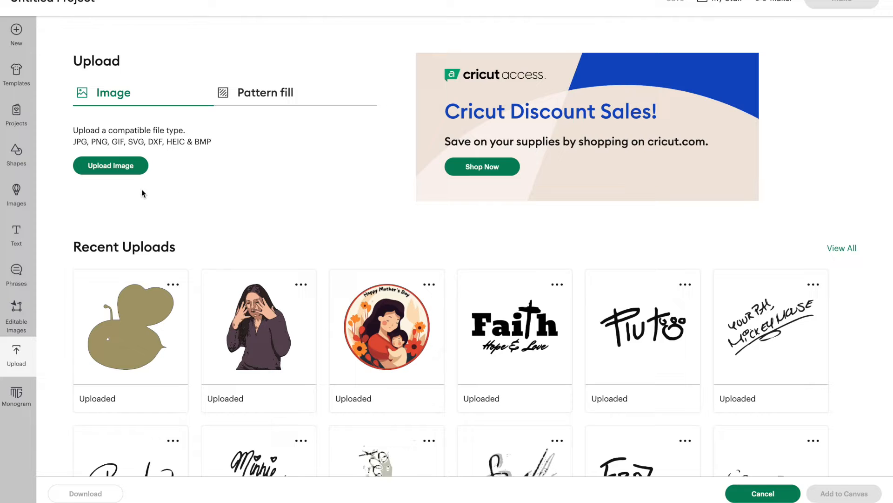
left_click(111, 165)
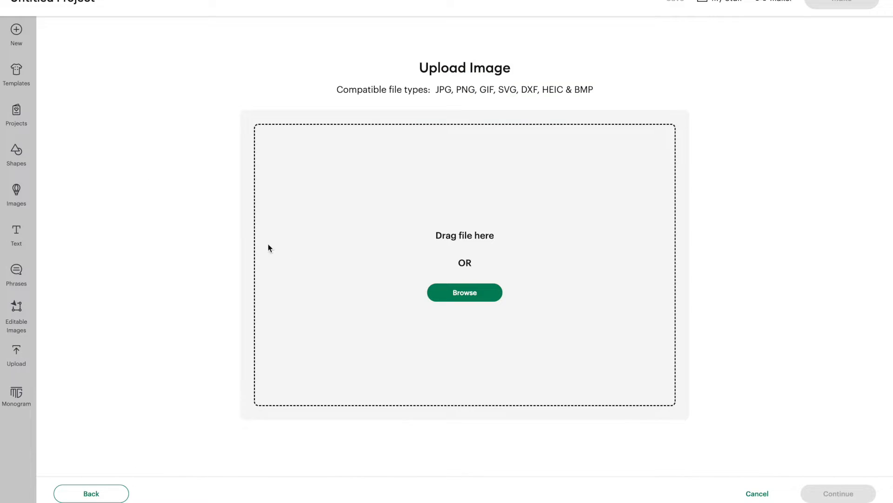
mouse_move(687, 371)
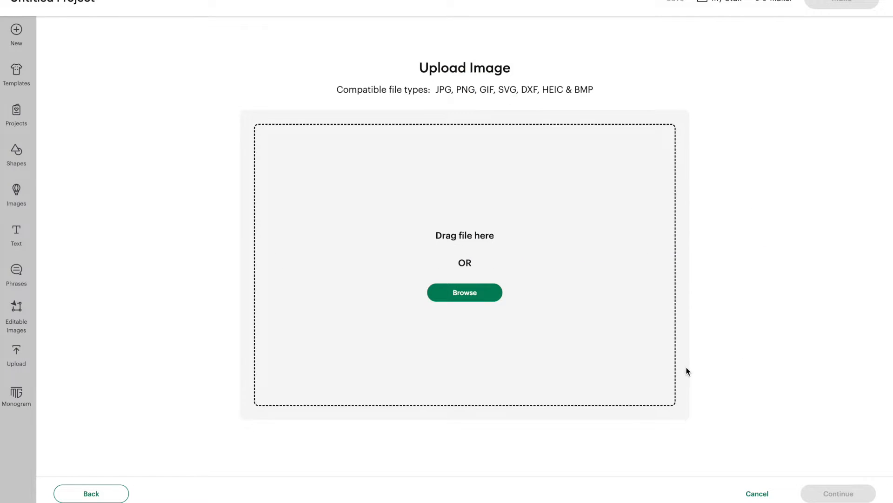
left_click(464, 291)
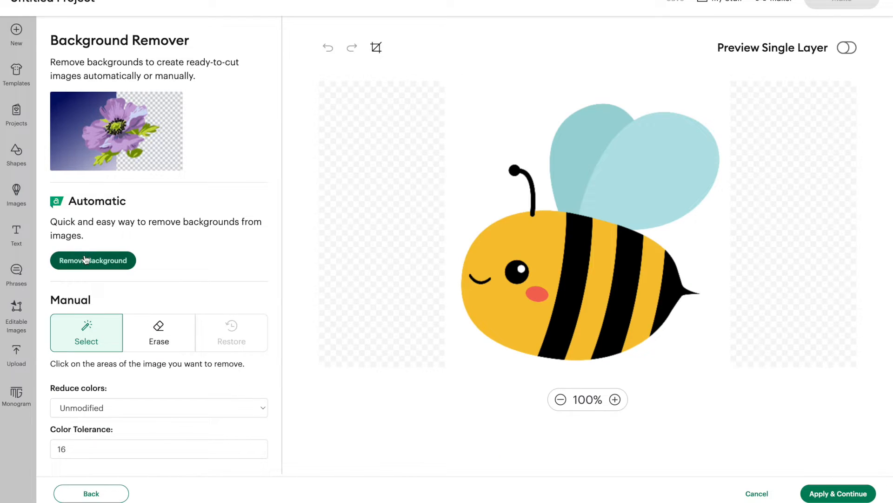
left_click(92, 260)
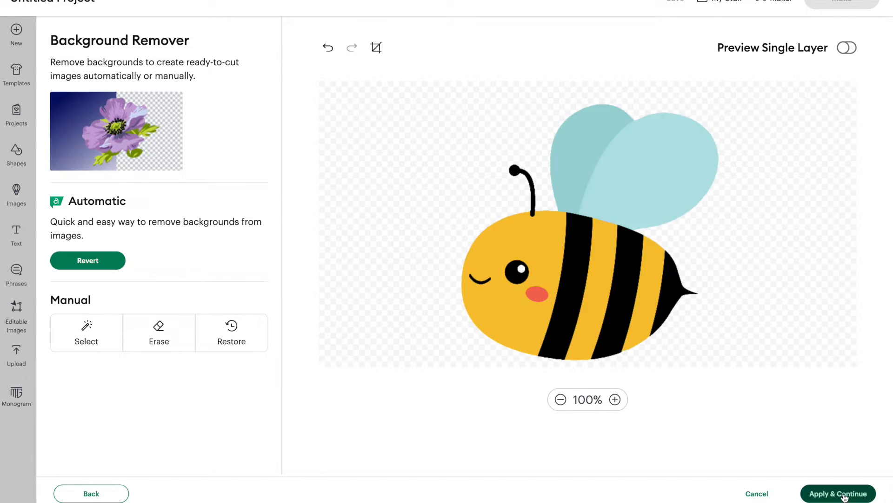
- Choose the Multiple Layers conversion and dismiss the convert-to-layers notice
left_click(837, 493)
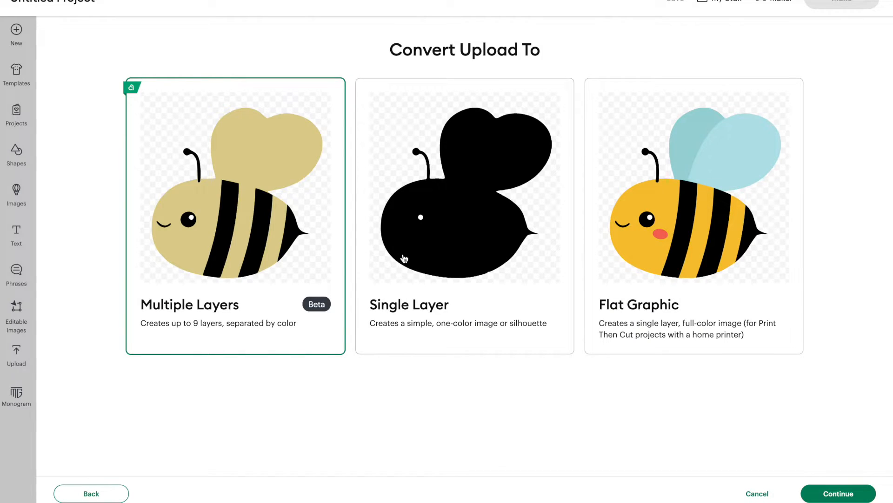
mouse_move(651, 485)
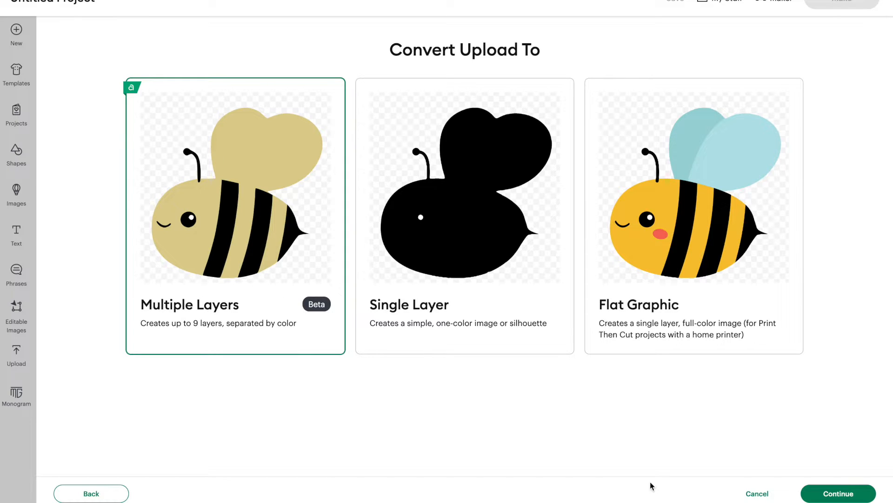
left_click(837, 493)
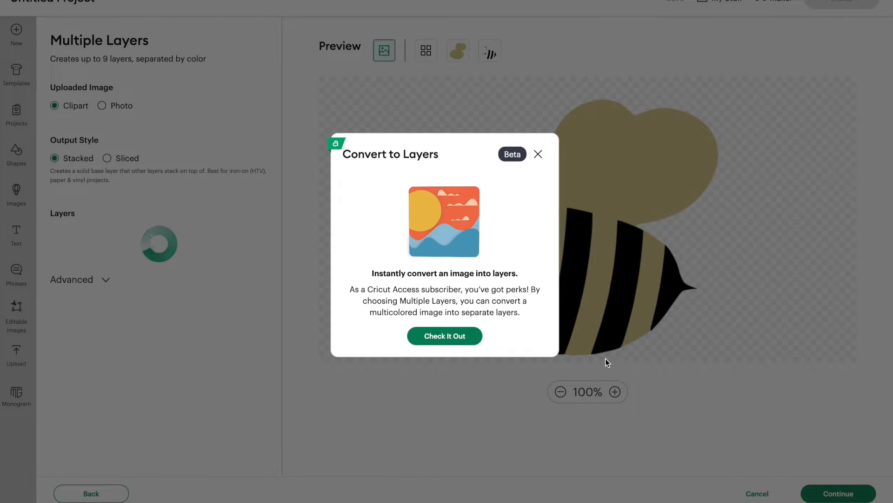
left_click(538, 154)
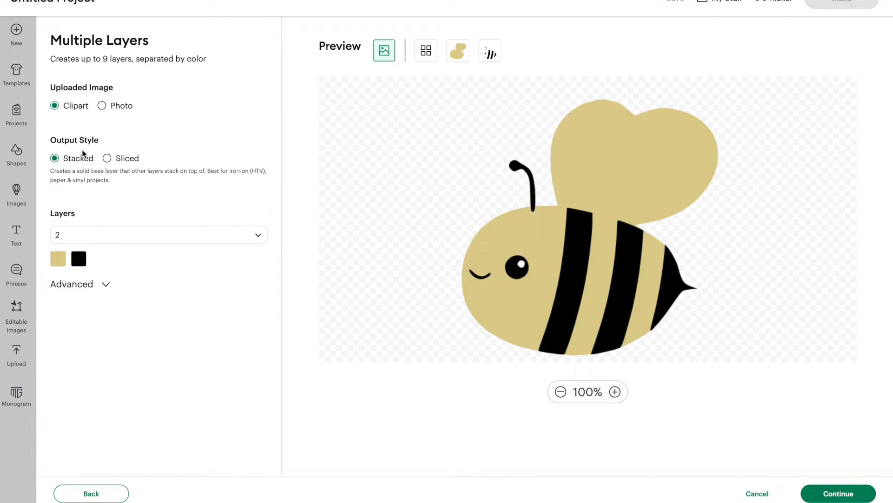
- Set Sliced mode with 4 layers and upload the bee as 'bee'
left_click(107, 158)
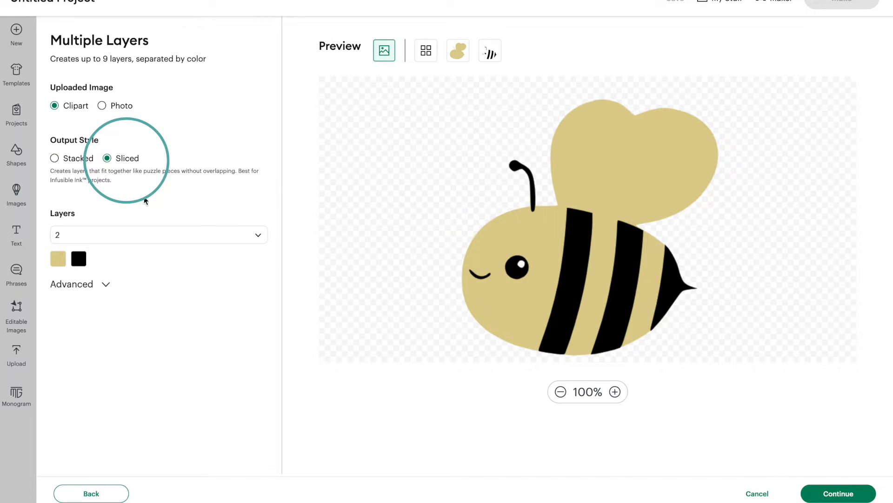
left_click(158, 234)
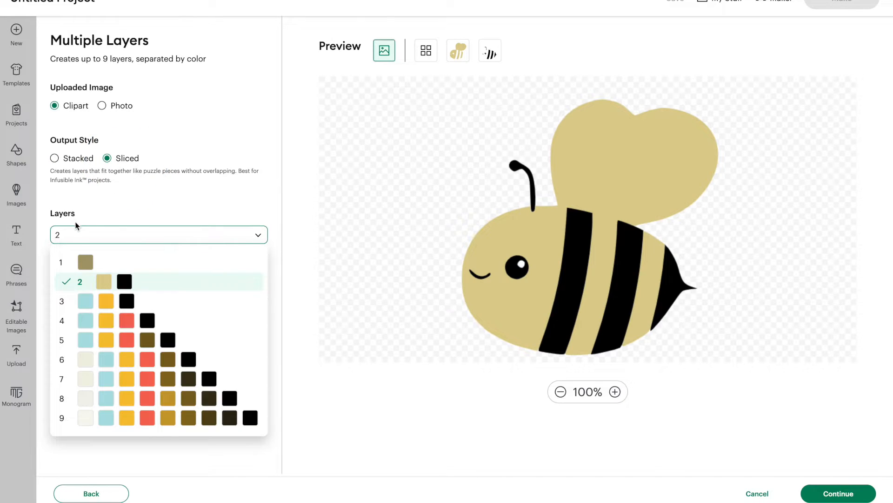
left_click(80, 321)
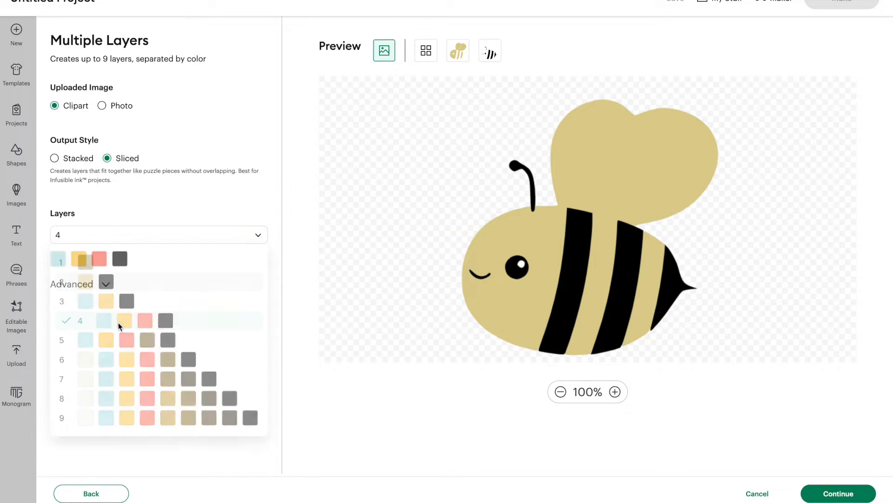
left_click(80, 320)
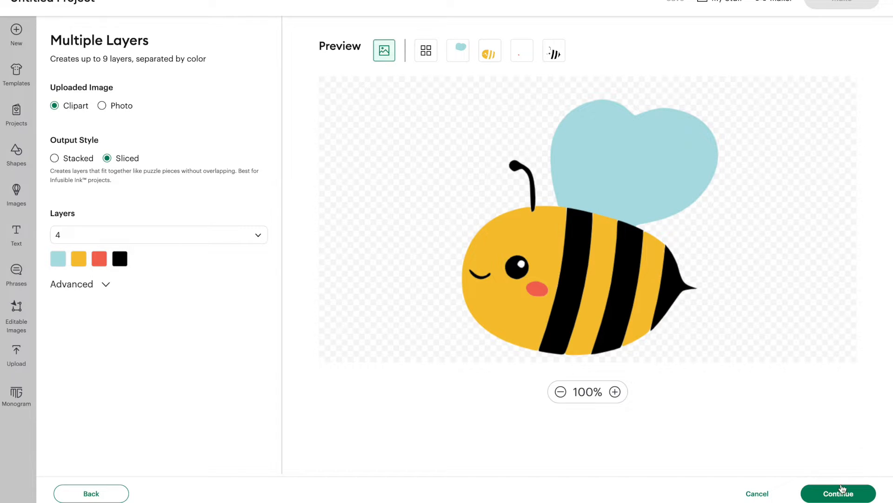
left_click(838, 493)
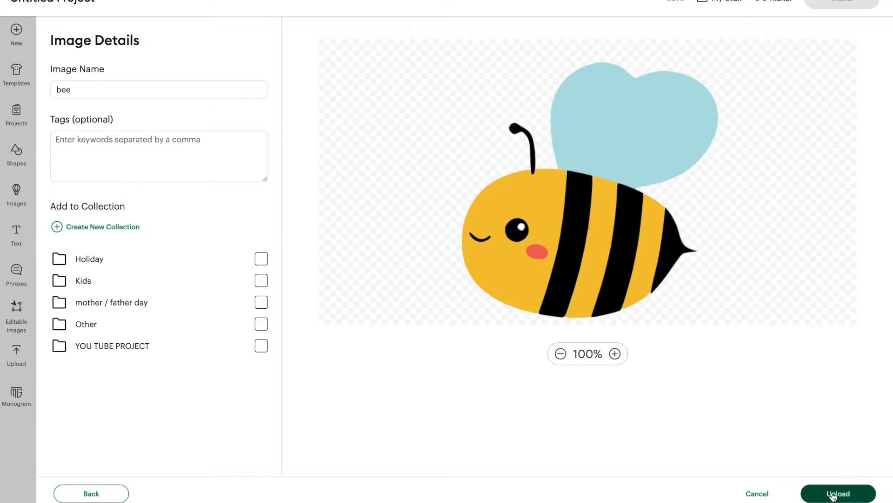
left_click(838, 493)
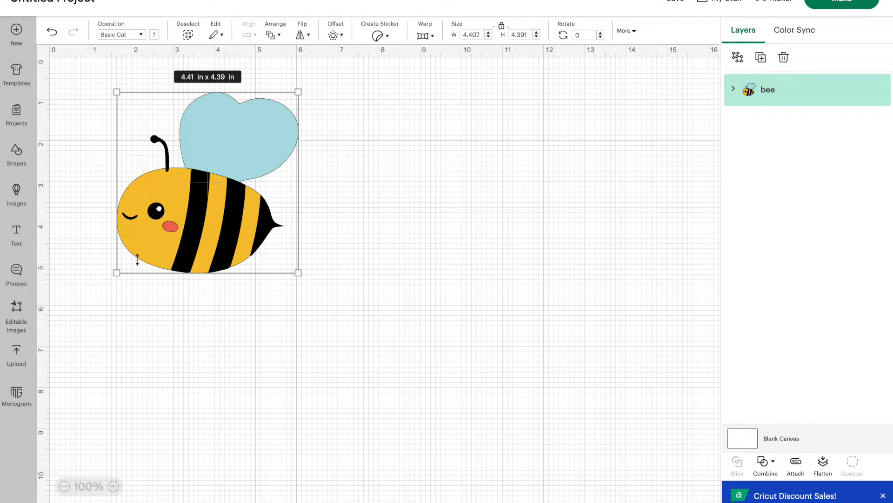
mouse_move(824, 97)
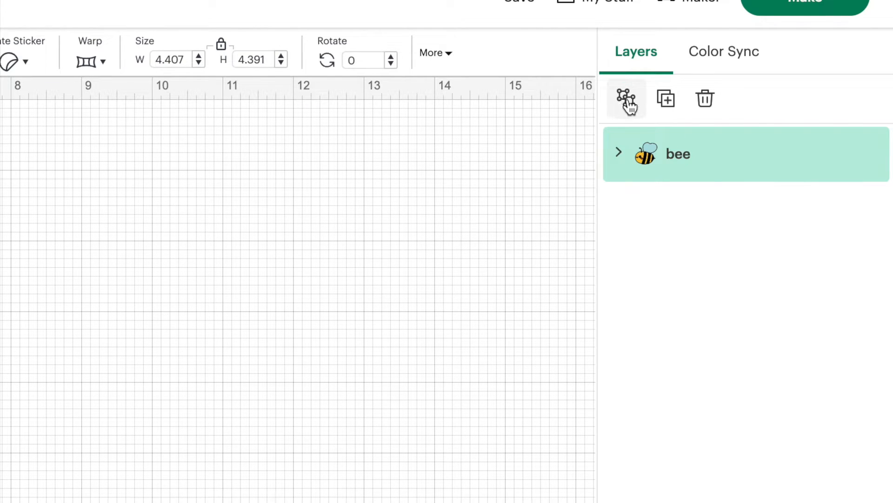
- Ungroup the bee twice into separate stripes, cheek, body and wing layers
left_click(626, 98)
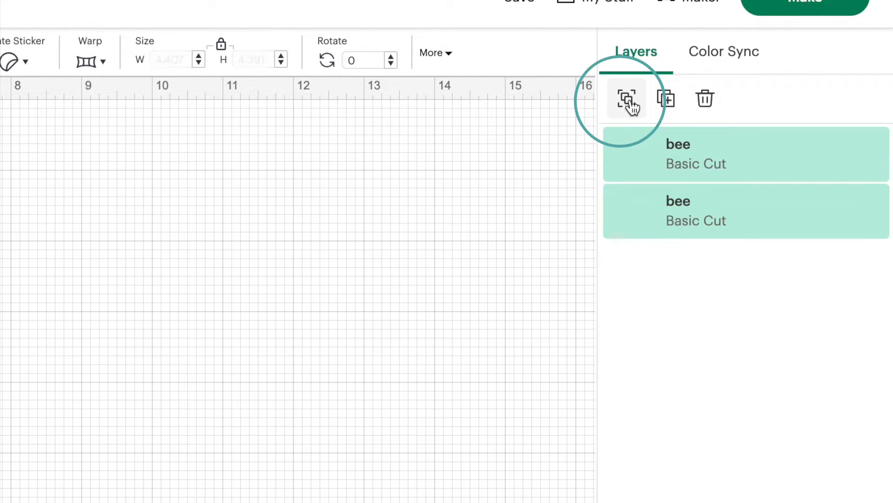
left_click(626, 98)
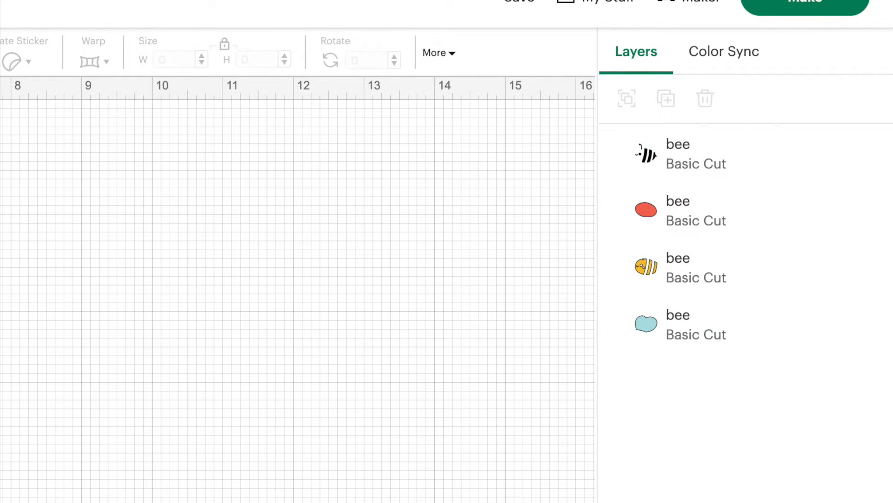
left_click(16, 353)
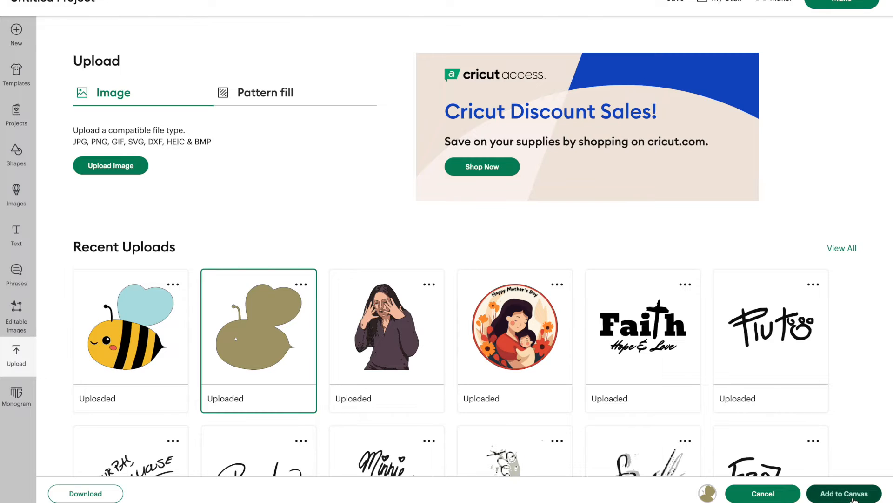
- Add the olive bee silhouette to the canvas and select it for recolouring
left_click(843, 493)
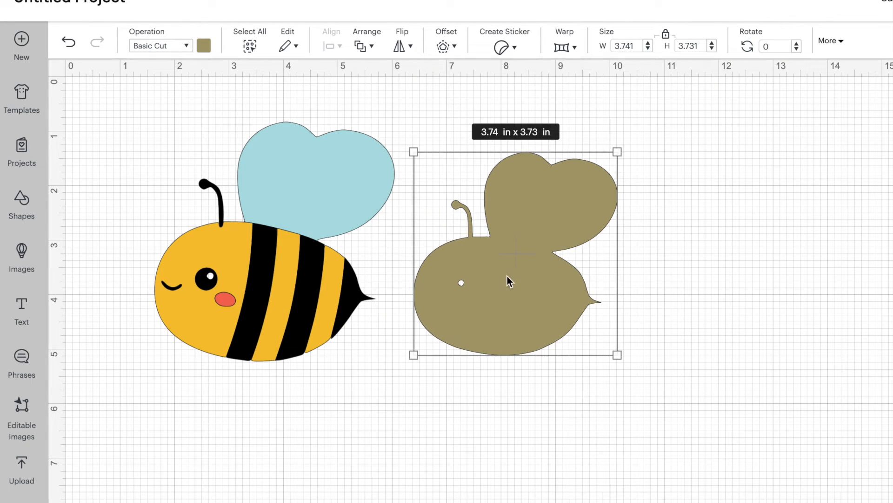
mouse_move(257, 213)
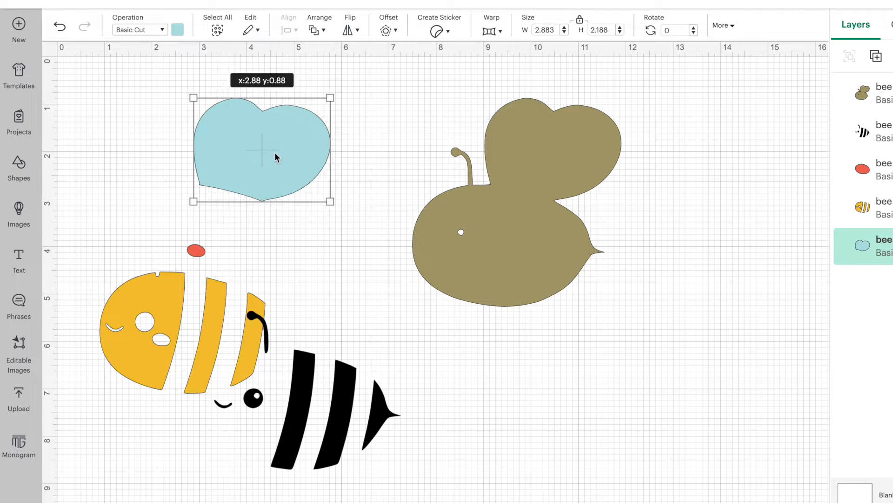
left_click(513, 199)
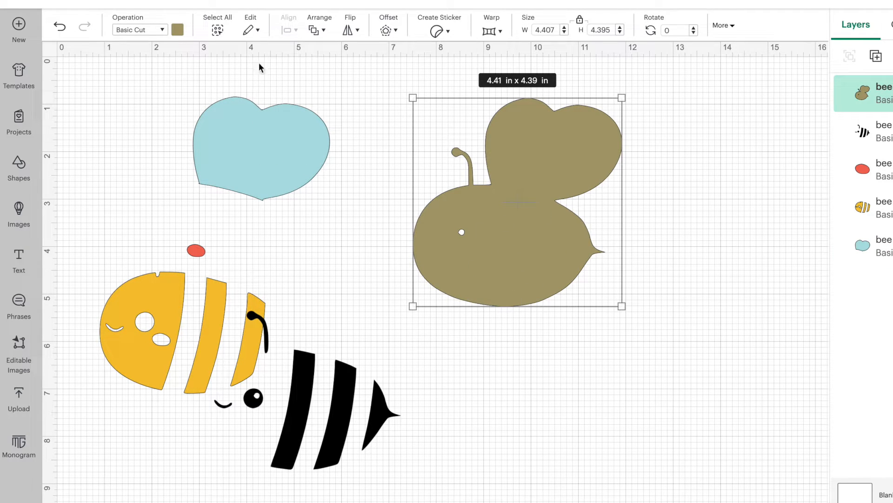
left_click(178, 30)
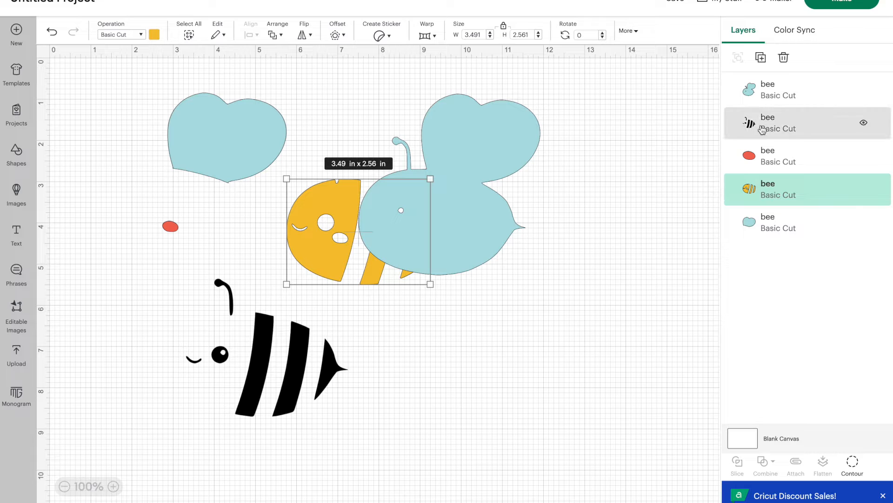
mouse_move(789, 227)
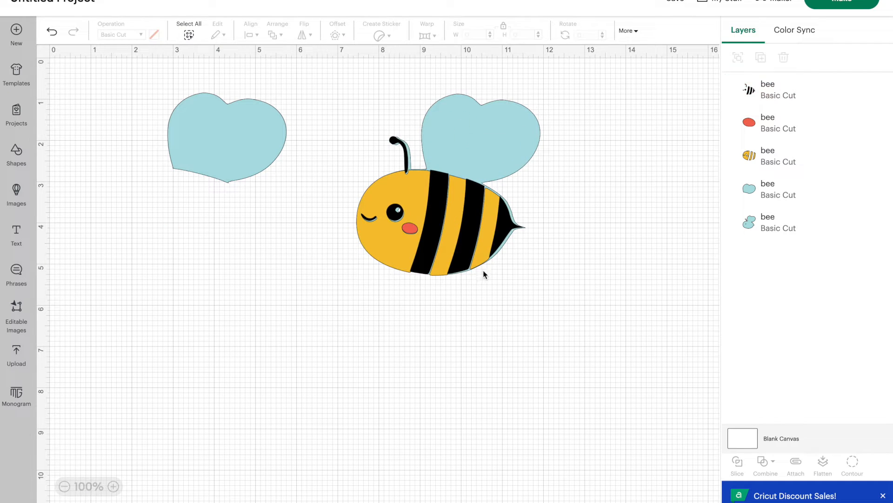
mouse_move(542, 219)
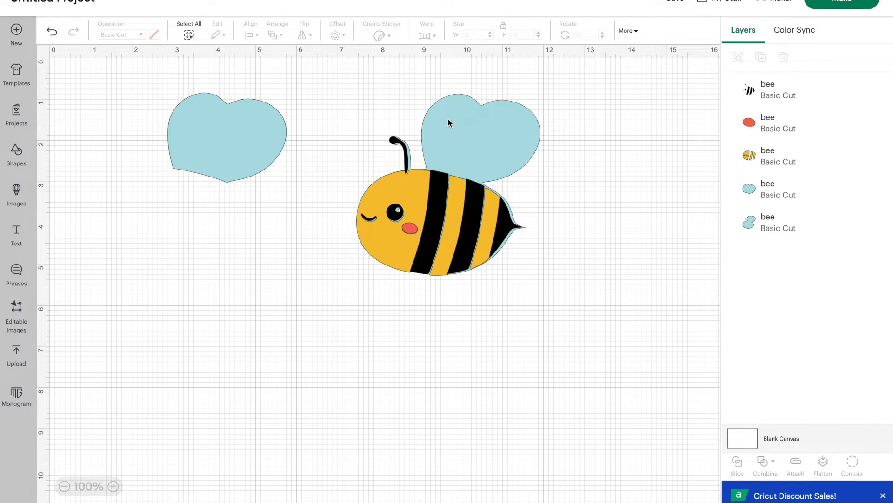
mouse_move(464, 227)
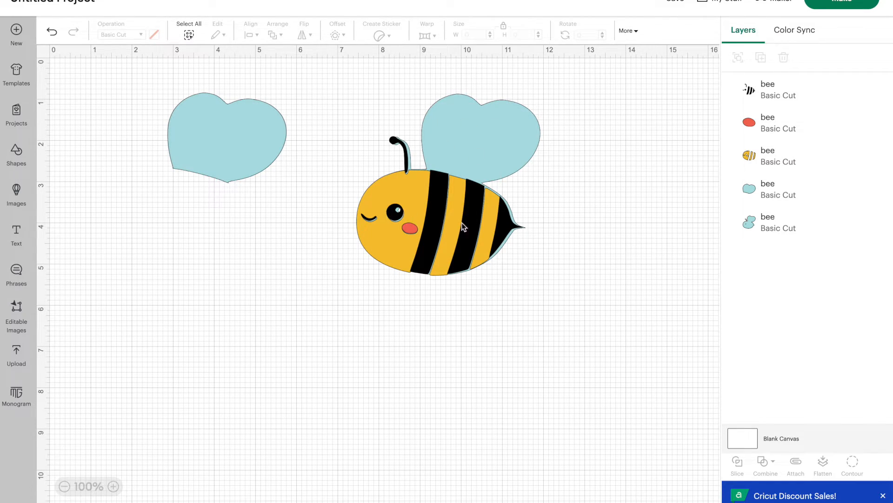
mouse_move(512, 285)
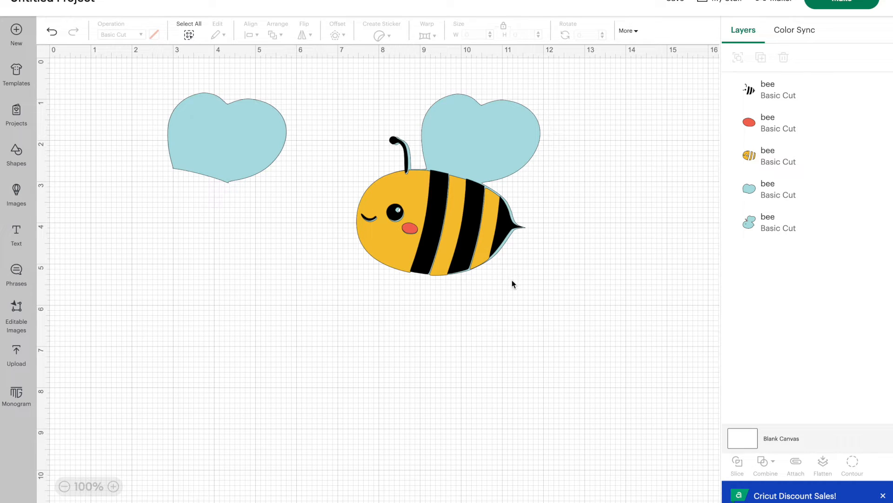
mouse_move(522, 289)
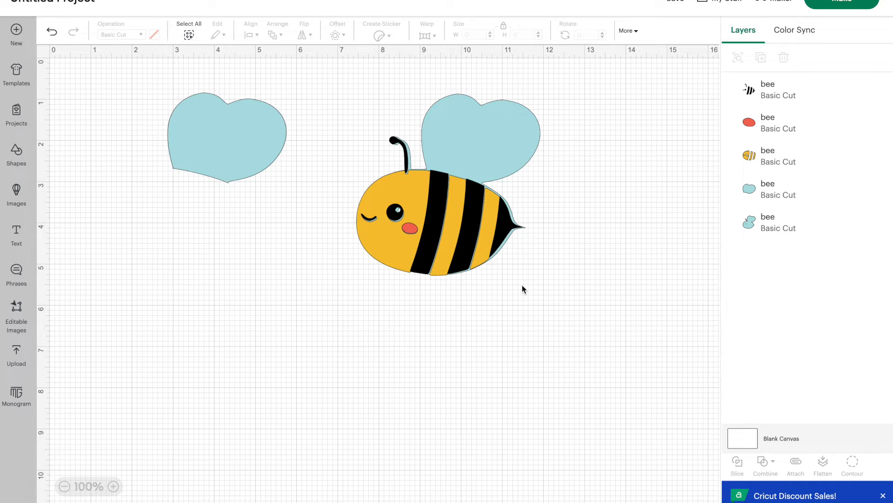
- Select the reassembled bee on its blue base and delete everything from the canvas
left_click(444, 222)
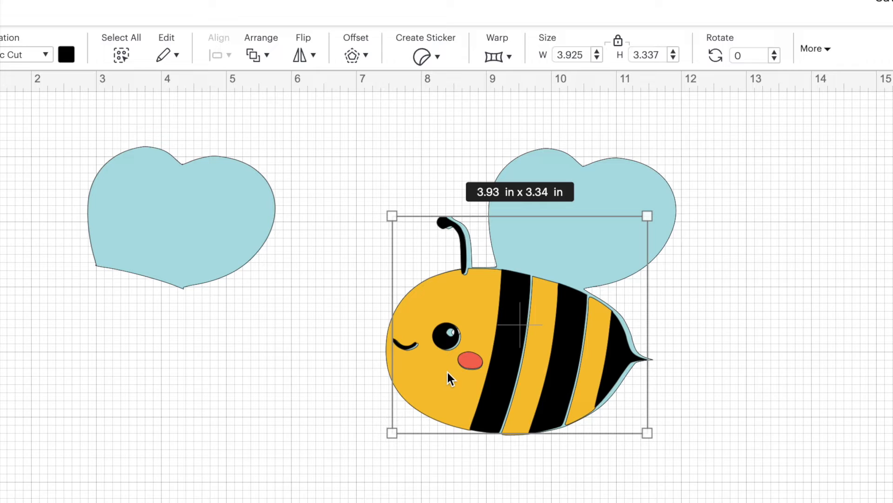
mouse_move(495, 357)
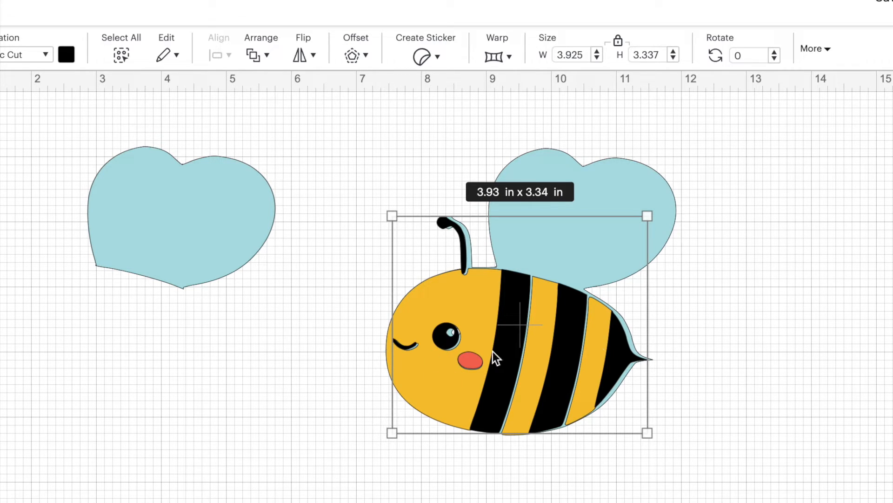
left_click(689, 275)
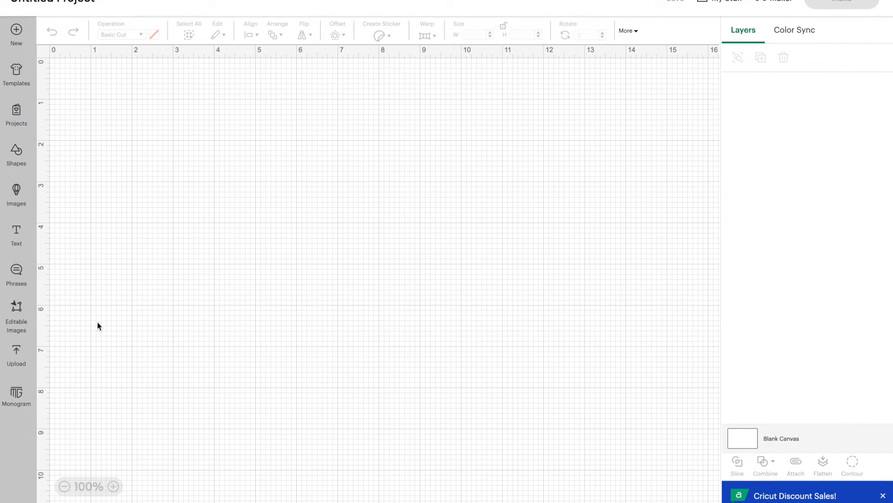
mouse_move(16, 359)
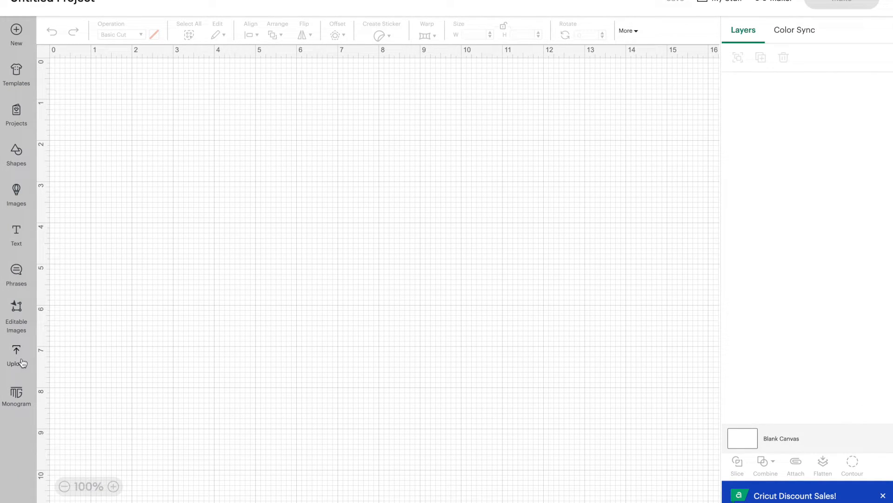
- Upload the cow-in-a-field photo and continue to background removal
left_click(16, 356)
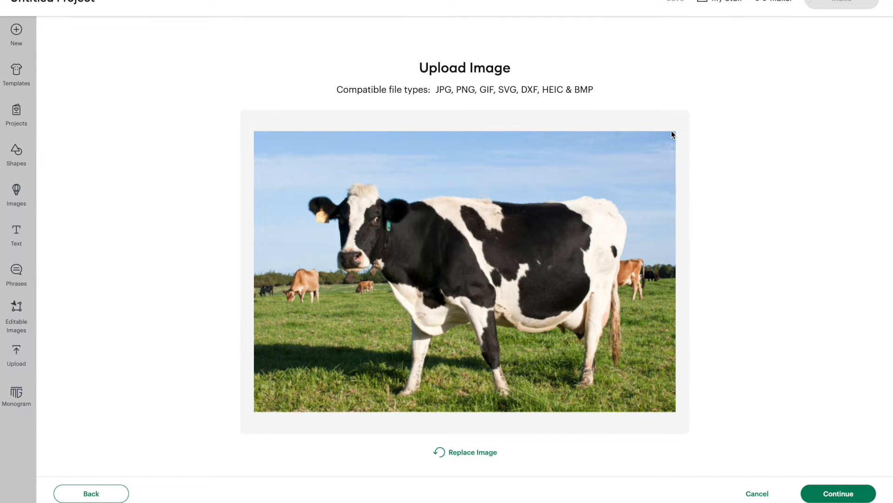
mouse_move(493, 301)
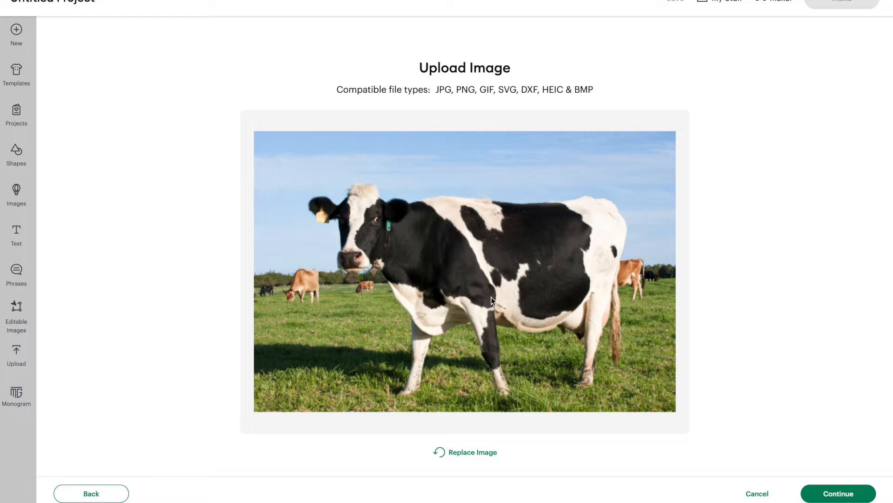
mouse_move(643, 272)
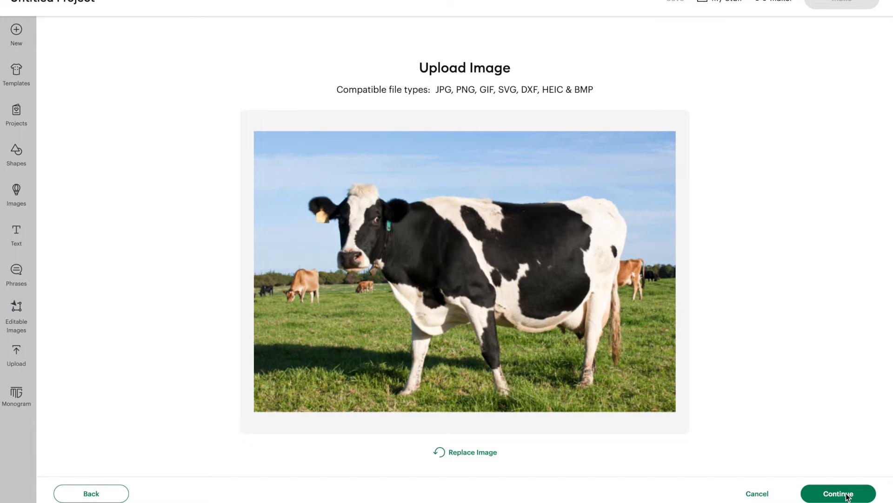
left_click(838, 493)
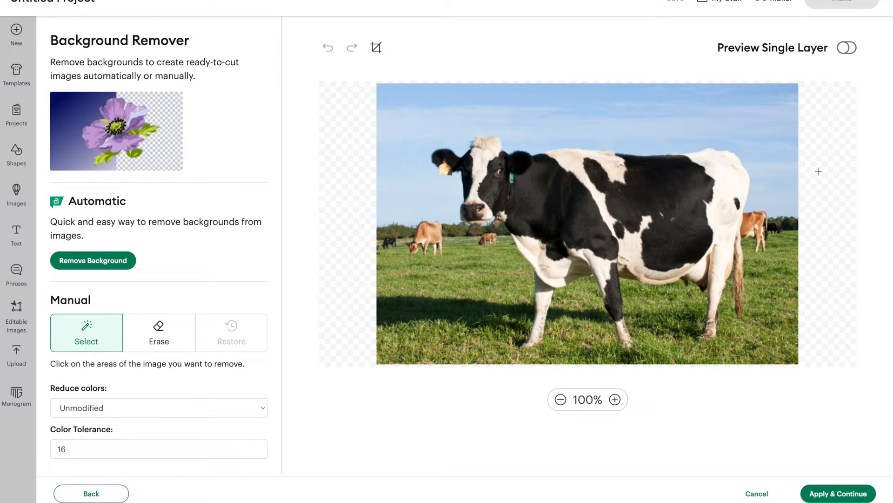
mouse_move(526, 287)
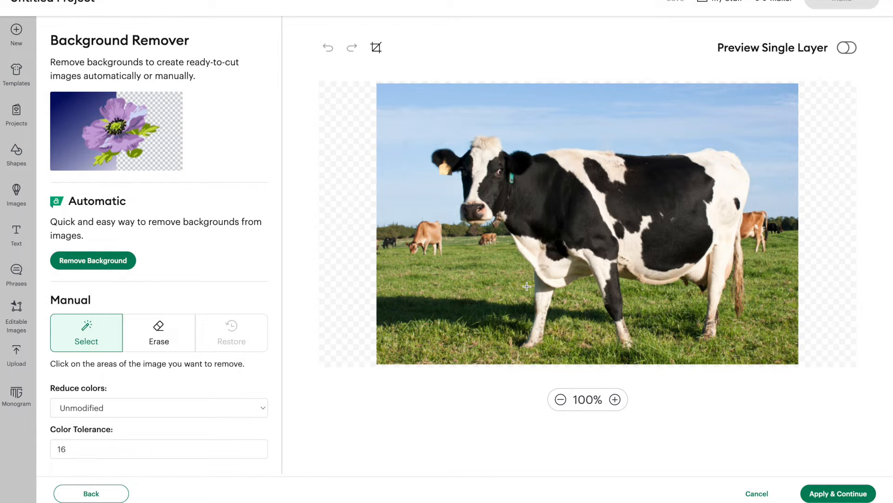
mouse_move(596, 255)
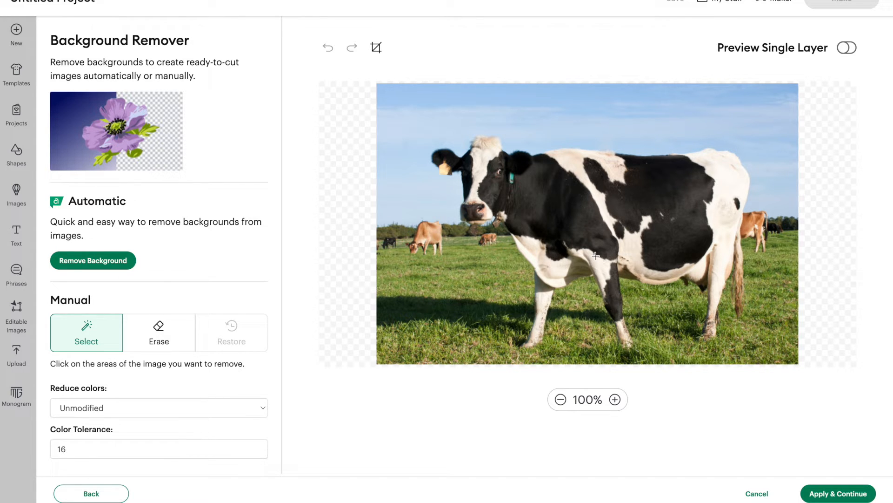
- Remove the cow photo's background, zoom to 150%, and erase the brown cow by the tail
left_click(92, 259)
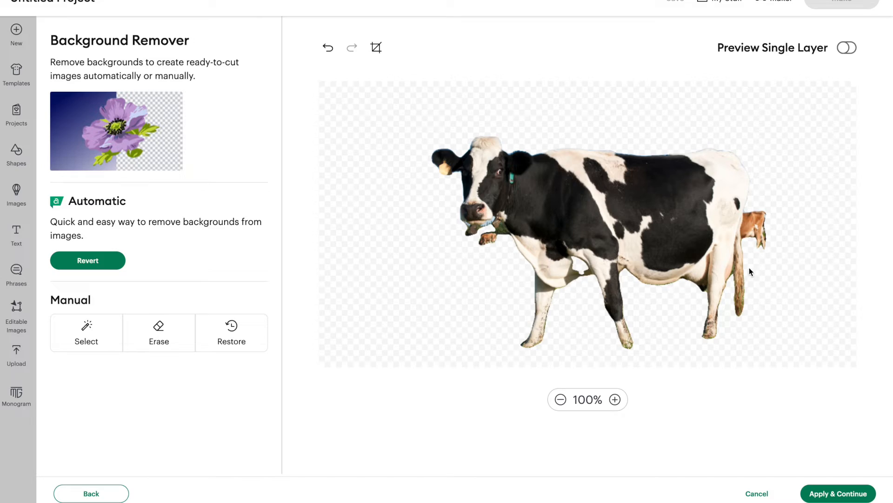
left_click(159, 332)
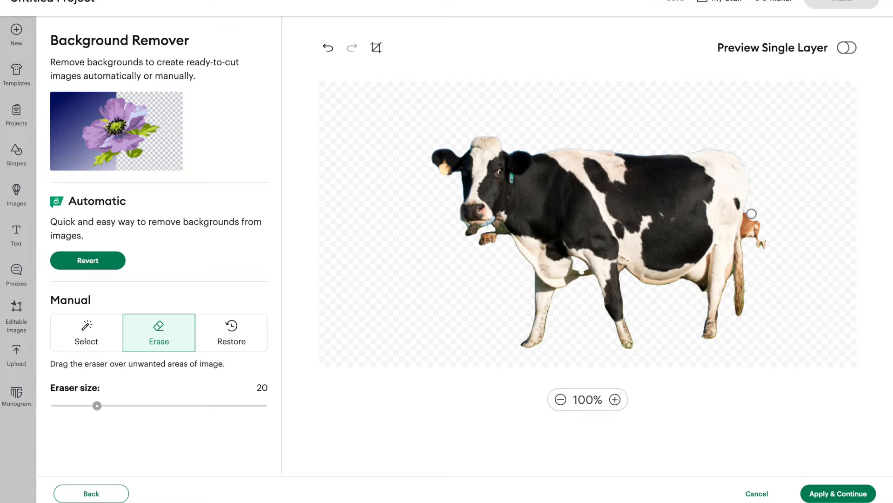
left_click(614, 399)
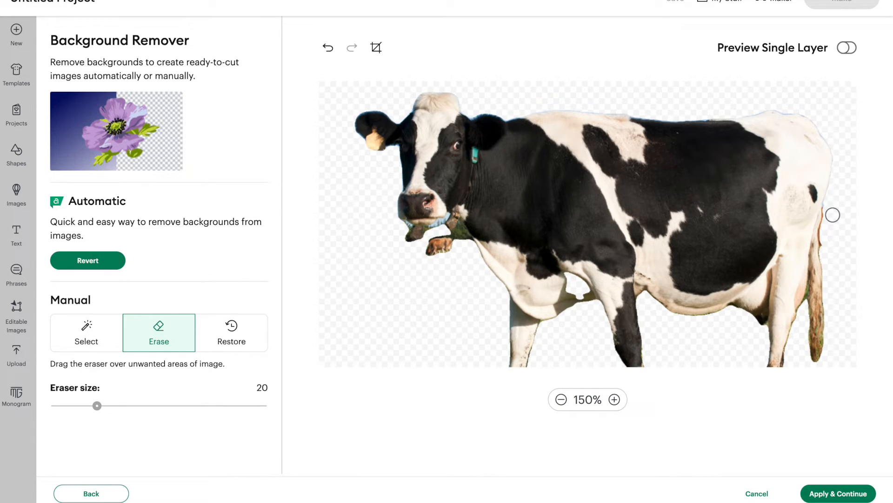
mouse_move(827, 227)
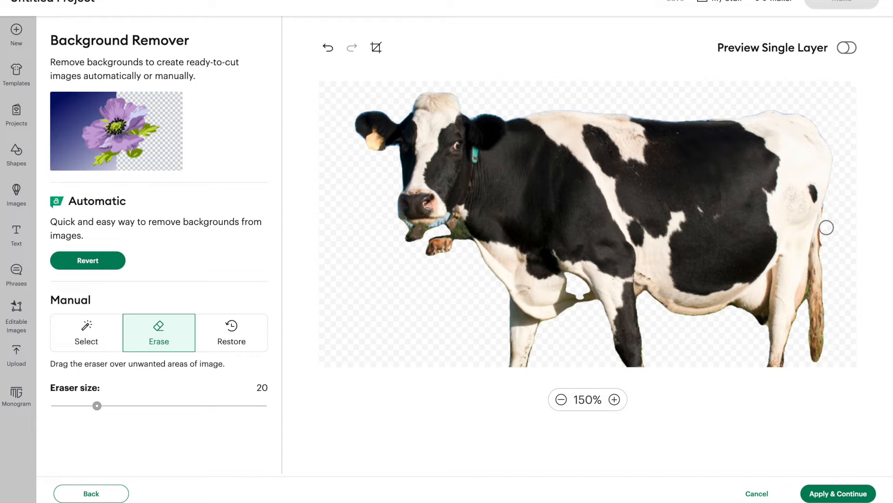
mouse_move(404, 239)
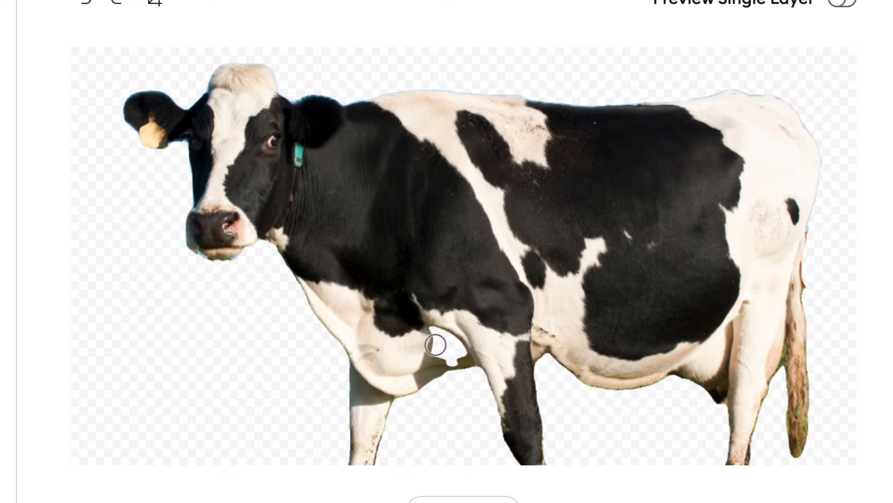
mouse_move(450, 350)
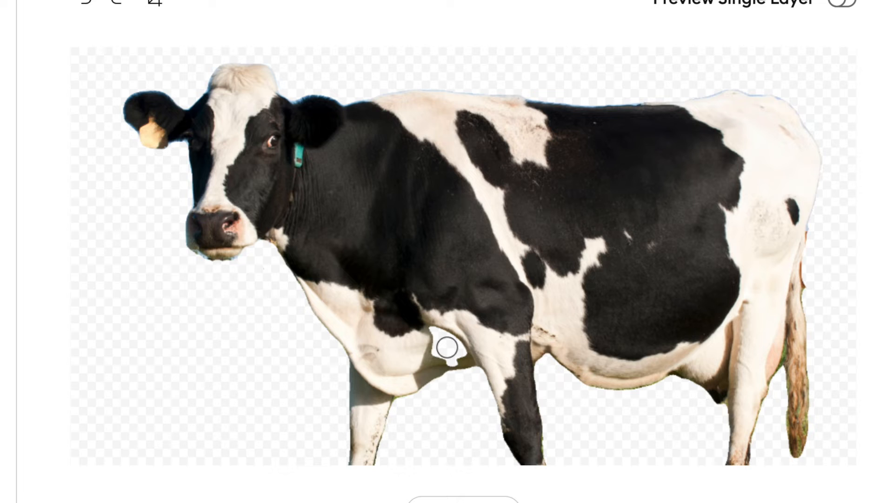
mouse_move(106, 363)
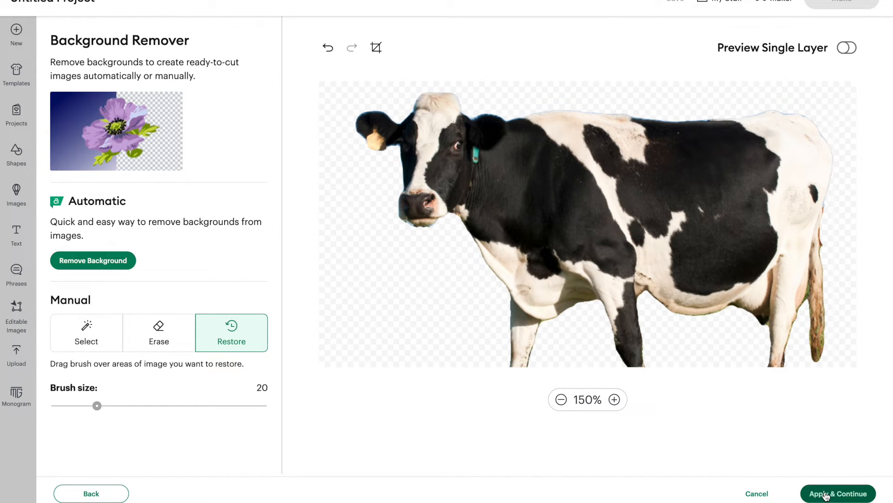
left_click(838, 493)
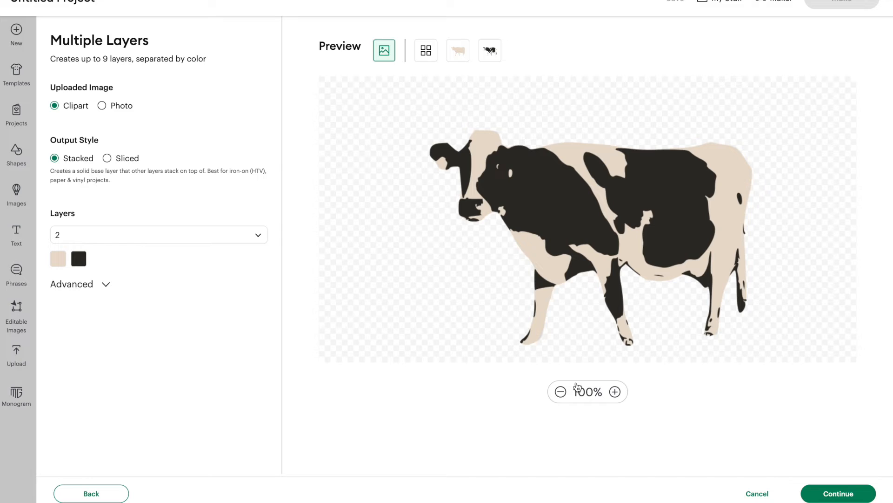
mouse_move(102, 284)
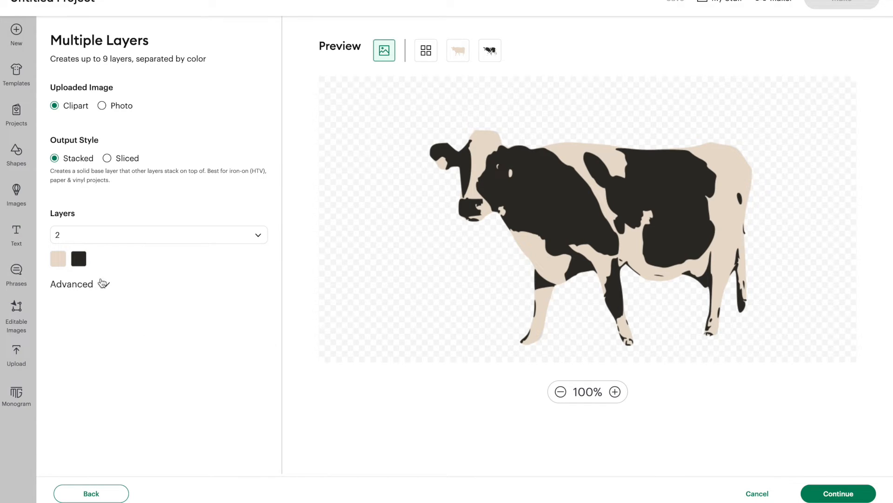
mouse_move(112, 125)
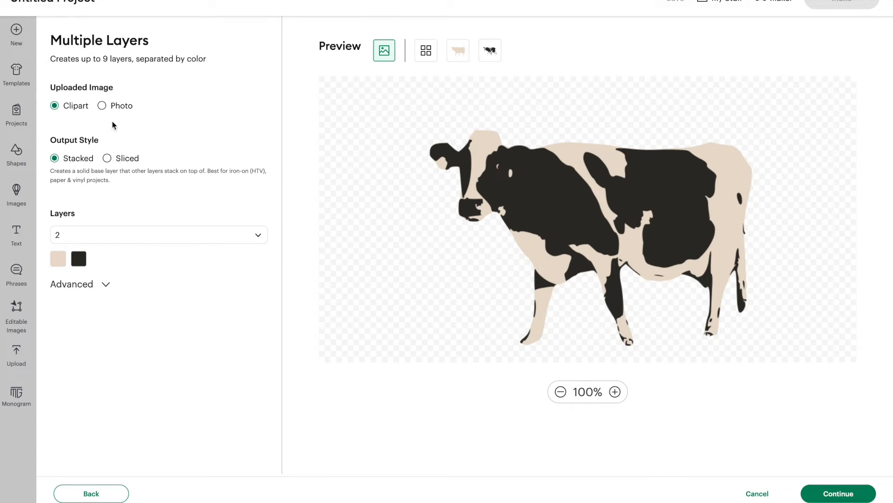
mouse_move(61, 119)
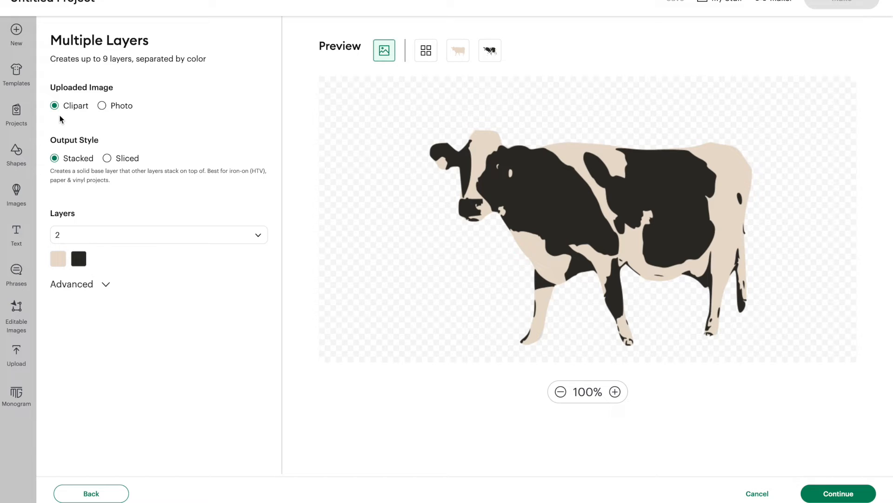
mouse_move(77, 117)
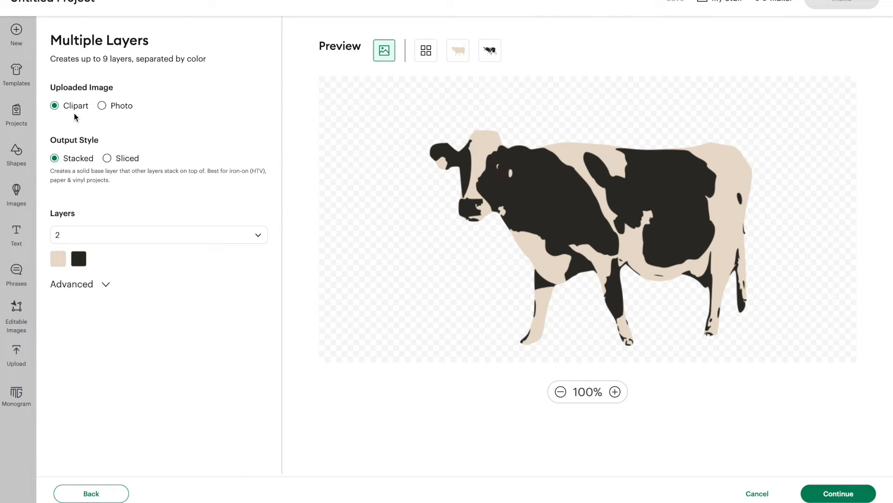
mouse_move(103, 108)
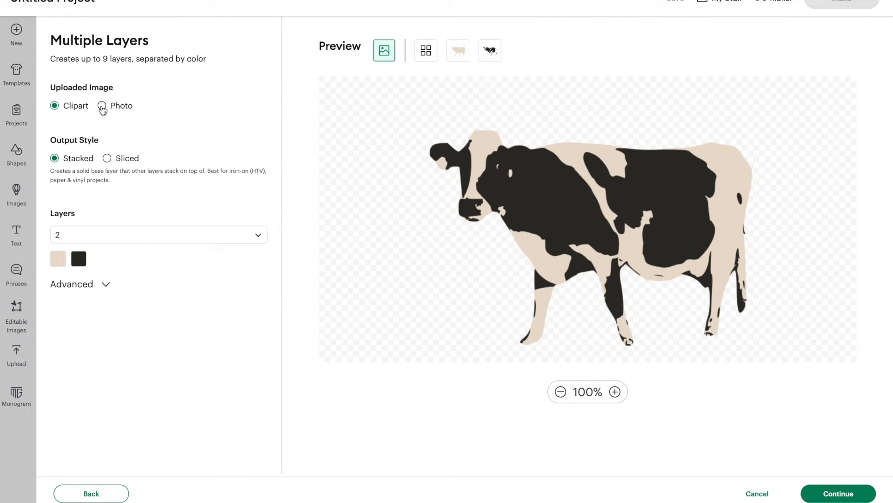
- Switch the layer conversion to Photo, producing a nine-layer cow preview
left_click(101, 106)
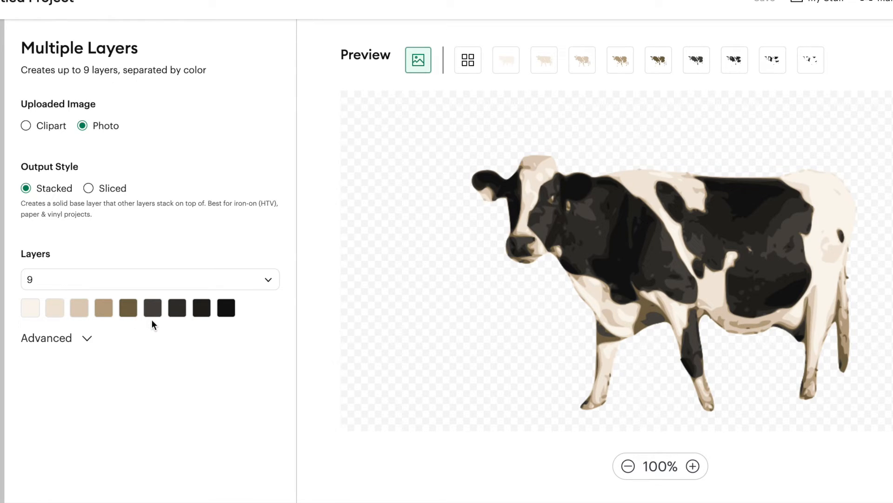
mouse_move(660, 316)
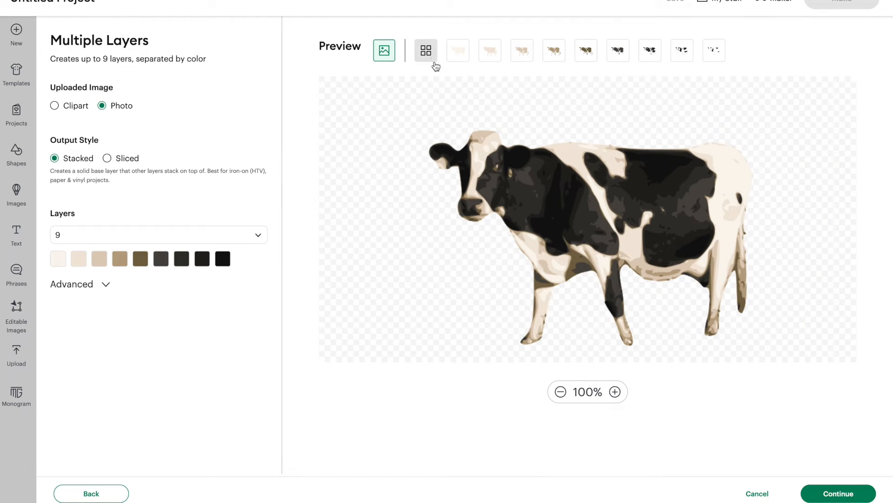
- View the cow's colour layers individually, then cut Layers to 4 and return to preview
left_click(425, 51)
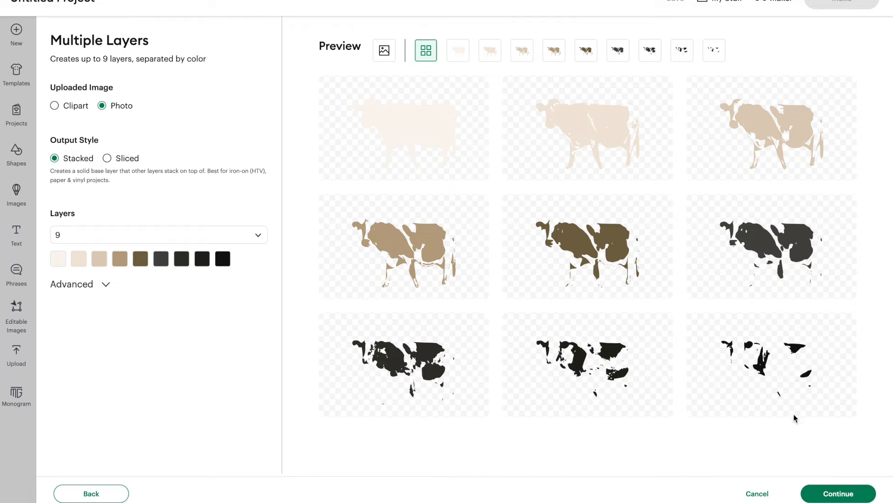
mouse_move(801, 421)
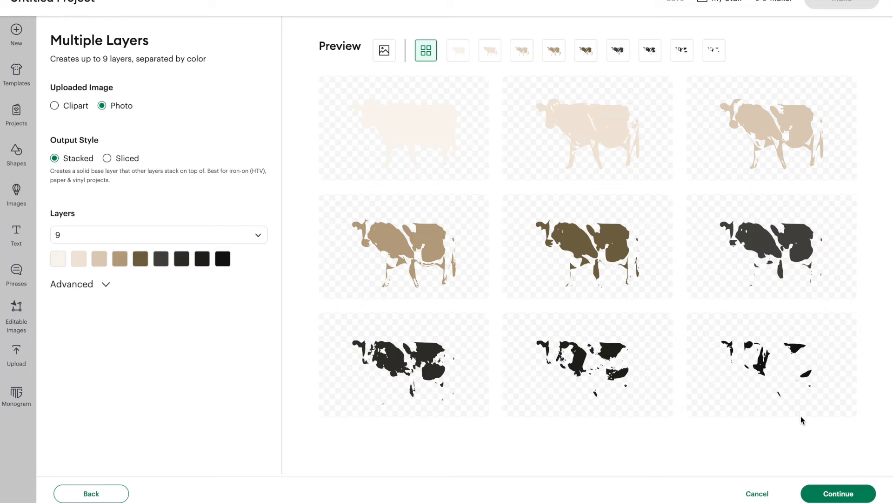
left_click(159, 234)
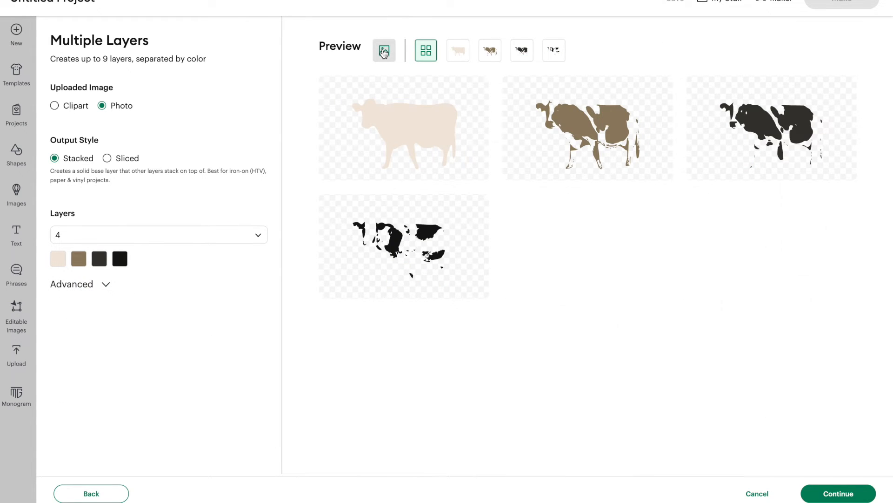
left_click(384, 51)
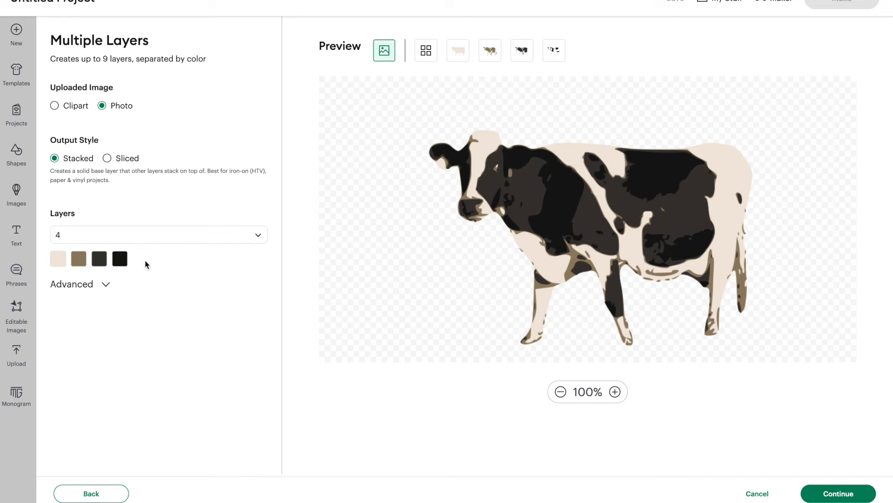
left_click(158, 234)
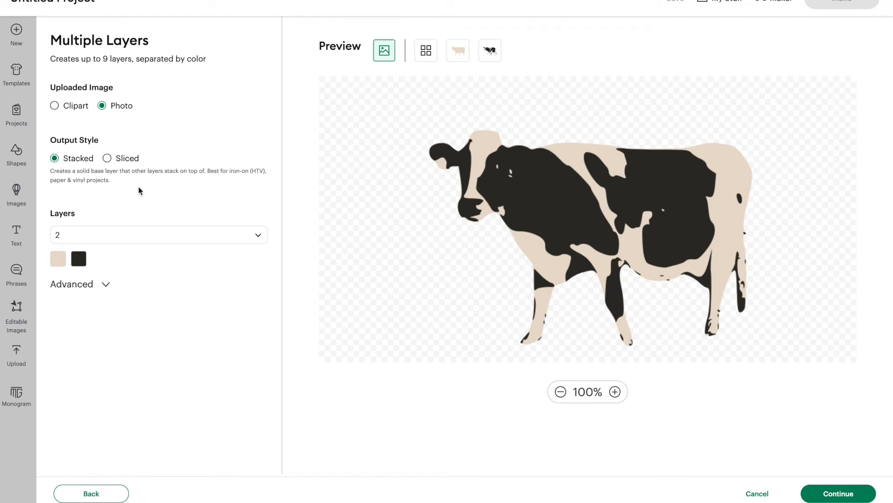
mouse_move(54, 106)
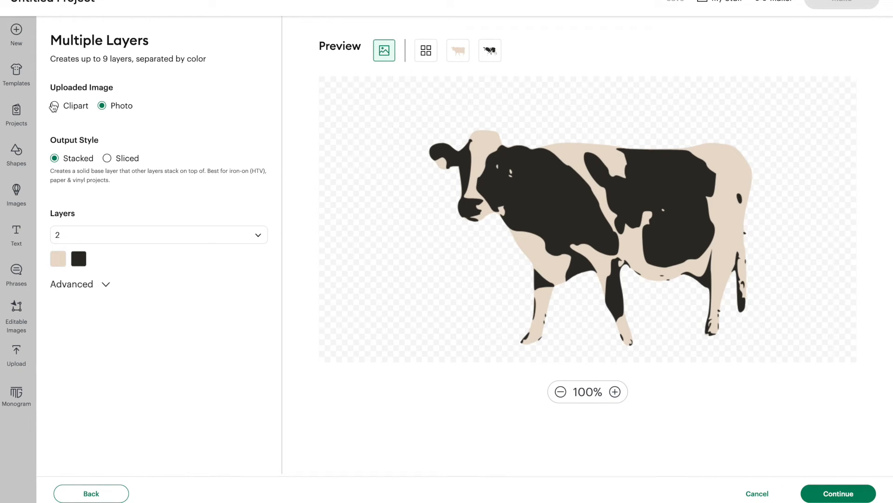
- Switch the cow upload back to Clipart
left_click(54, 105)
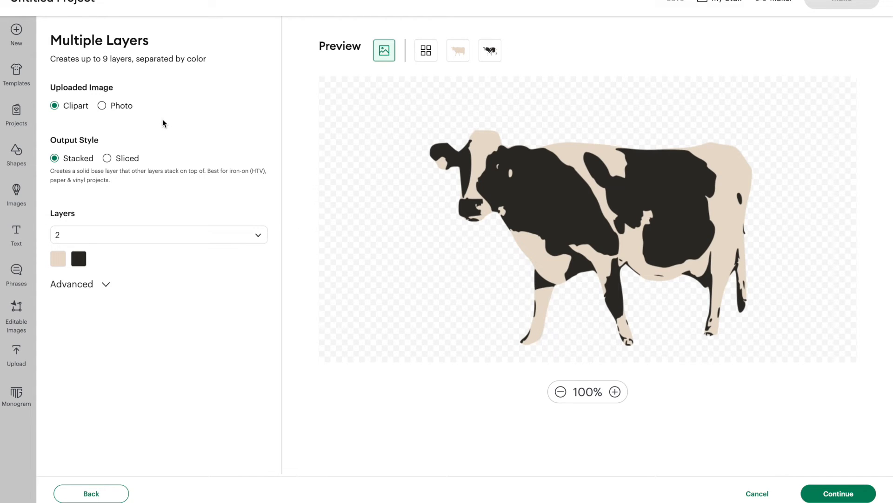
mouse_move(116, 132)
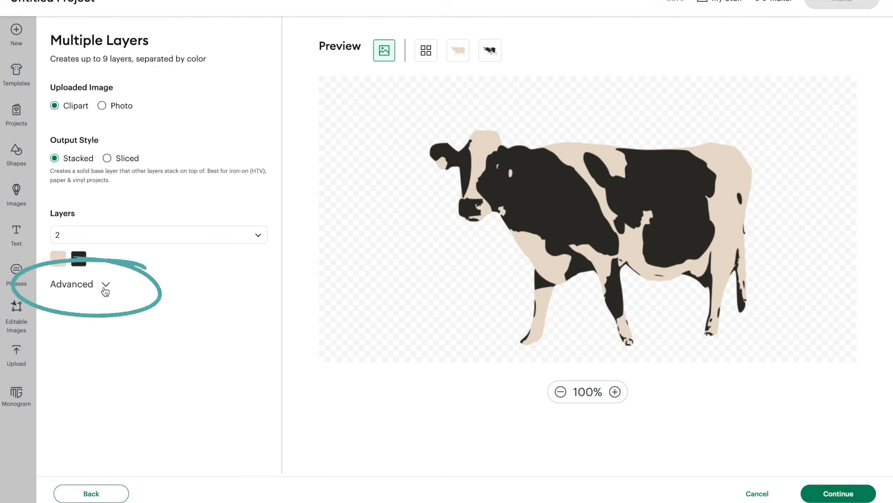
- Expand Advanced and set Smooth, Reduce Noise and Simplify to High
left_click(104, 284)
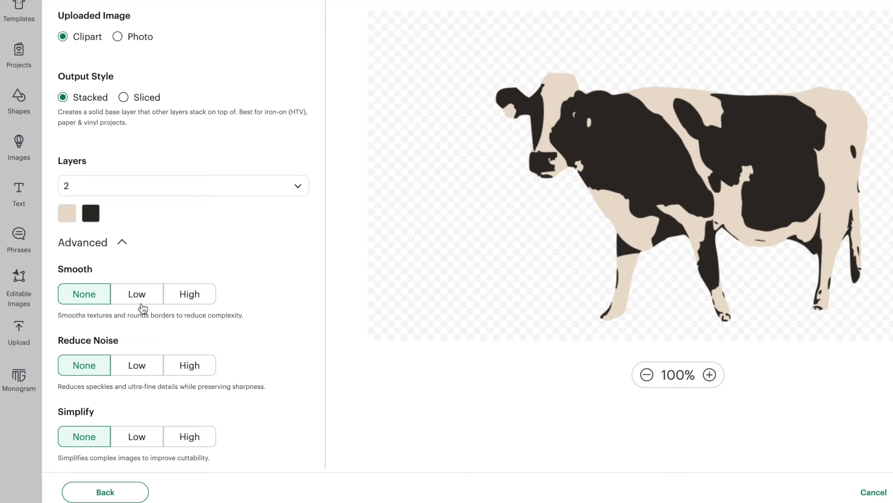
mouse_move(124, 308)
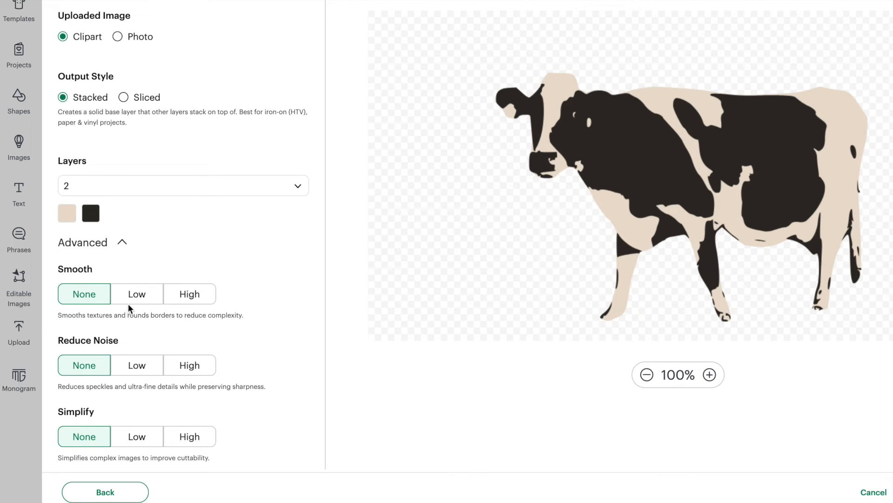
mouse_move(180, 300)
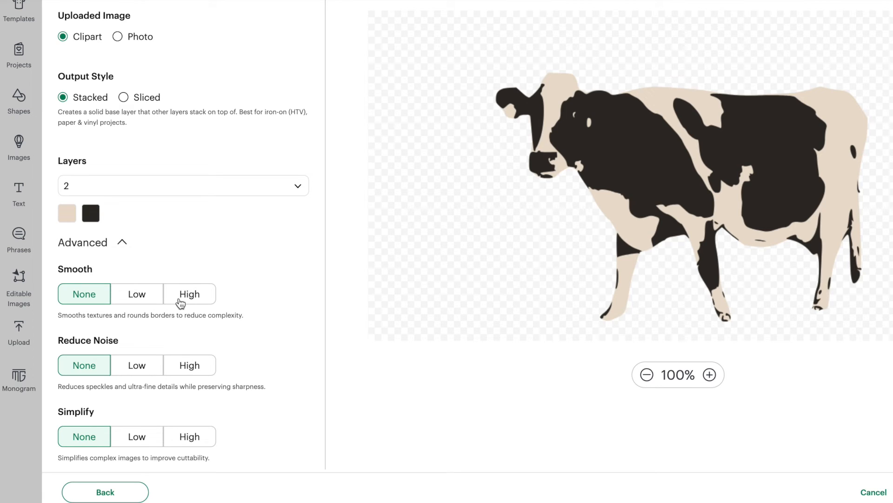
left_click(189, 294)
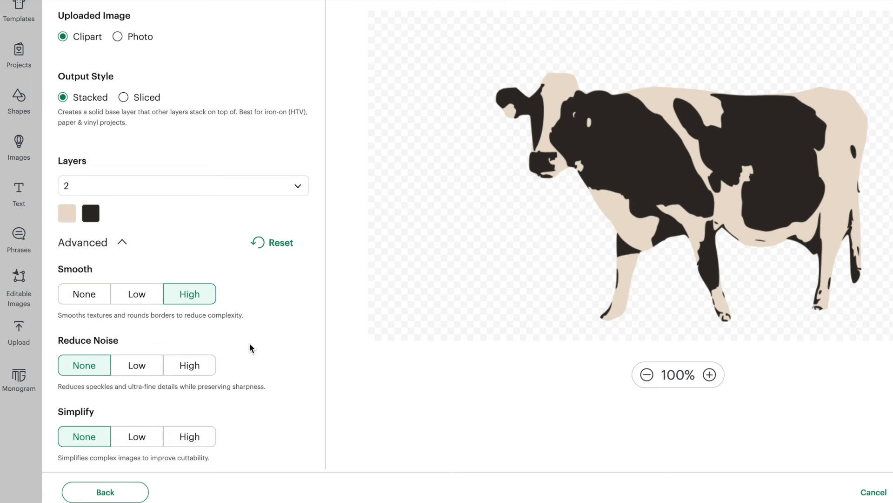
scroll("up", 3)
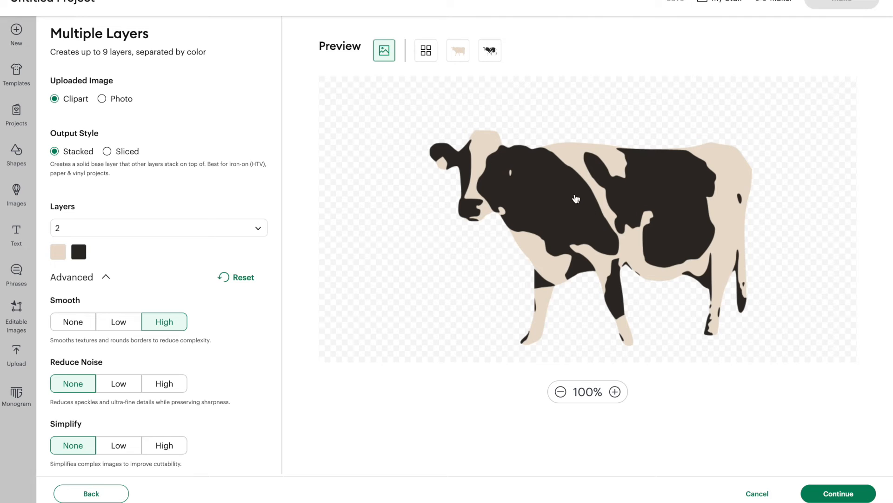
mouse_move(560, 205)
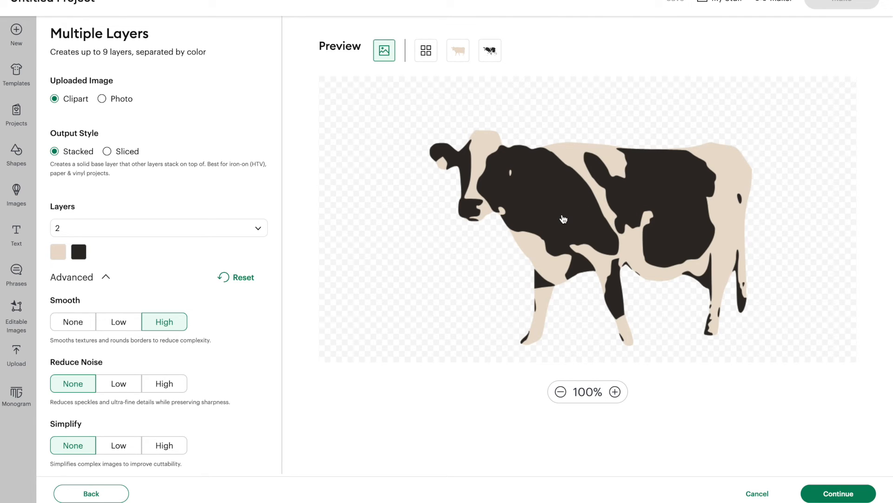
mouse_move(563, 222)
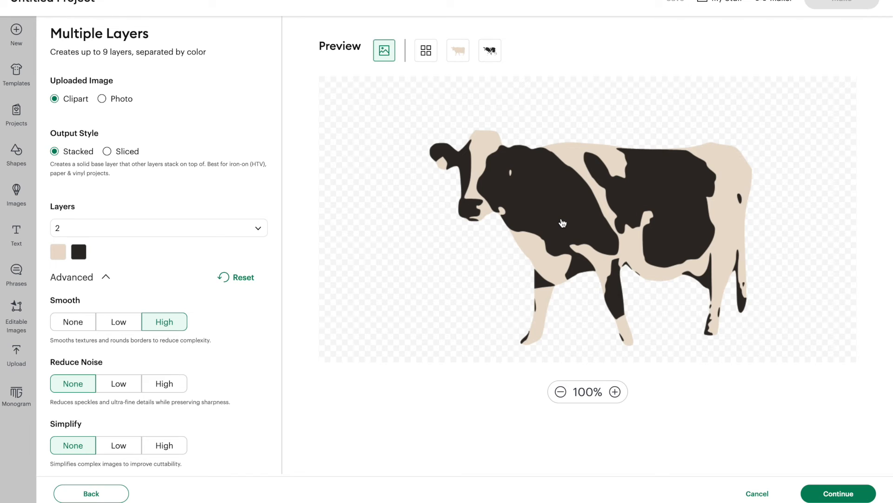
mouse_move(561, 236)
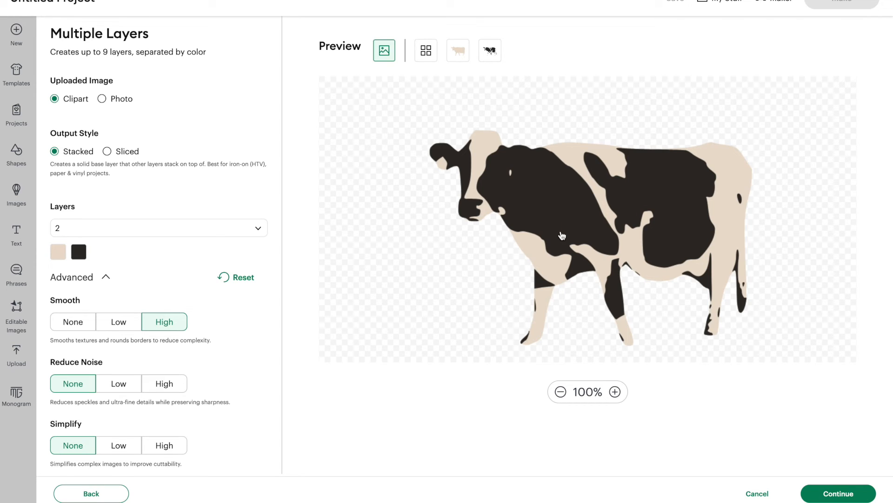
mouse_move(169, 350)
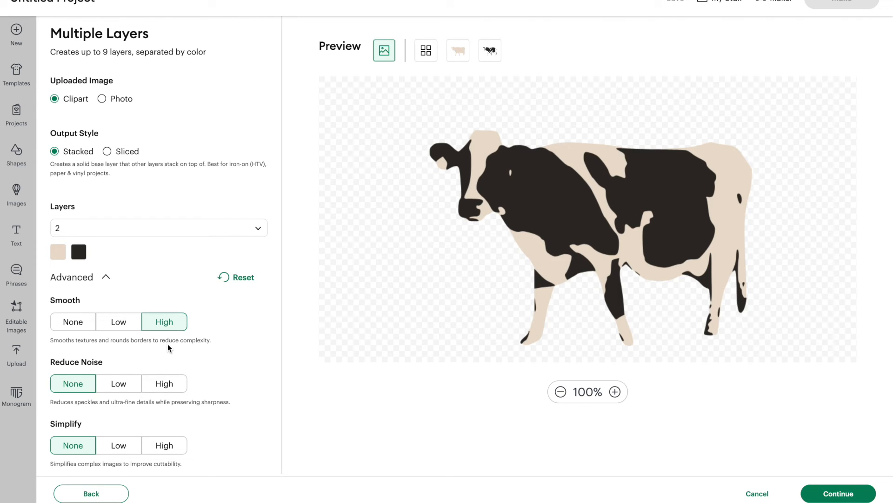
scroll("down", 3)
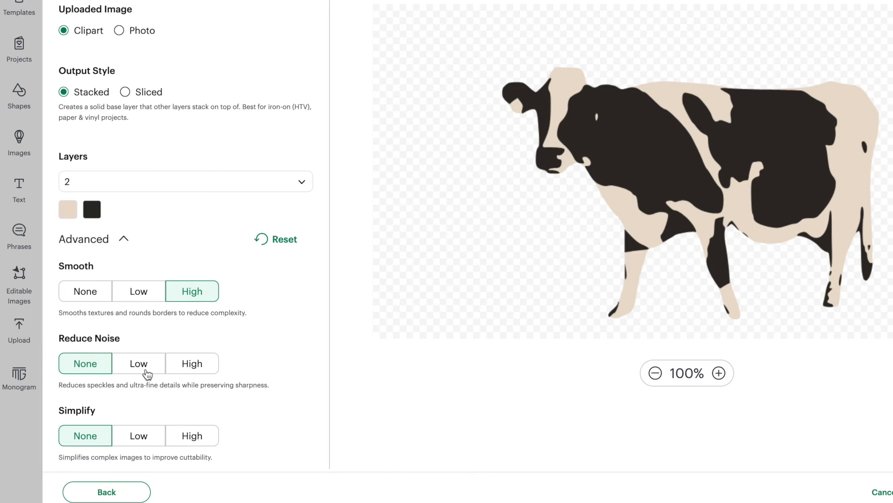
mouse_move(193, 383)
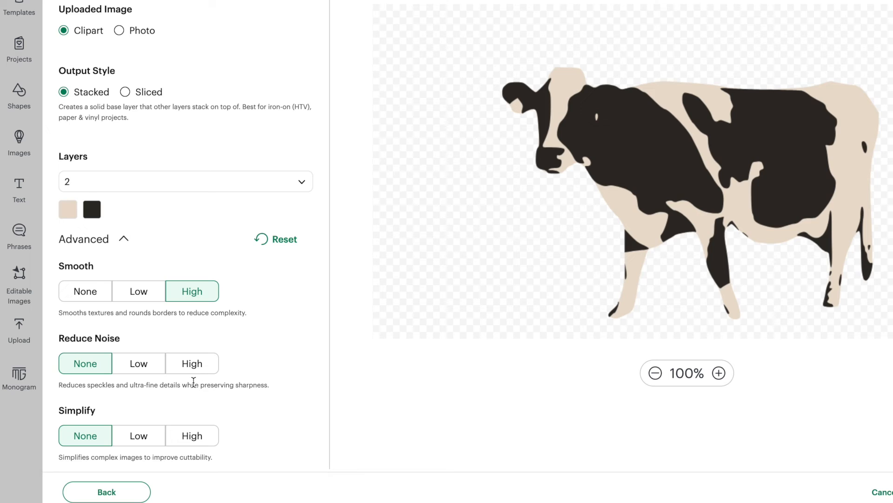
mouse_move(219, 405)
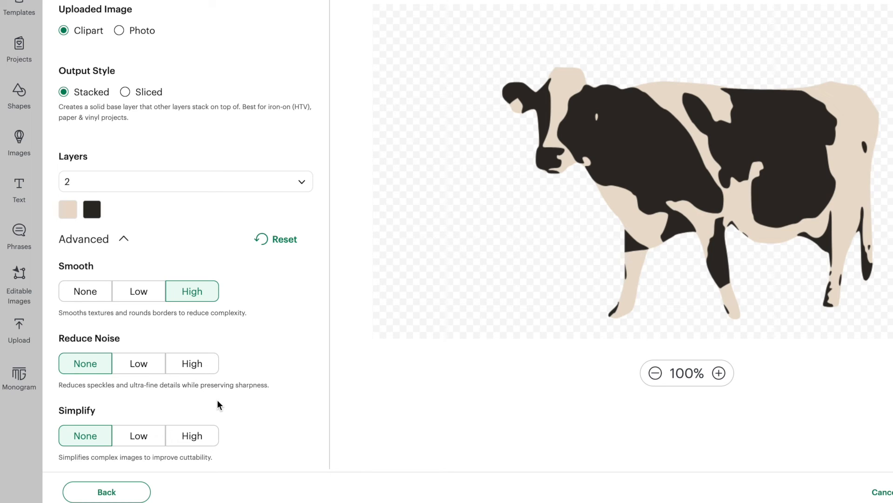
mouse_move(118, 433)
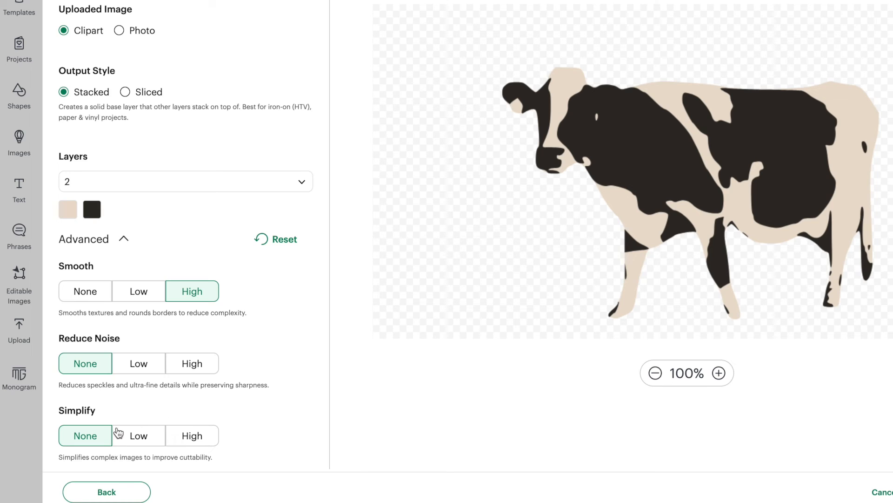
mouse_move(200, 376)
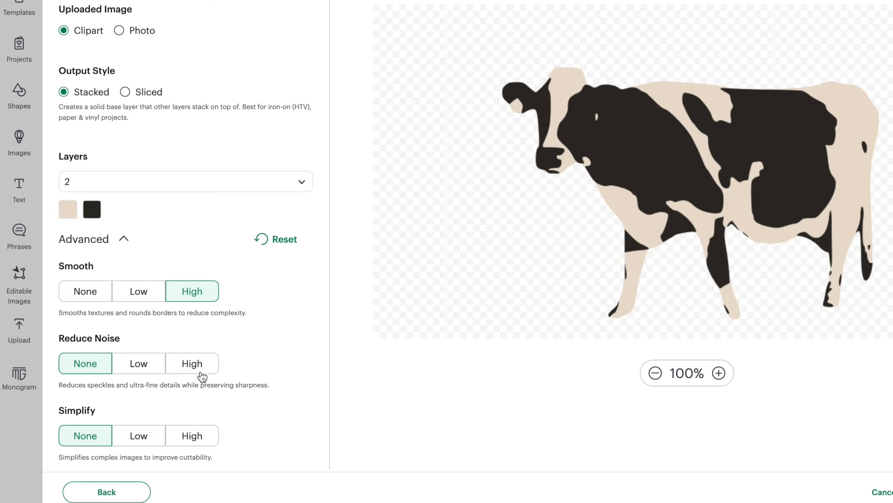
left_click(193, 363)
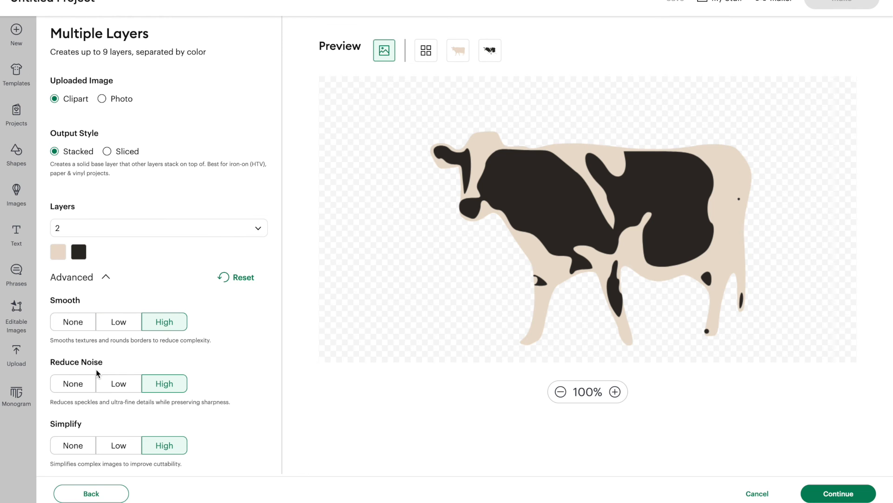
mouse_move(177, 399)
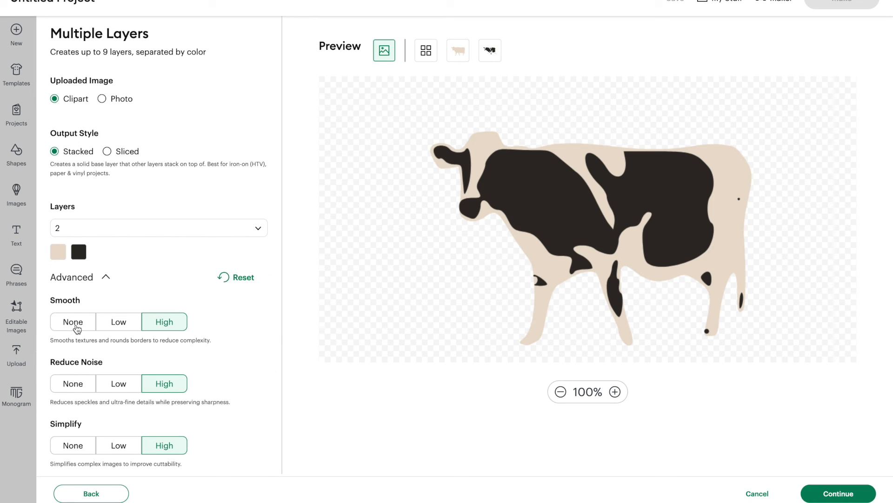
- Reset clean-up, upload the image as 'Cow' and add it to the canvas
left_click(73, 322)
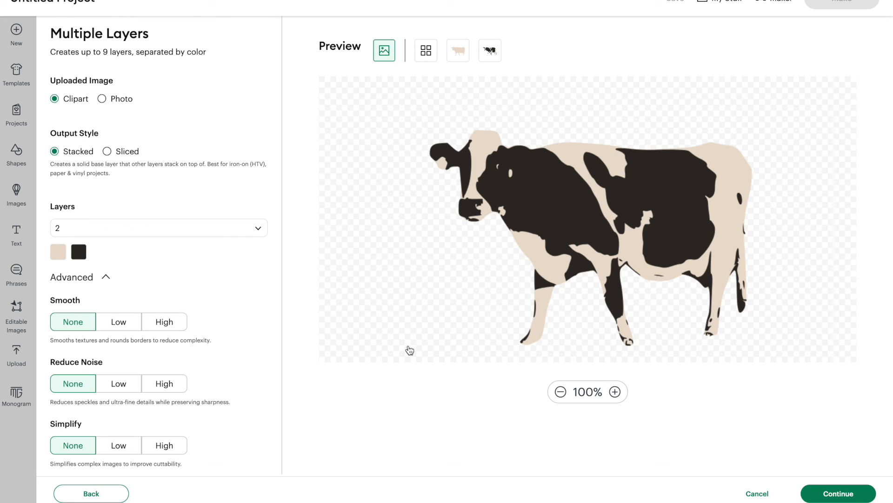
mouse_move(343, 295)
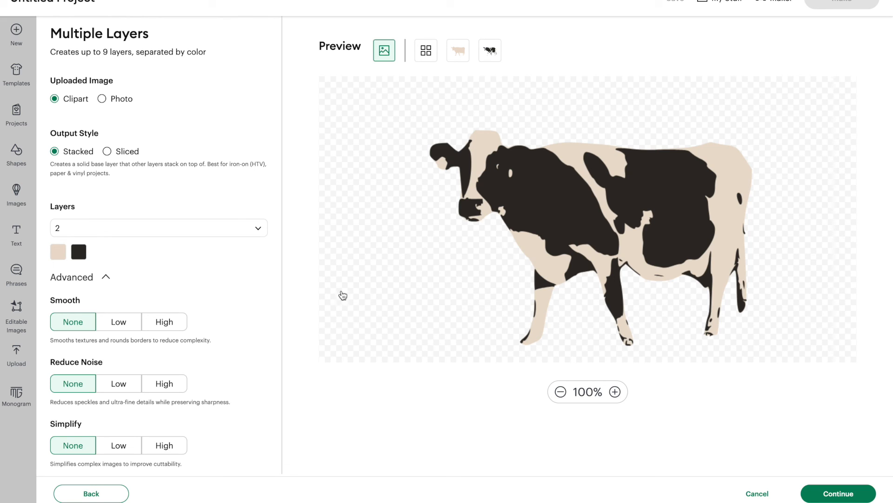
mouse_move(214, 364)
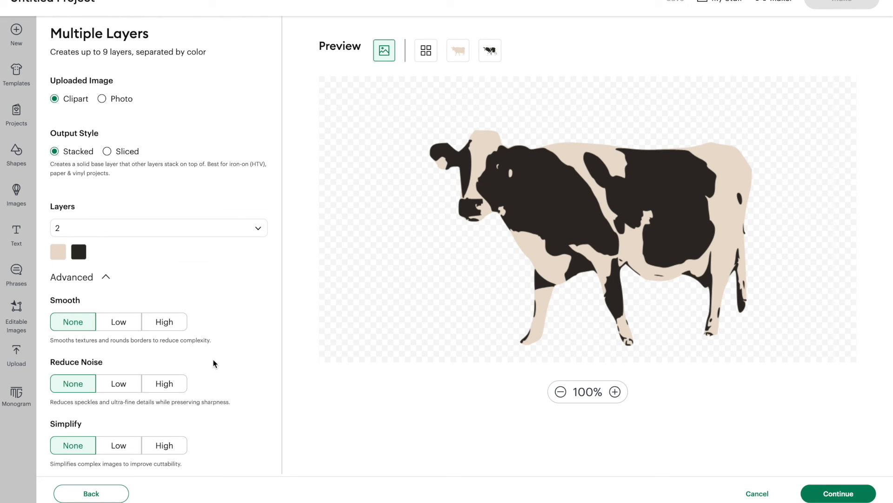
mouse_move(324, 301)
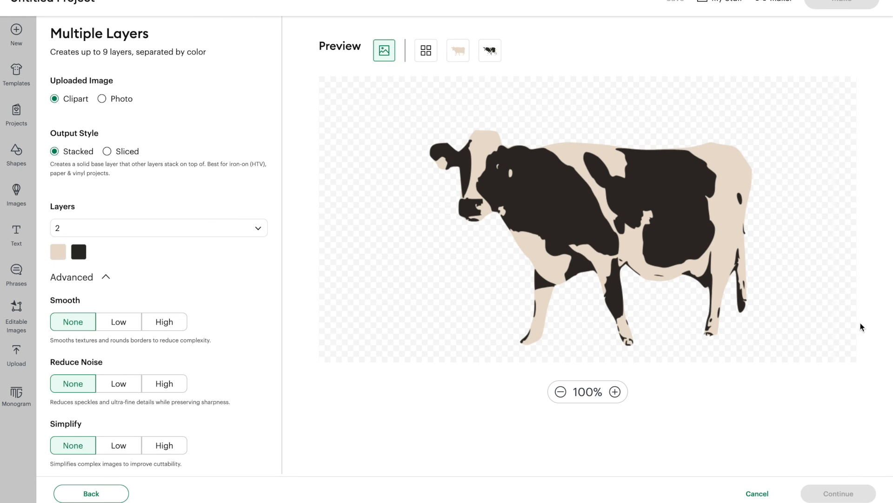
left_click(837, 493)
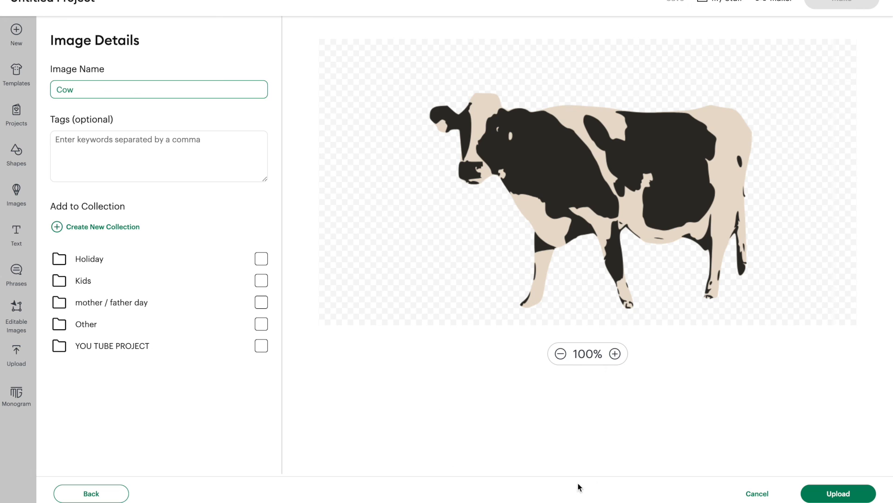
left_click(837, 493)
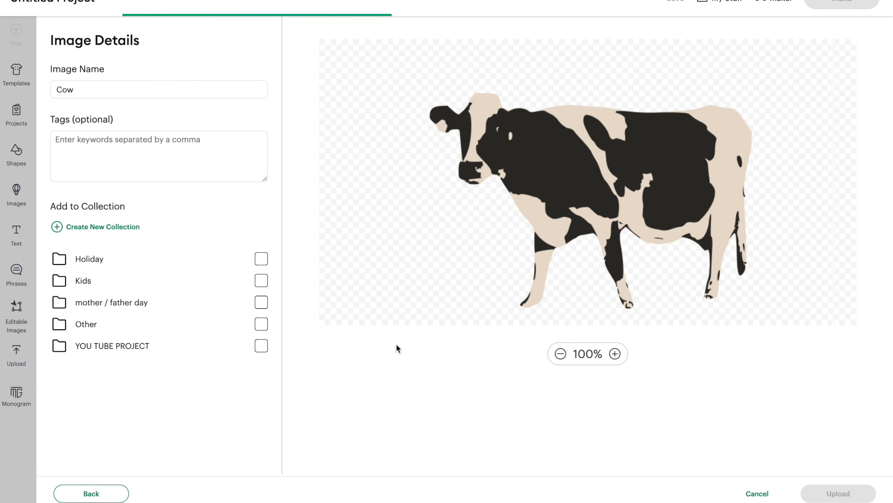
left_click(837, 493)
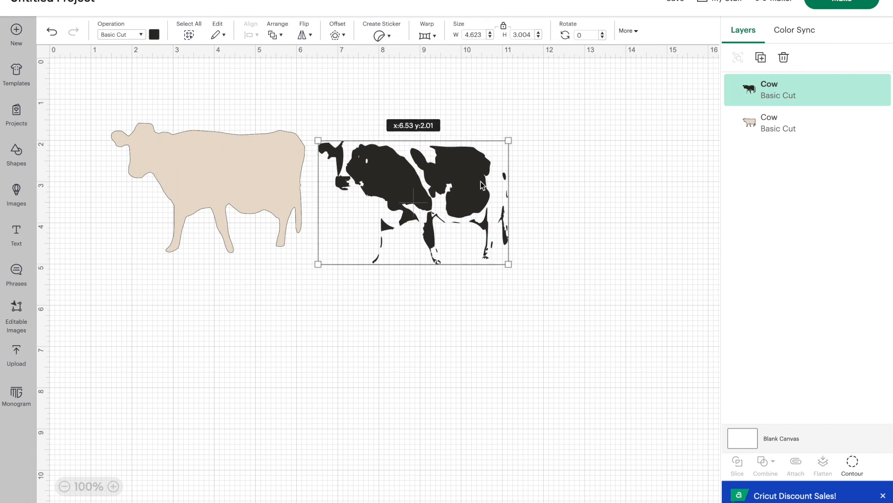
- Drag the black spots layer onto the cream base and select the whole cow
left_click_drag(411, 200, 211, 185)
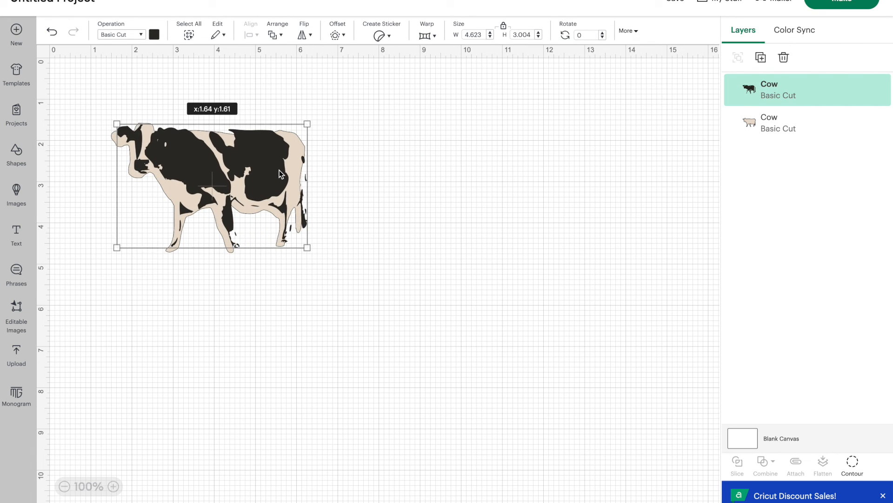
left_click(396, 223)
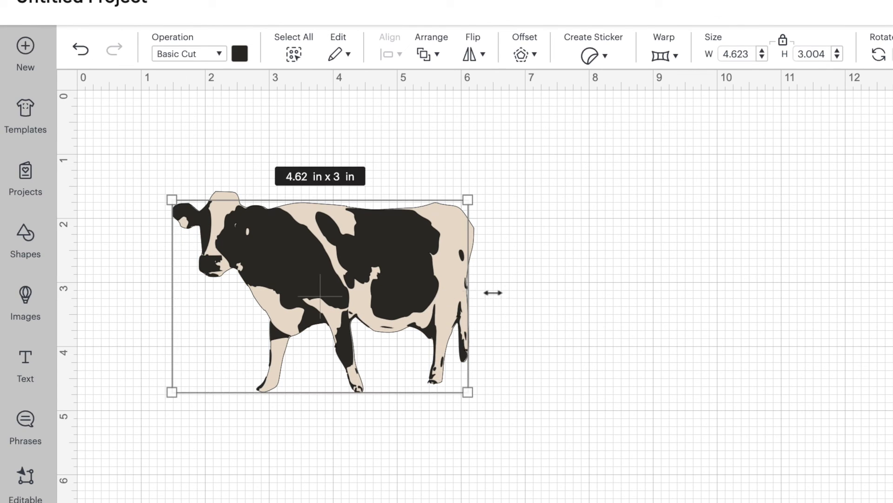
mouse_move(525, 306)
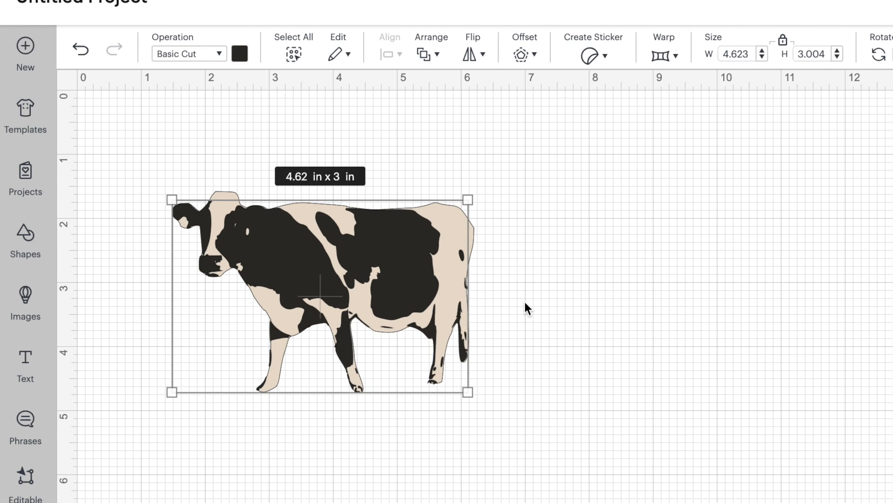